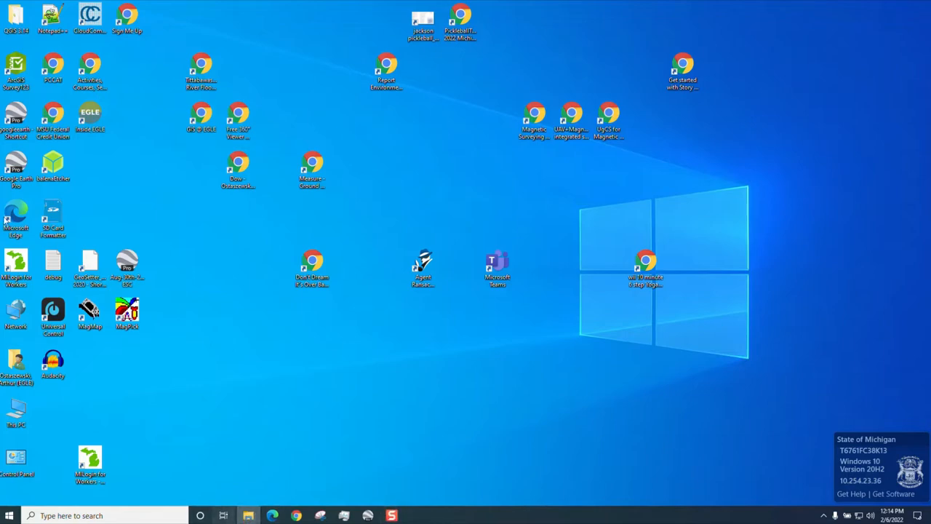
- Unlock the BitLocker-protected USB Drive (I:) with its password so it shows as Samsung USB
click(248, 516)
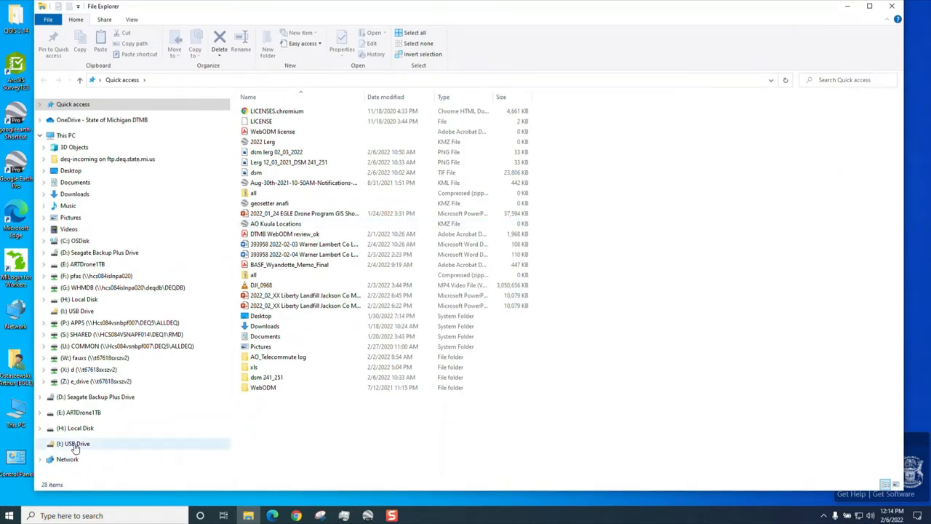
mouse_move(75, 448)
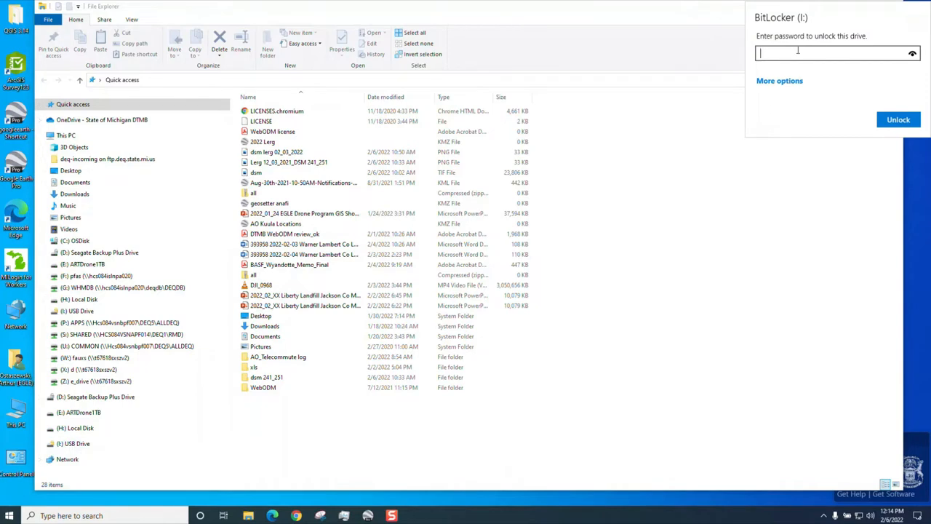
text(••)
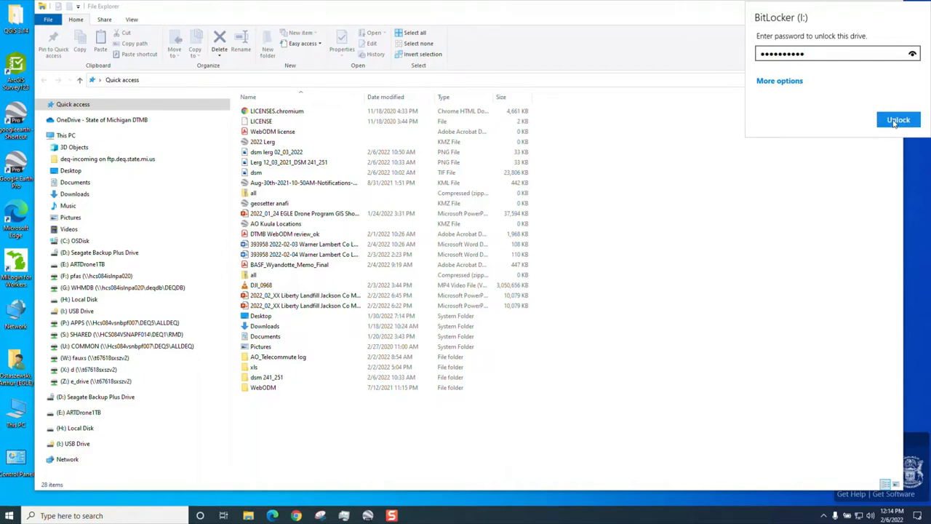
click(898, 120)
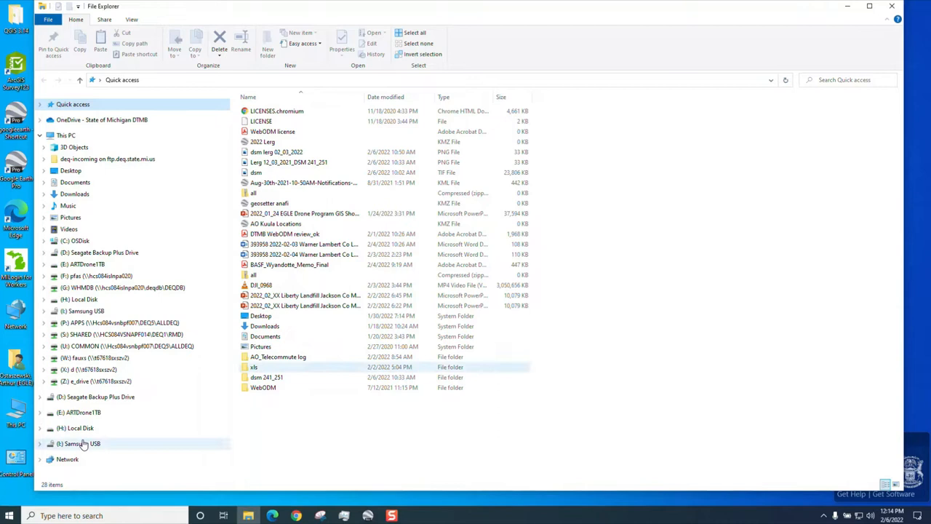
- Browse Samsung USB (I:) and enter the WebODM folder
click(81, 444)
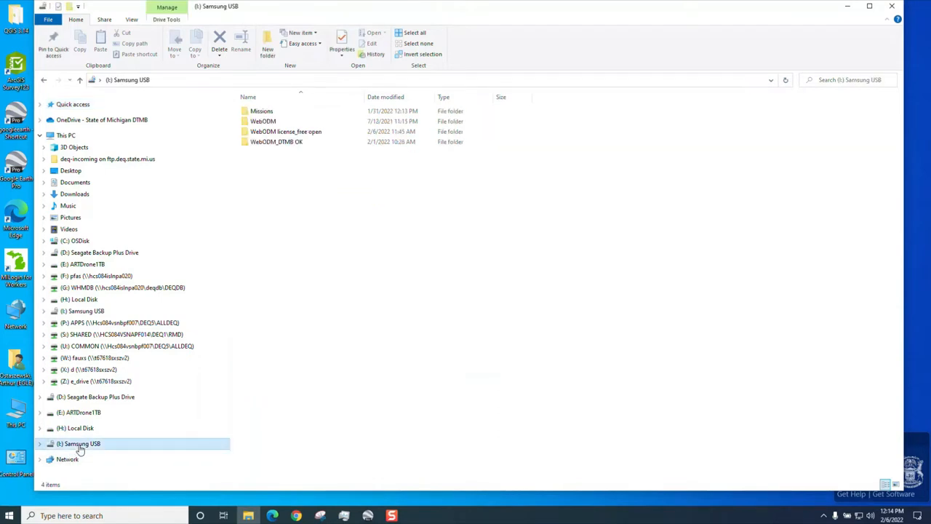
click(277, 141)
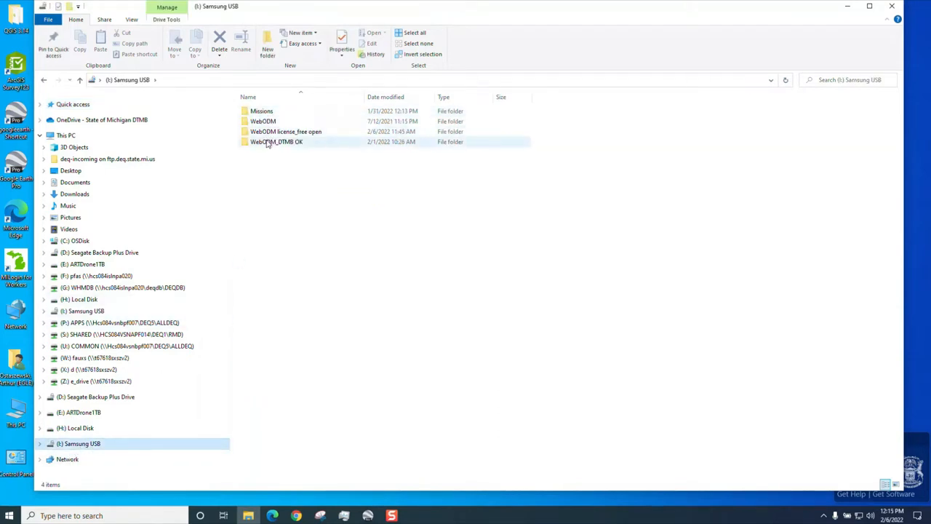
click(262, 121)
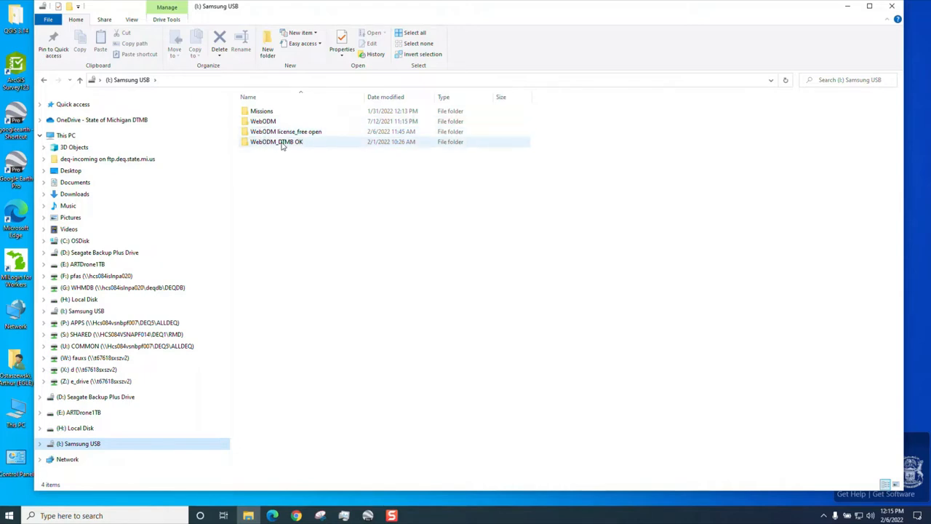
click(276, 142)
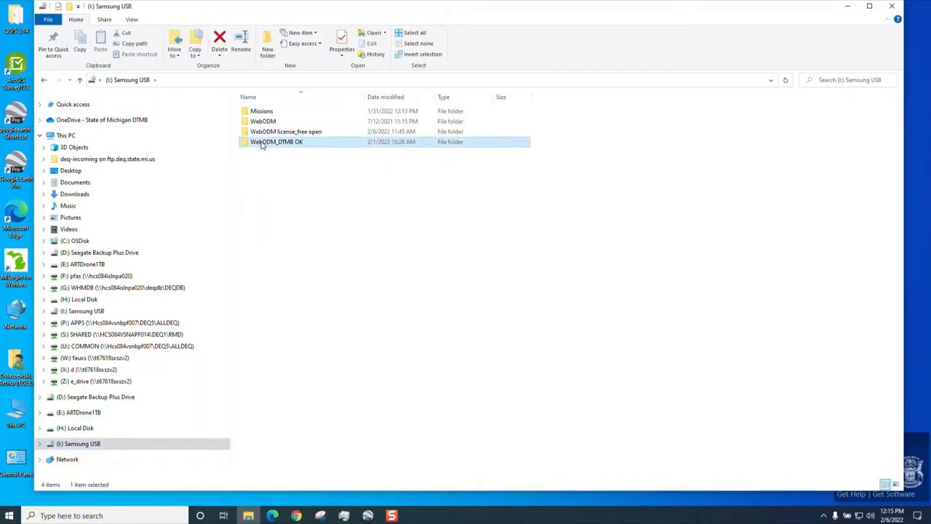
click(285, 131)
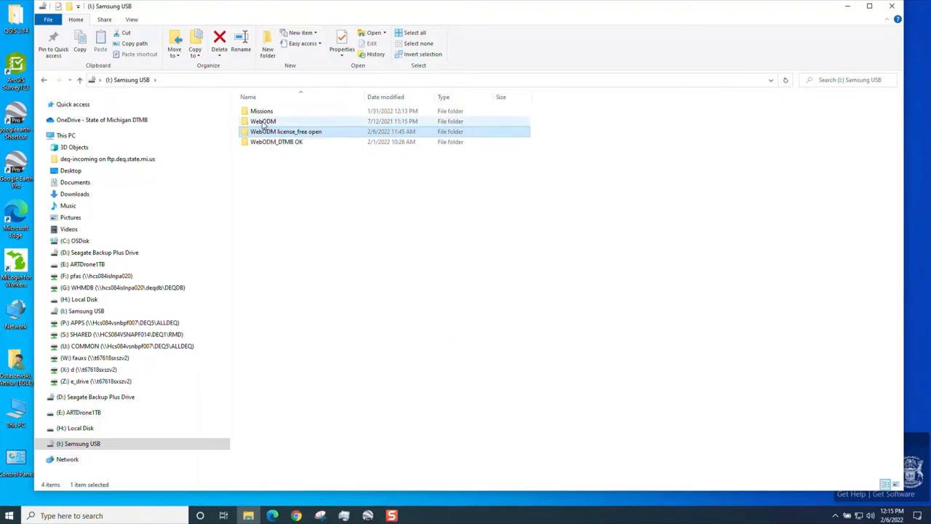
double_click(262, 121)
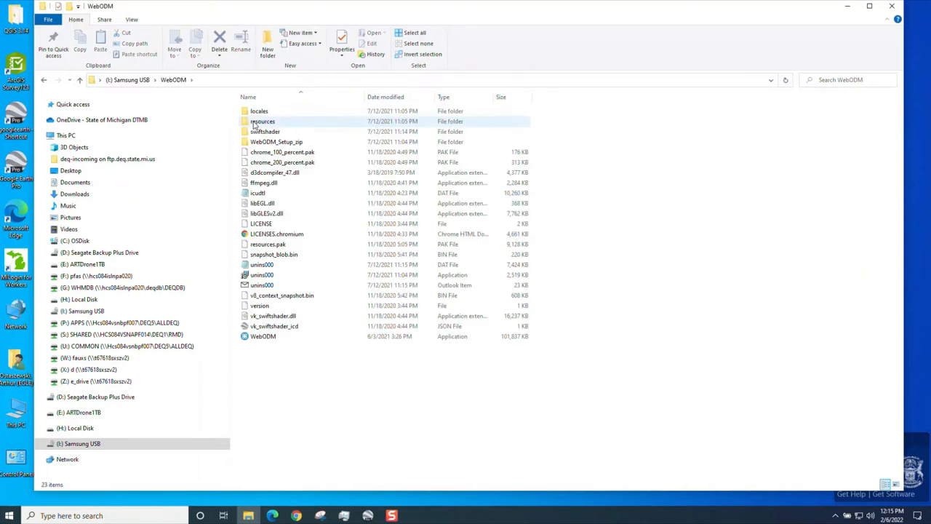
- Select the WebODM application and bring up its context actions
click(262, 336)
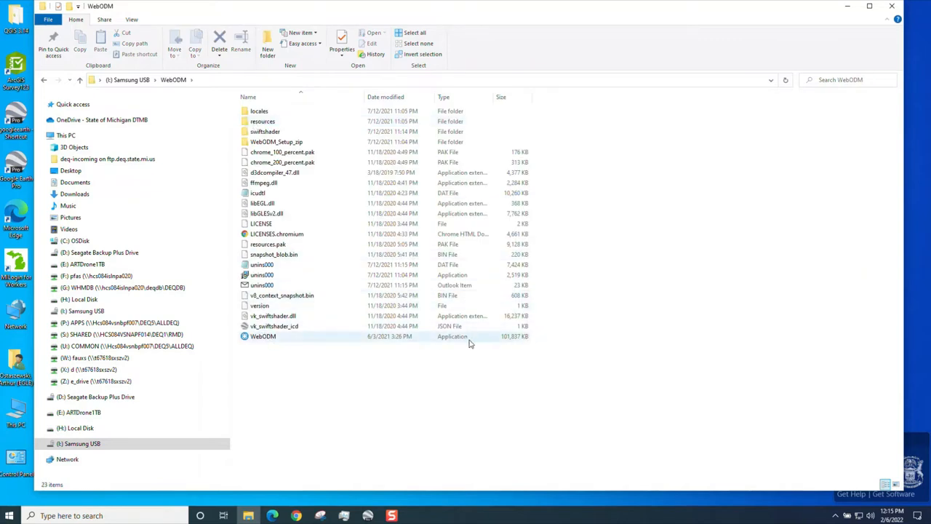
click(262, 336)
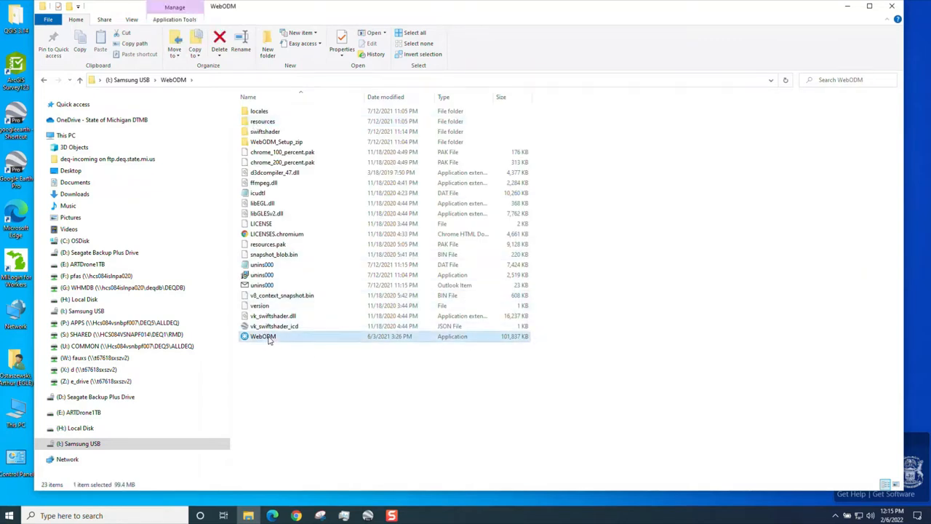
right_click(262, 334)
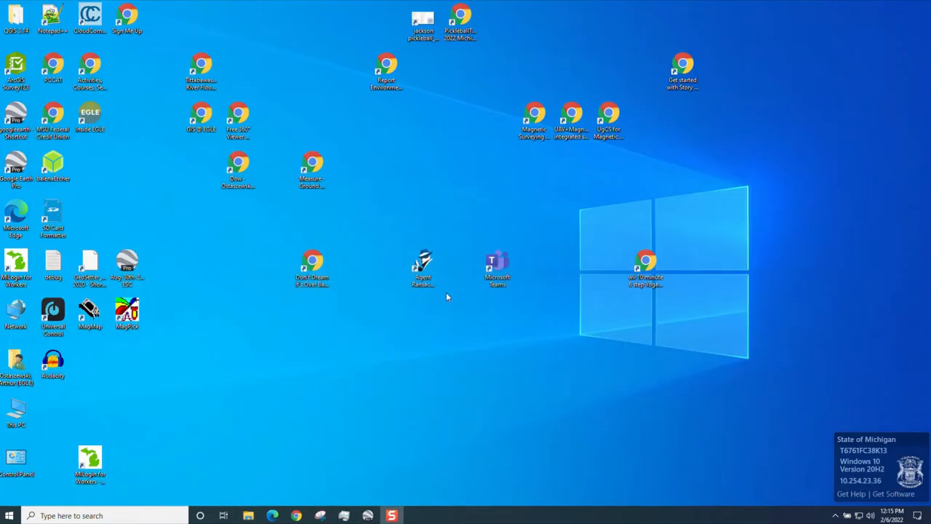
mouse_move(449, 333)
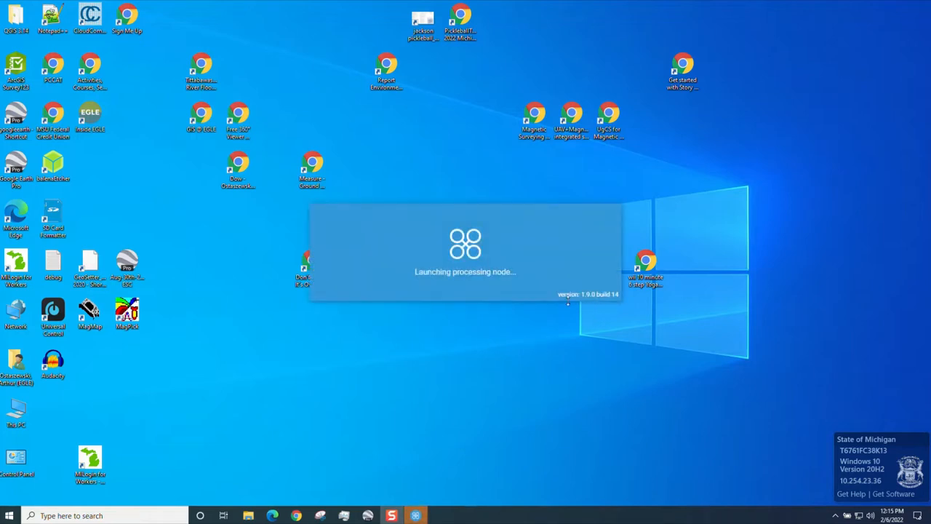
mouse_move(604, 308)
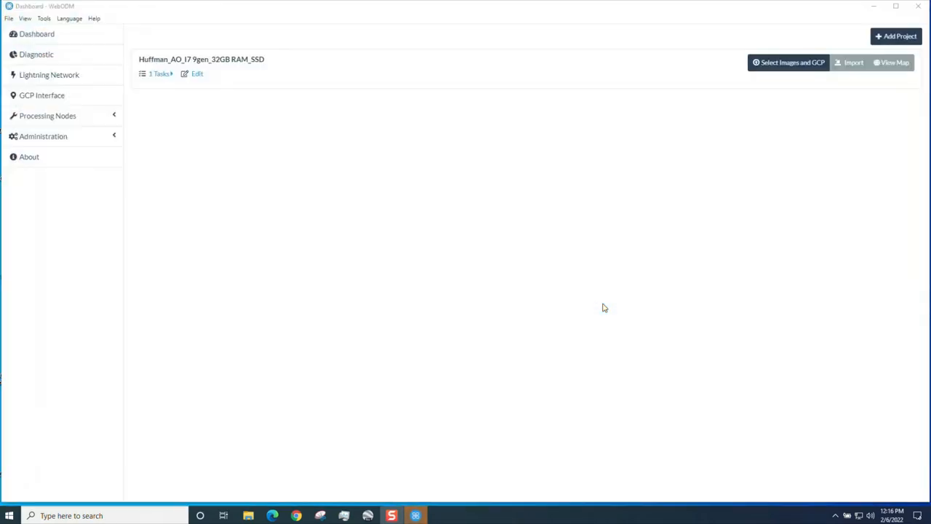
mouse_move(296, 64)
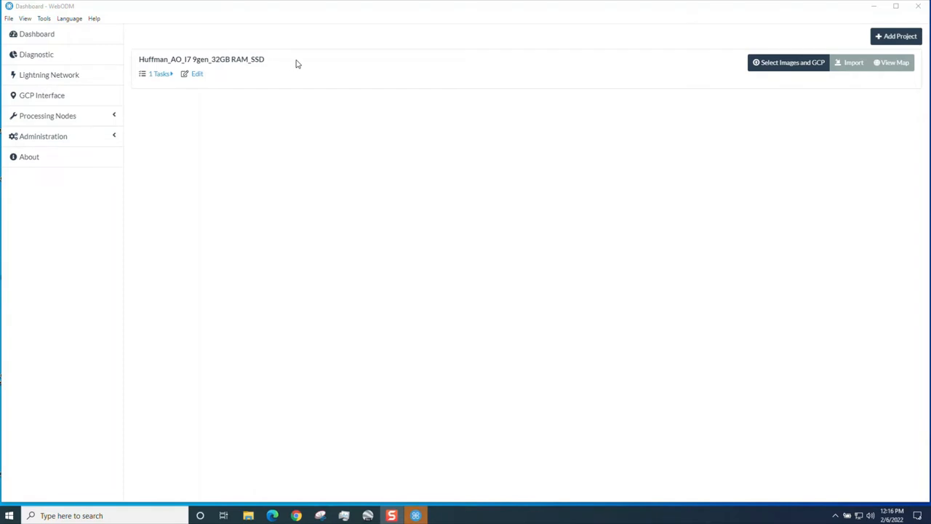
mouse_move(353, 64)
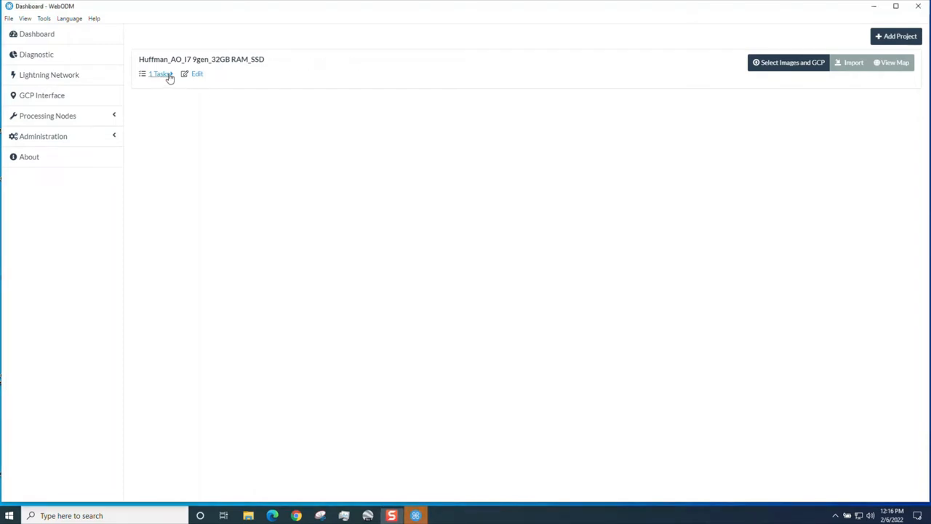
- Expand the J Drive South - 10/19/2021 task and show its orthophoto on the map
click(161, 73)
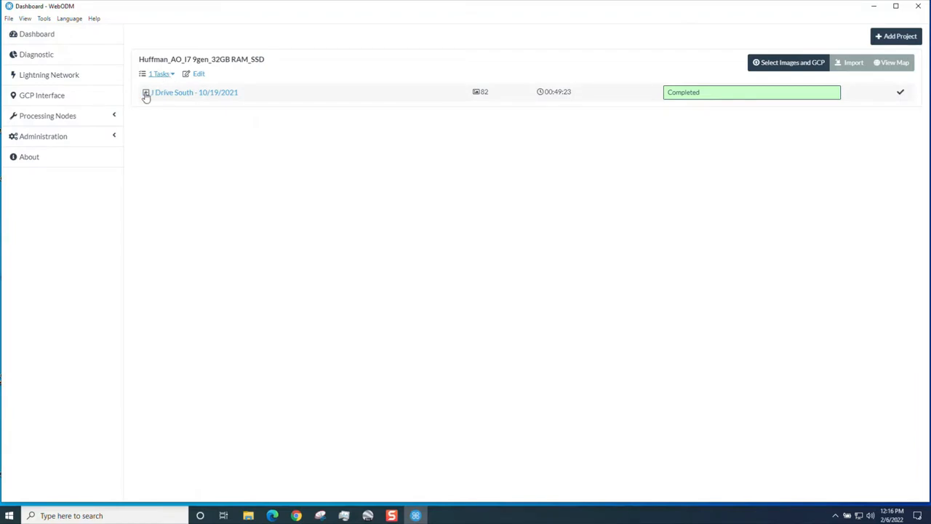
click(146, 93)
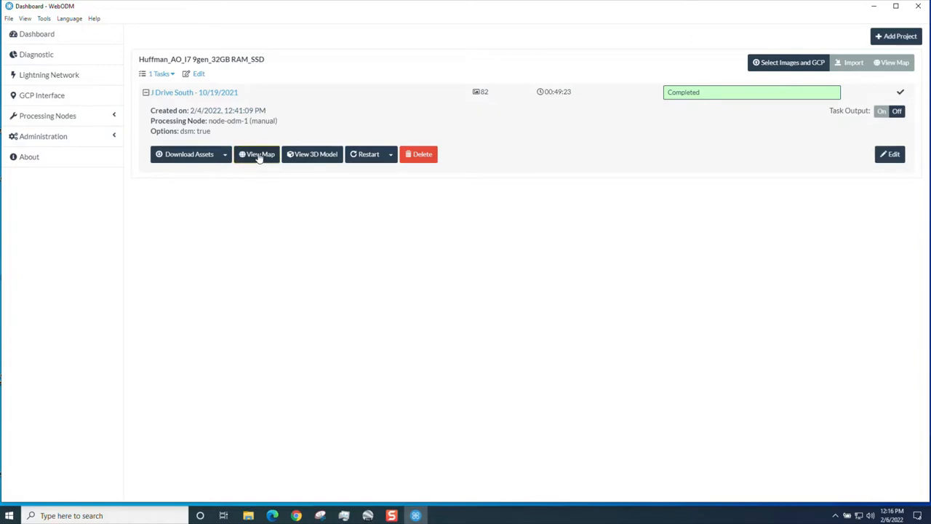
click(257, 154)
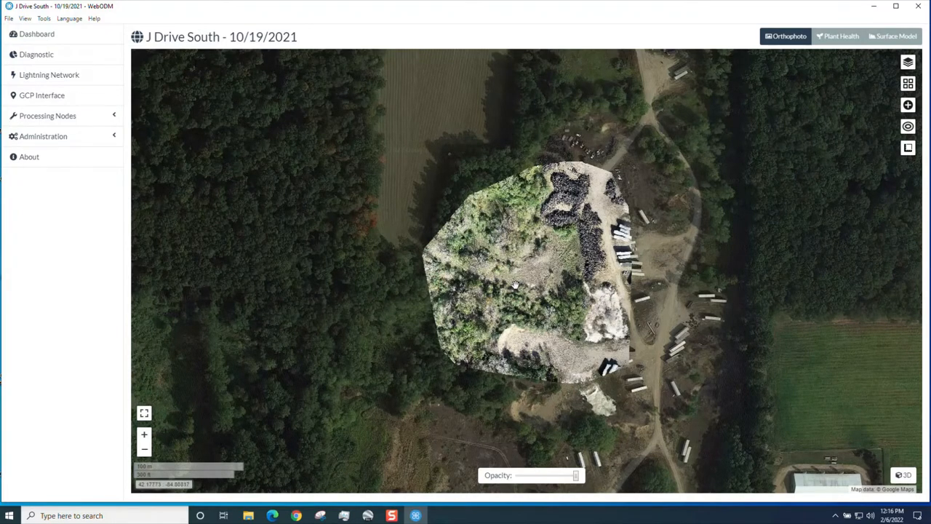
mouse_move(737, 140)
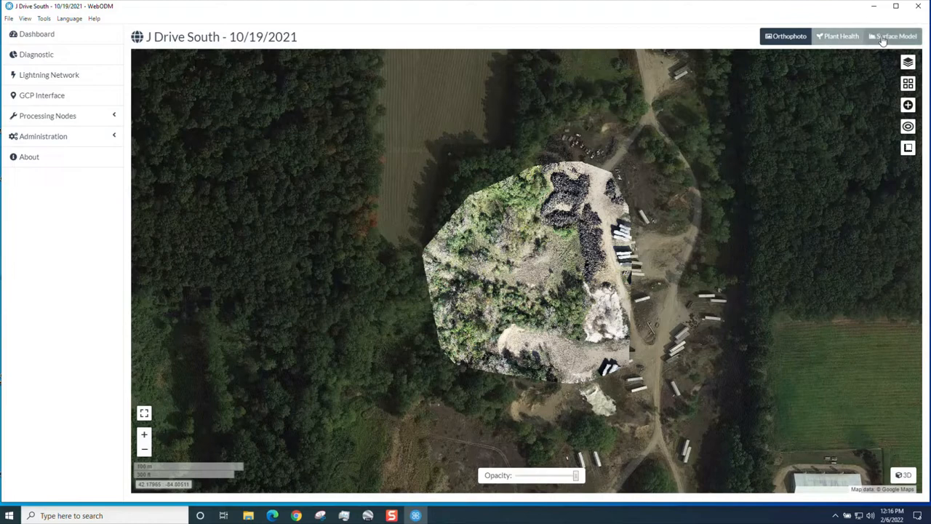
- Switch to the Surface Model layer and narrow its elevation colour range in the Layers panel
click(894, 36)
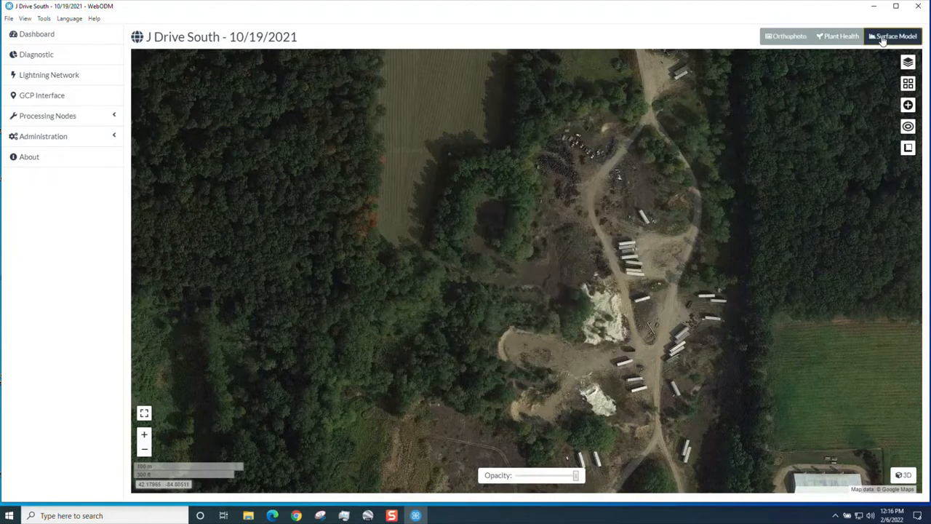
click(894, 35)
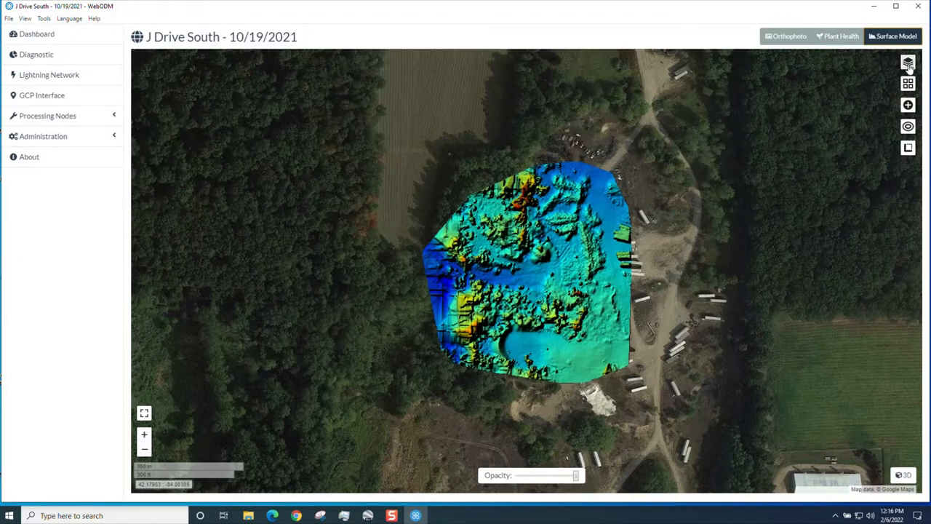
mouse_move(908, 64)
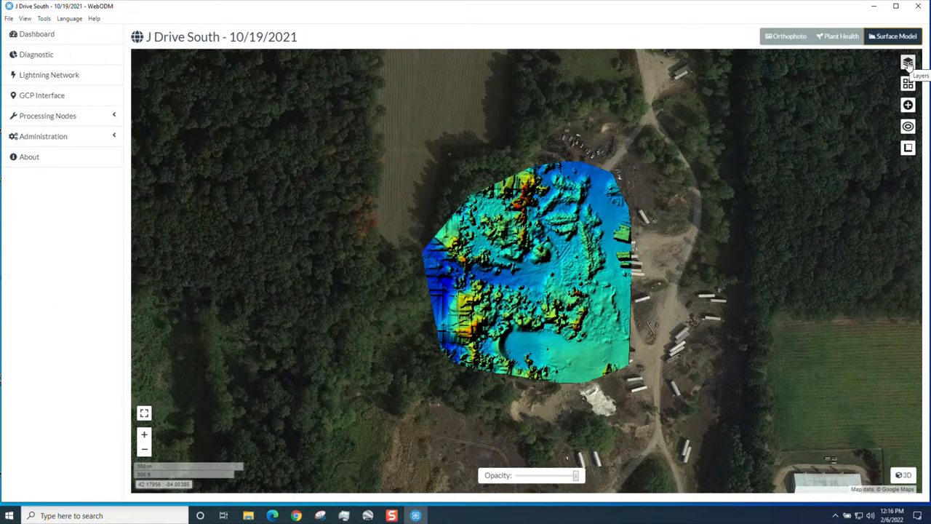
click(909, 64)
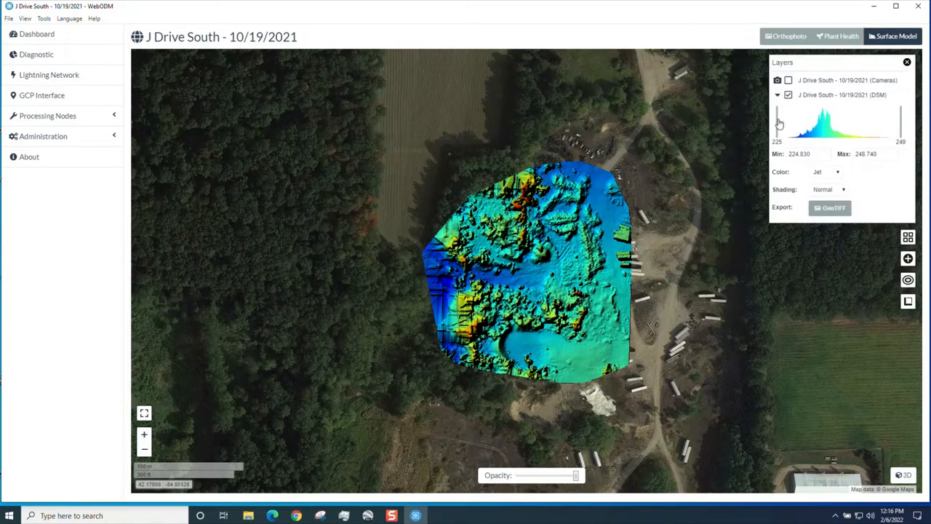
drag(777, 119, 789, 120)
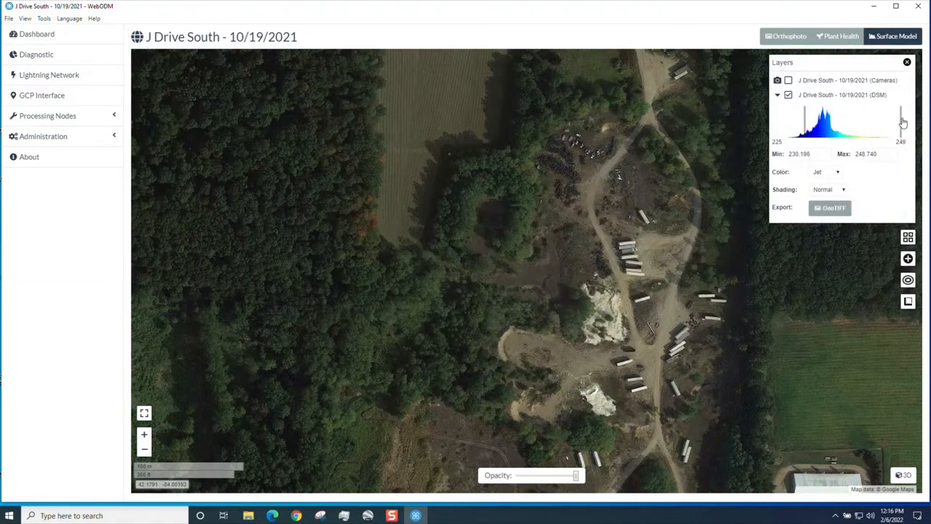
drag(900, 119, 847, 116)
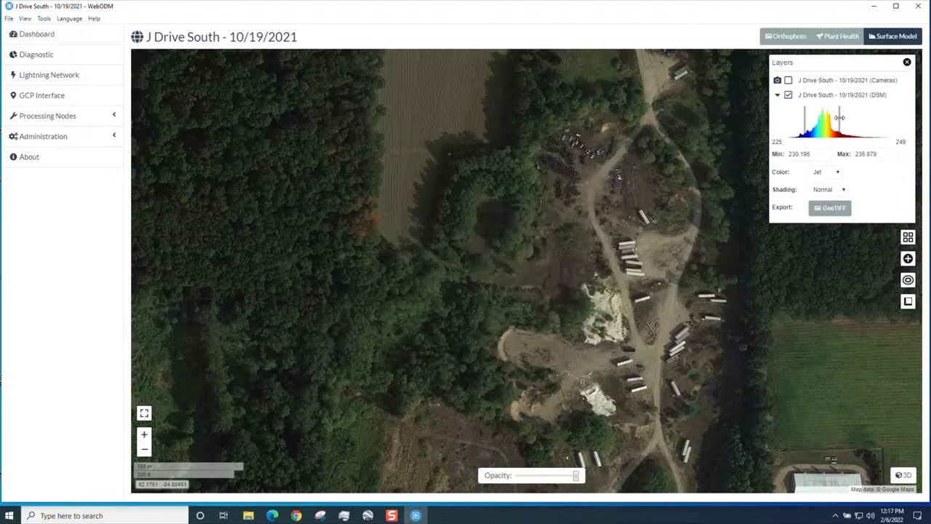
click(789, 95)
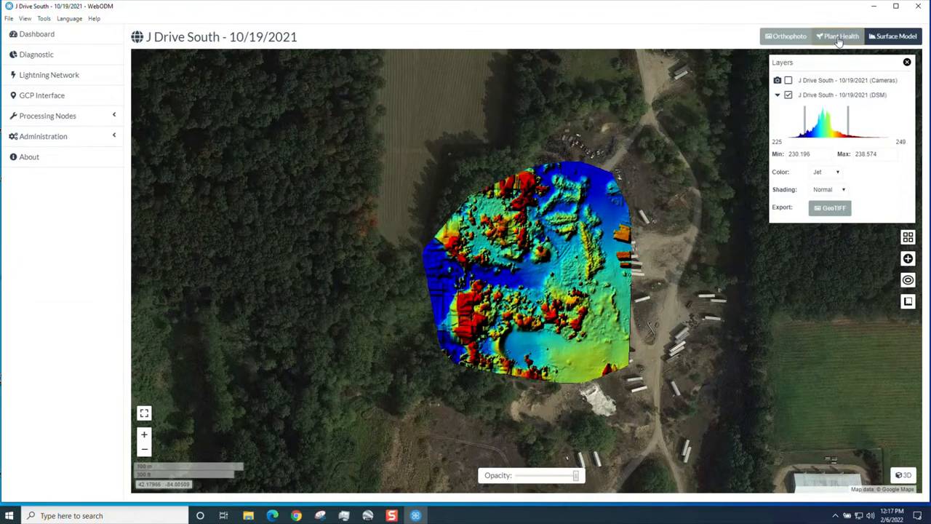
- Set the Plant Health algorithm from NDVI to VARI and reduce the displayed maximum value
click(841, 35)
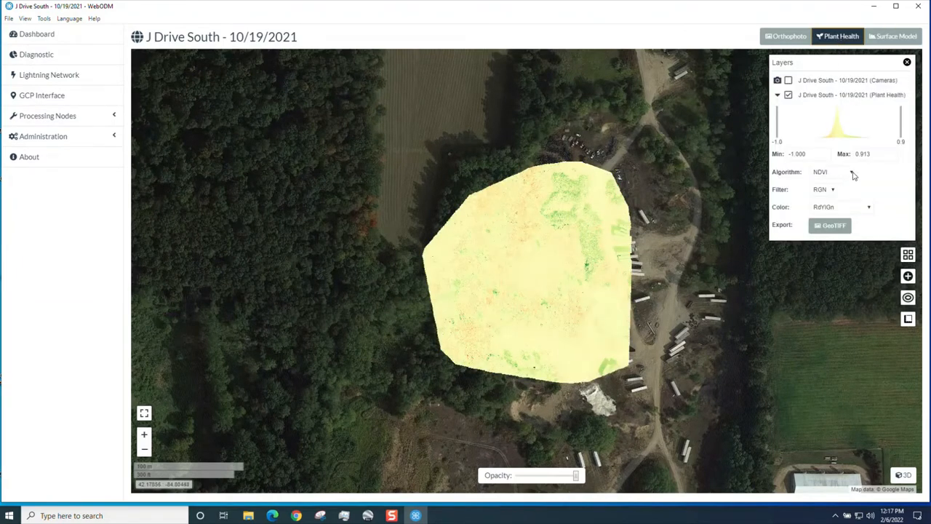
click(832, 172)
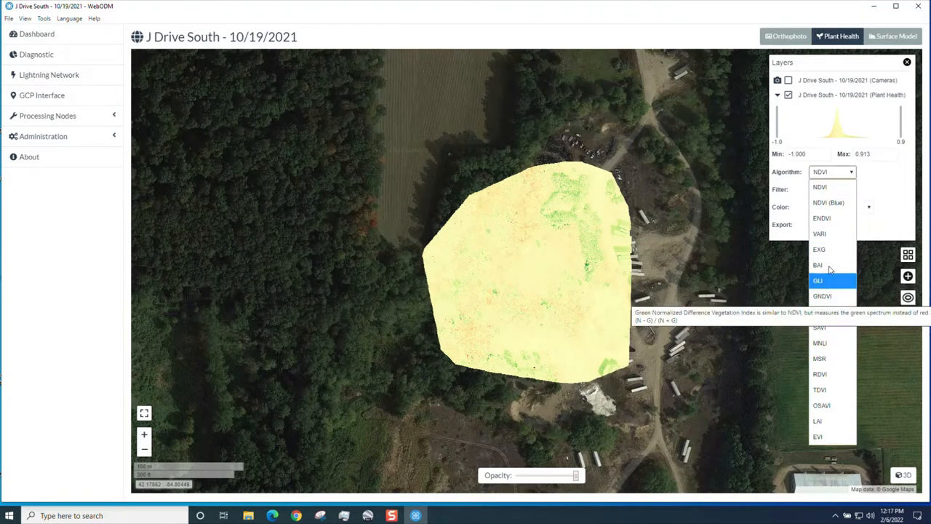
click(821, 233)
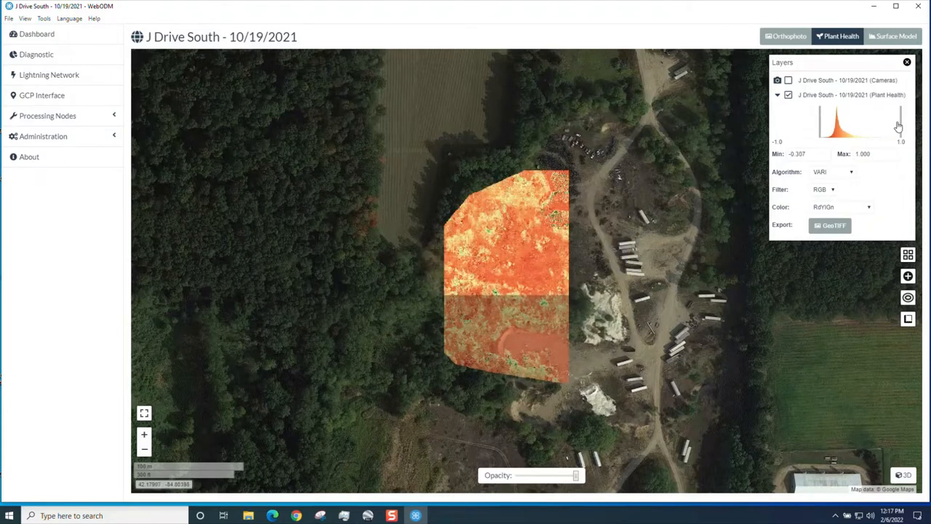
drag(899, 120, 853, 125)
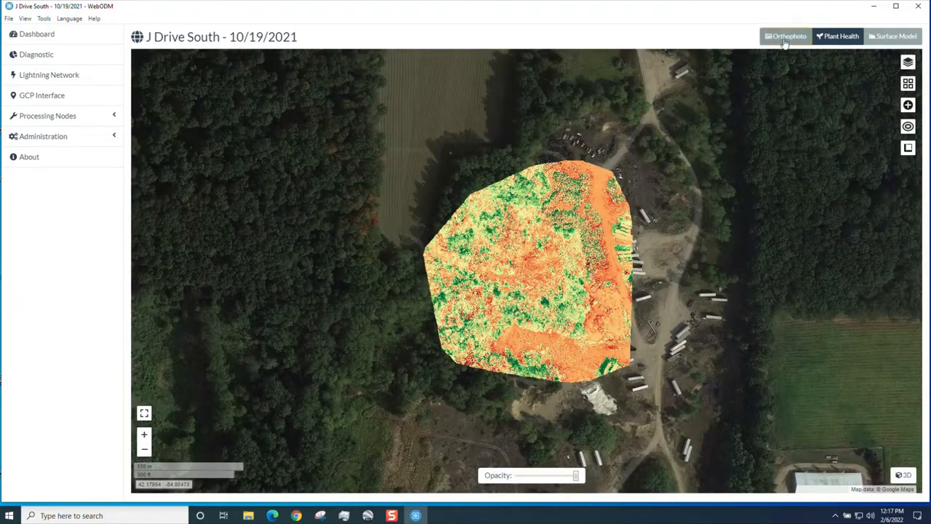
- Return to the Orthophoto layer and zoom in on the tyre piles
click(785, 35)
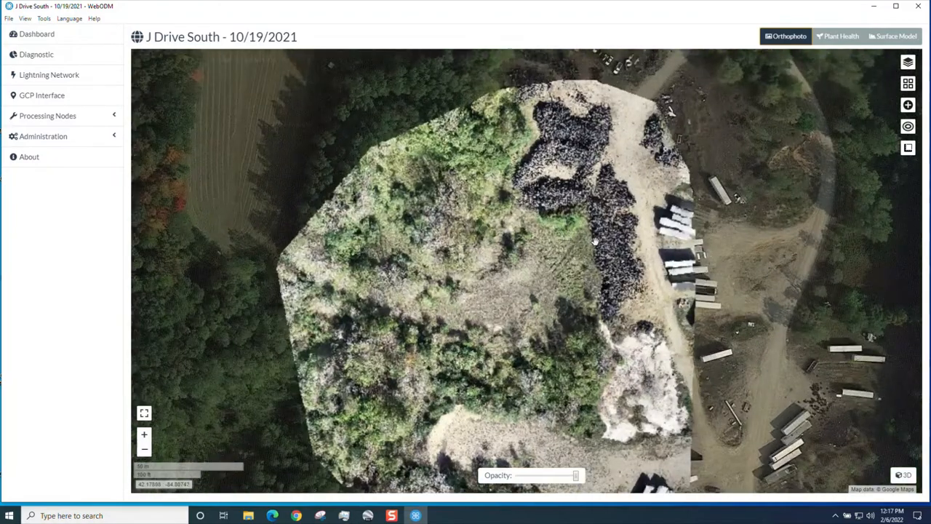
scroll(down, 3)
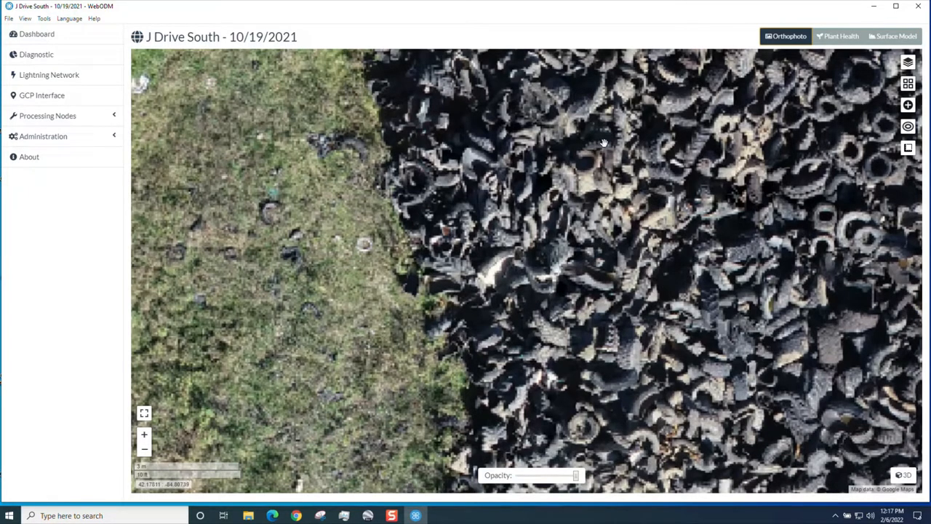
scroll(down, 3)
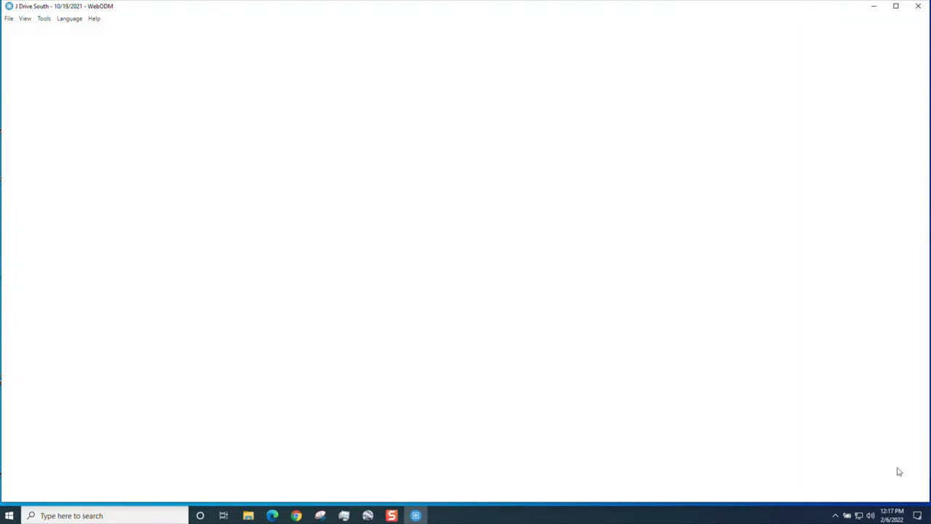
mouse_move(527, 335)
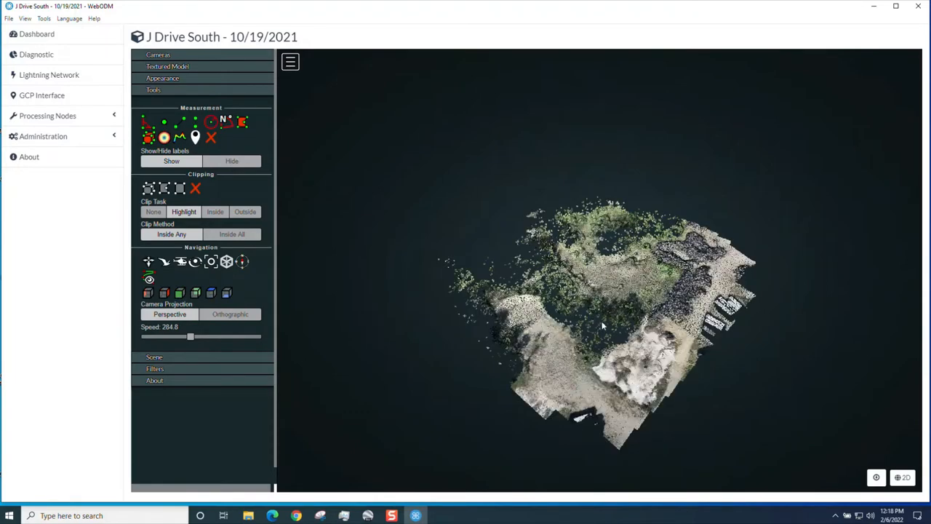
- Orbit the 3D point cloud closer and raise the Appearance point budget to 3,562,000
drag(600, 323, 623, 338)
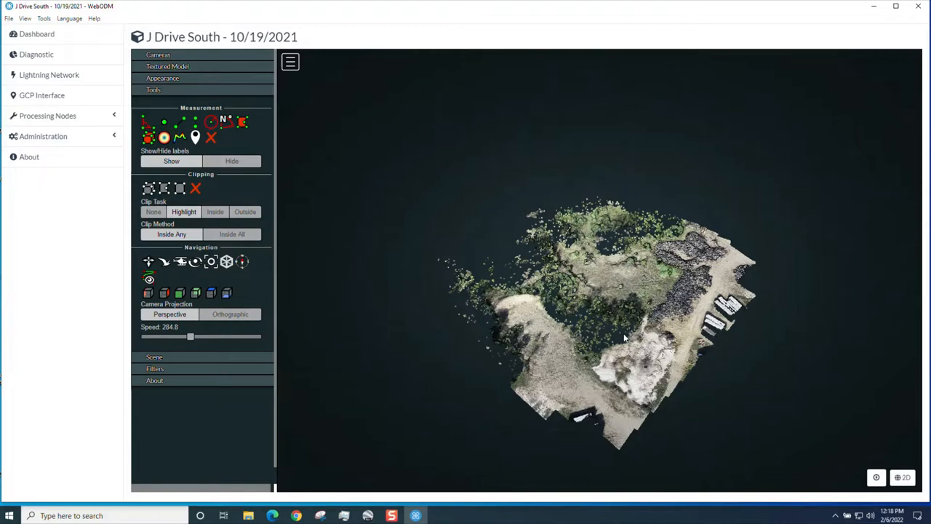
drag(623, 338, 677, 323)
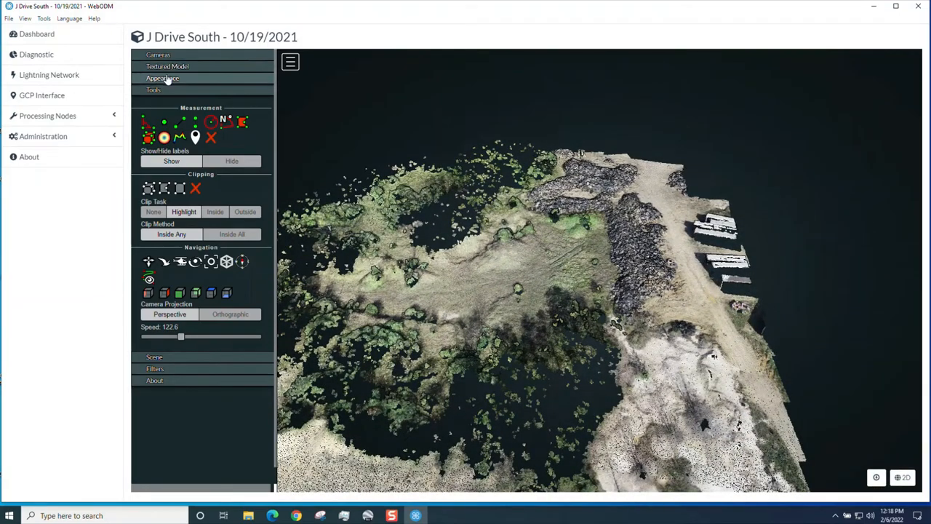
click(163, 78)
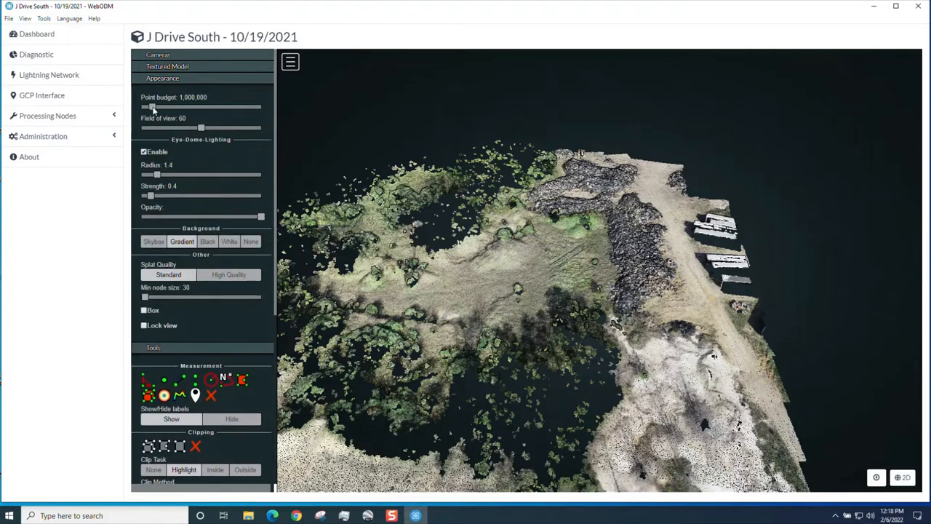
drag(152, 108, 183, 108)
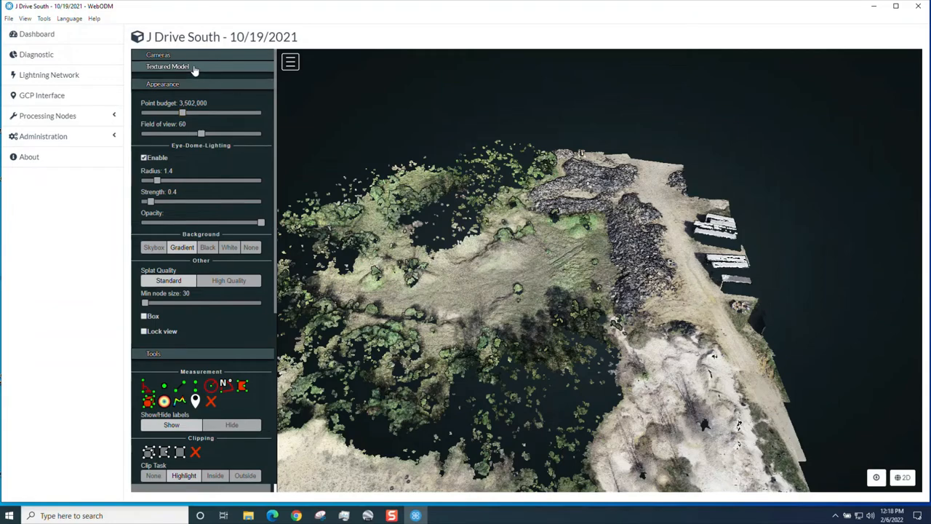
- Enable Show Model under Textured Model to display the textured mesh
click(168, 67)
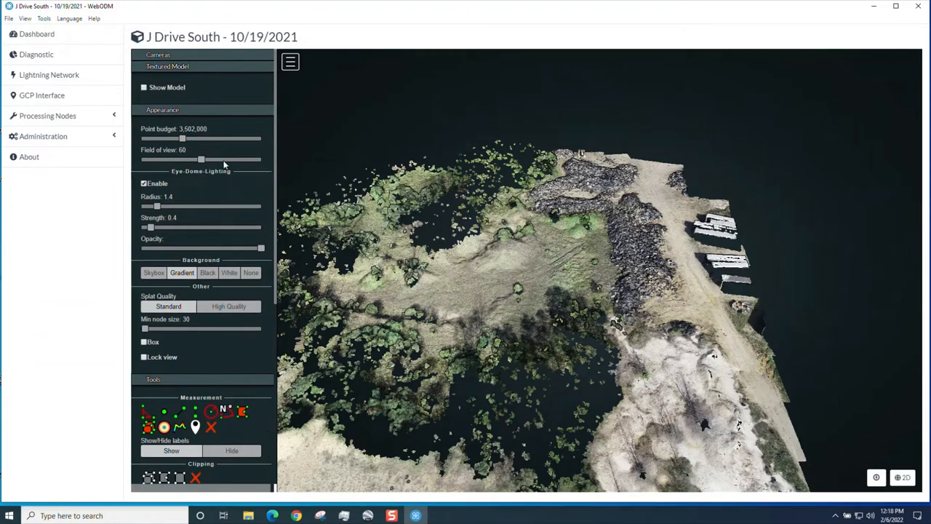
click(144, 87)
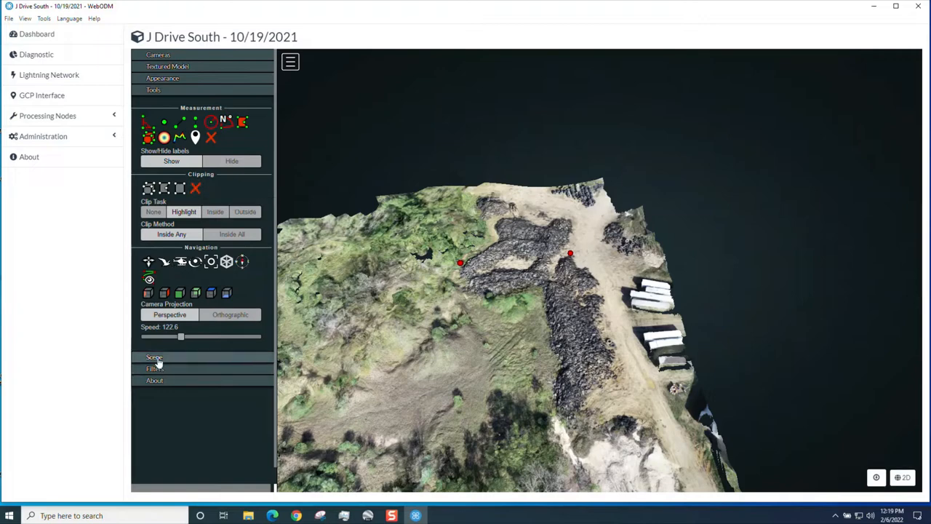
- Expand the Scene section and scroll to the Profile measurement's properties
click(154, 358)
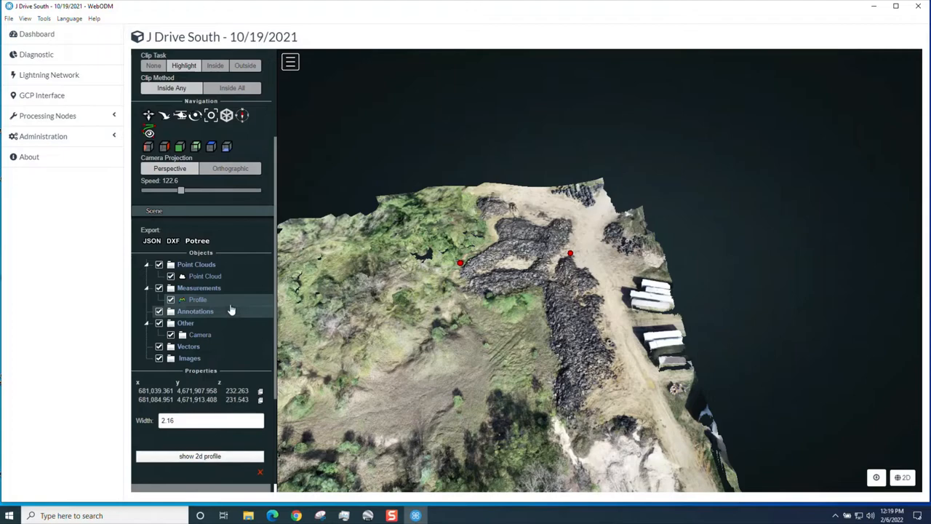
scroll(down, 3)
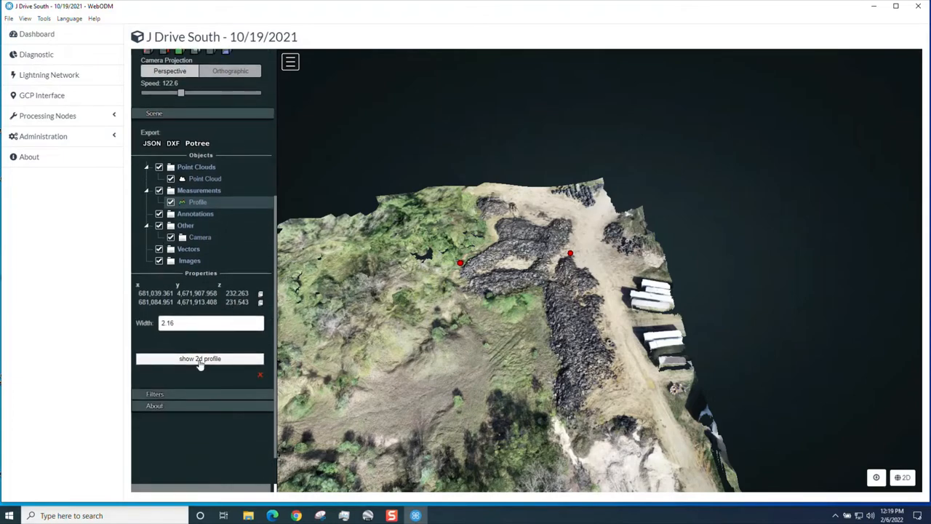
click(200, 358)
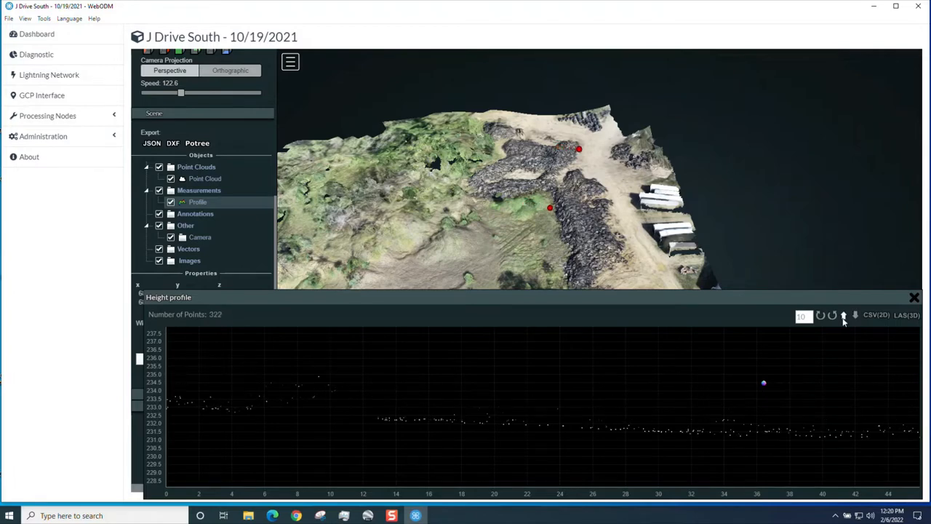
click(821, 315)
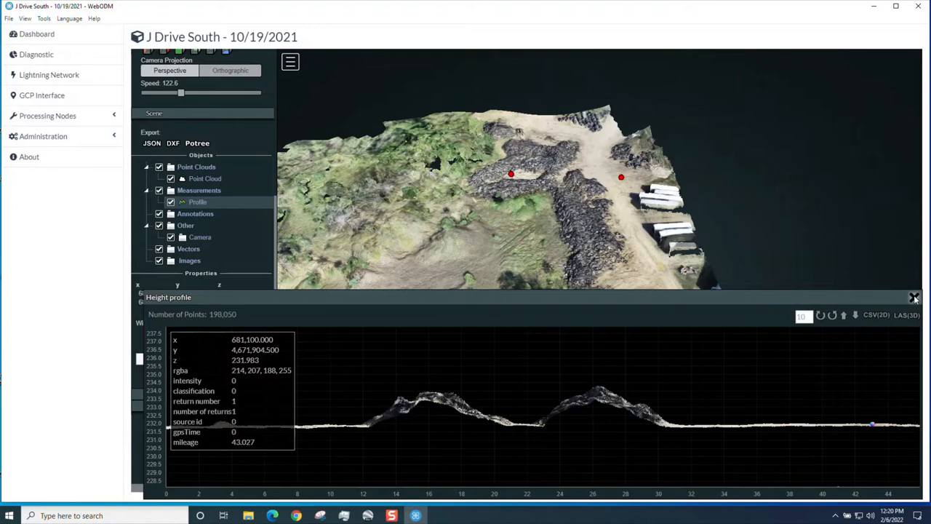
click(916, 297)
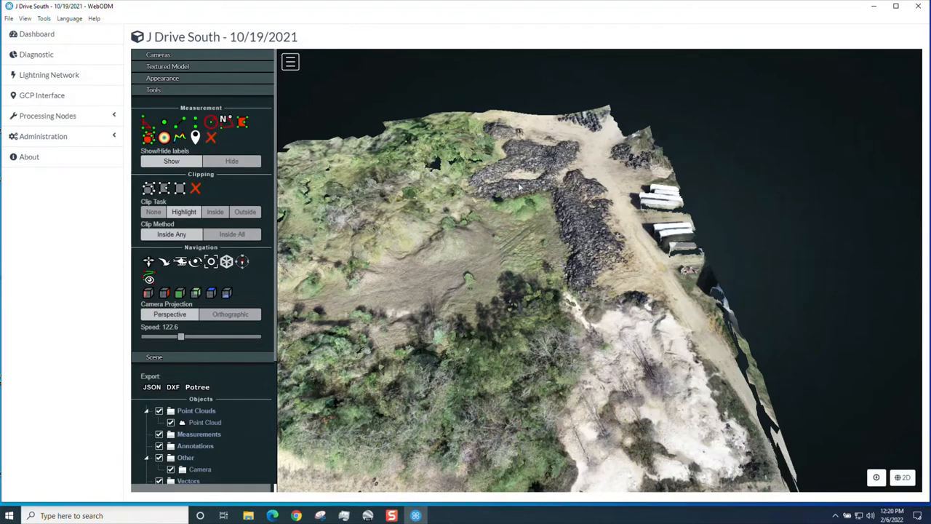
mouse_move(149, 137)
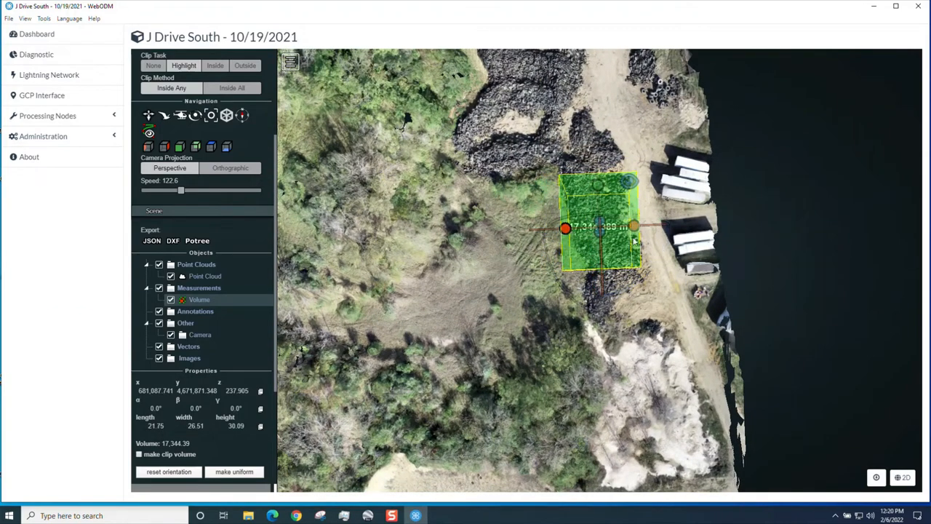
- Stretch the volume box over the whole tyre pile (≈58,122.66) and reset its orientation
drag(634, 227, 643, 226)
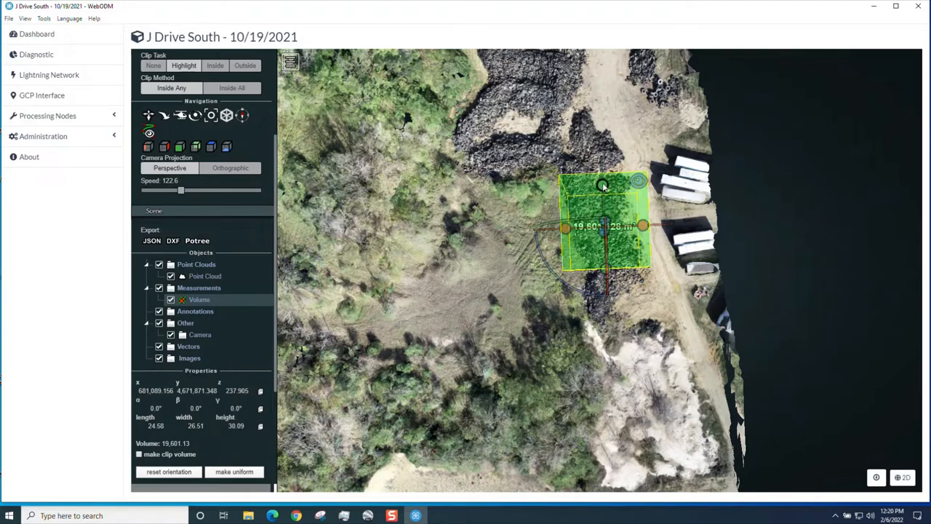
drag(604, 181, 600, 96)
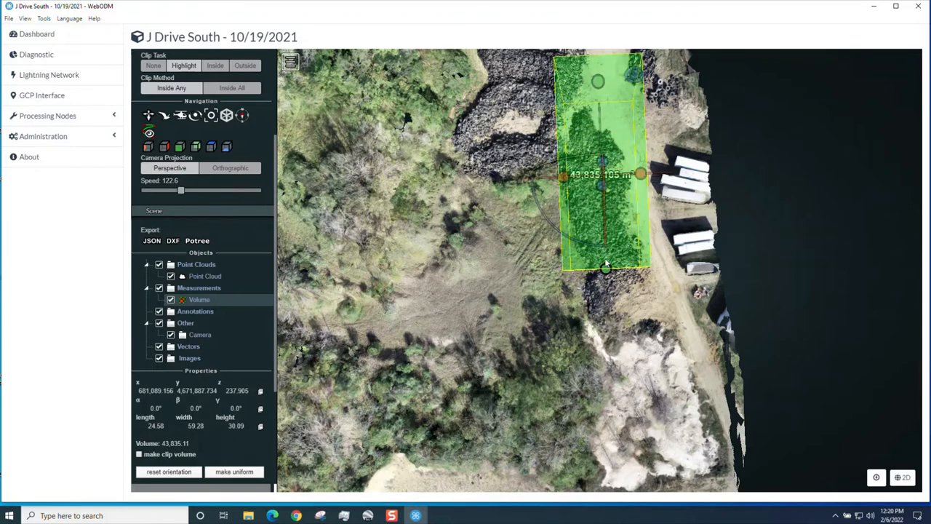
drag(605, 268, 608, 322)
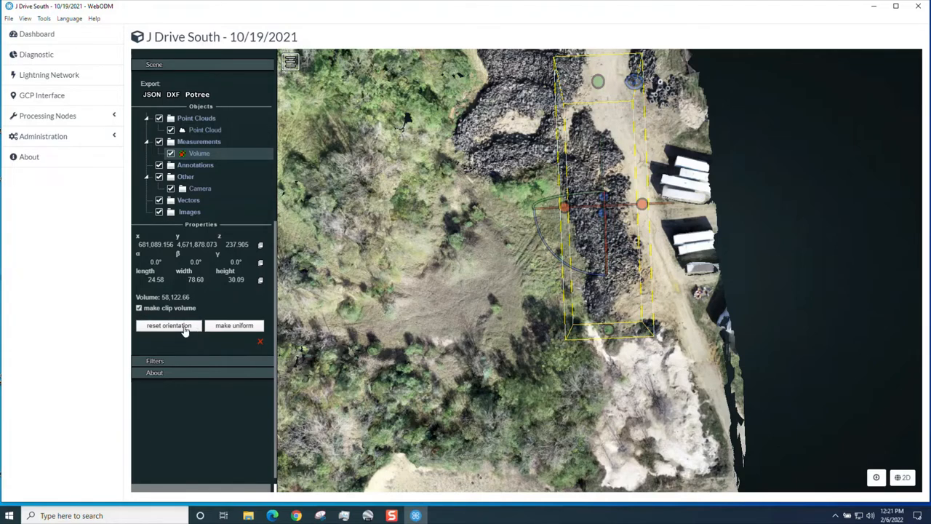
click(169, 326)
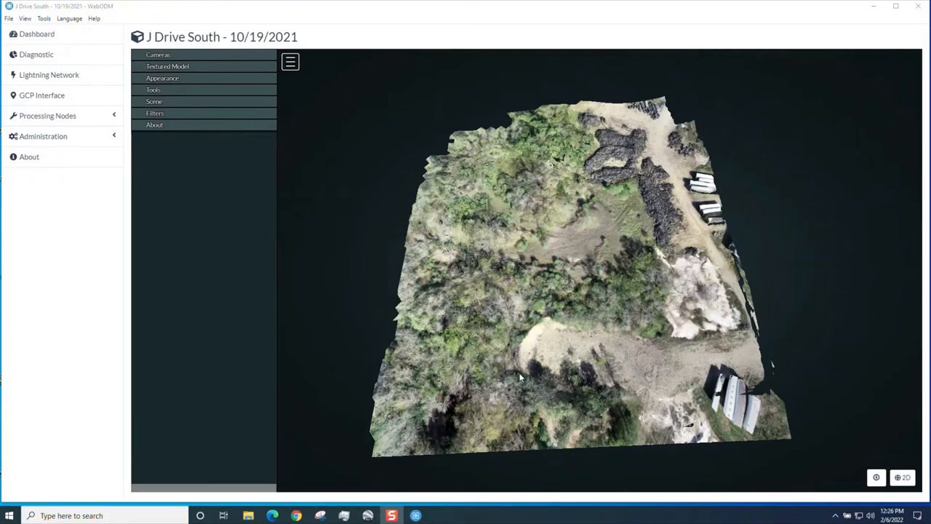
mouse_move(745, 347)
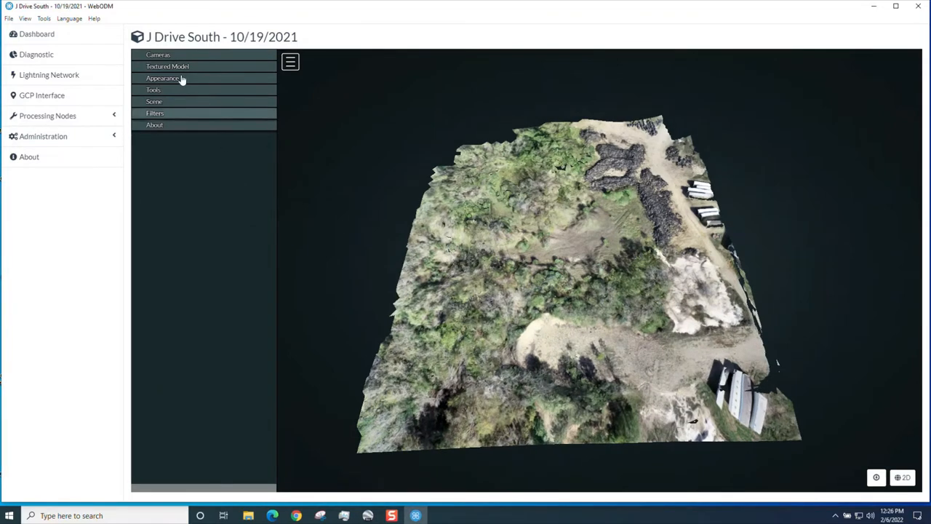
- Untick Show Model to hide the textured mesh and return to the 2D map view
click(168, 67)
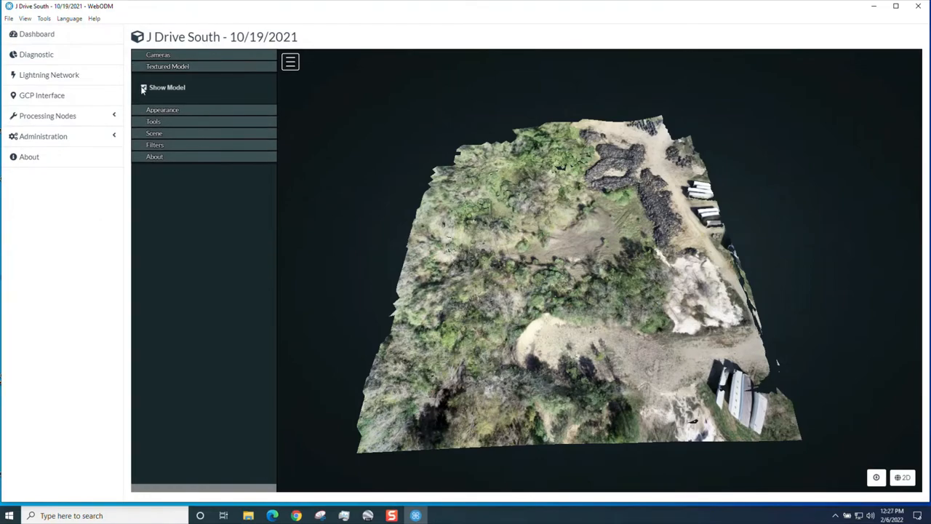
click(142, 87)
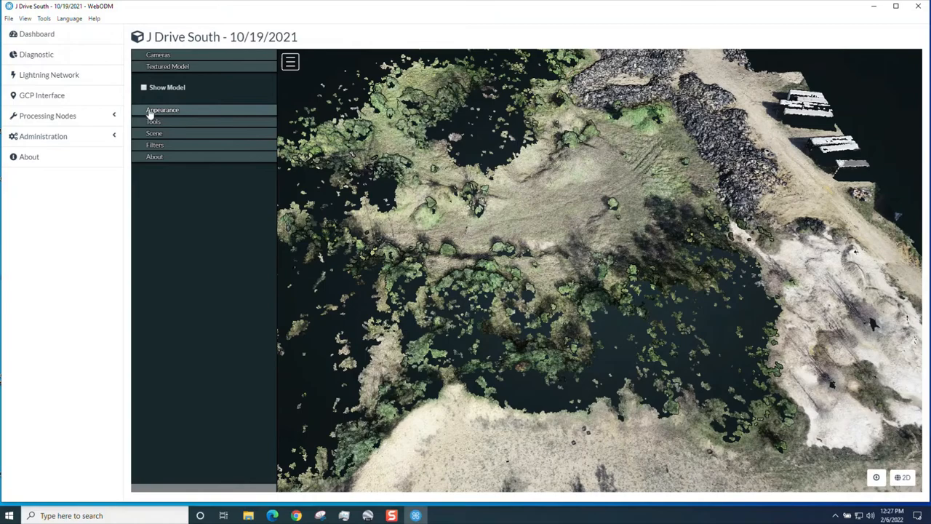
click(163, 110)
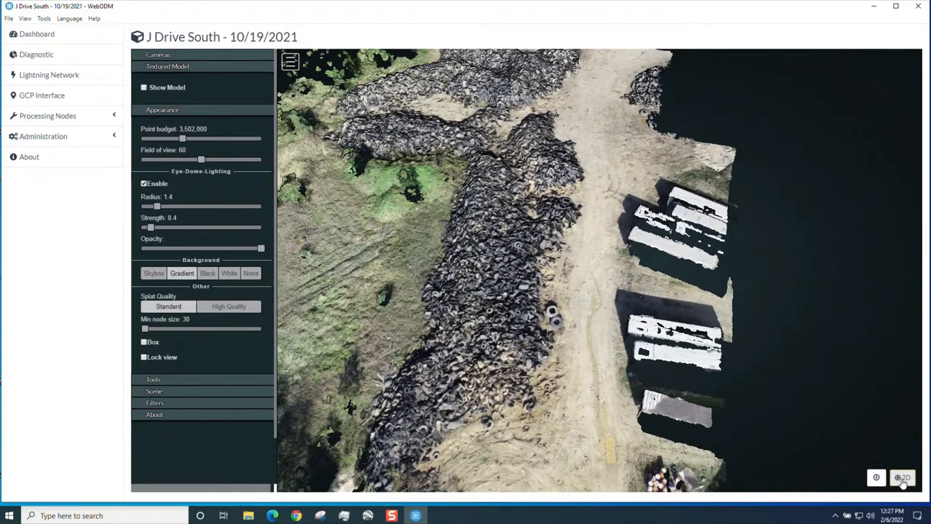
click(903, 478)
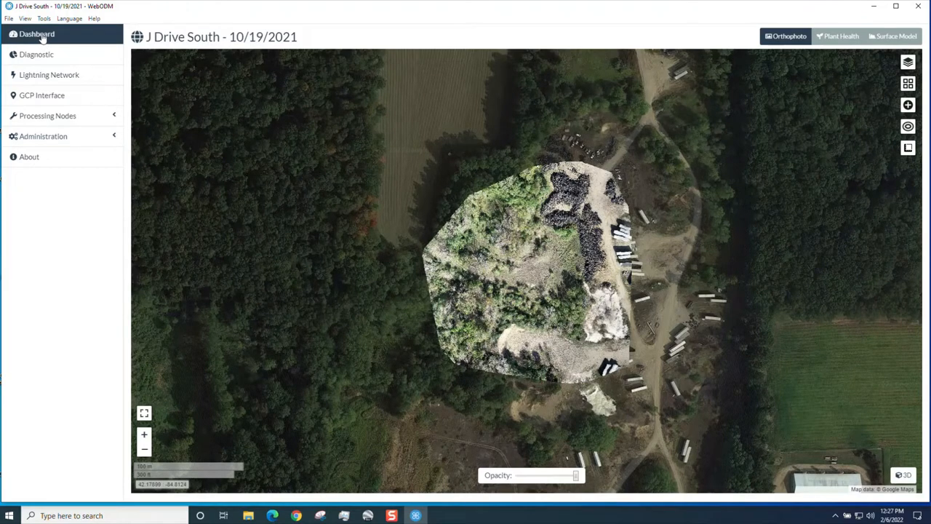
- Create a new project named 'Huffman_AO_I8 8th_18GB RAM_SSD II' from the dashboard
click(36, 35)
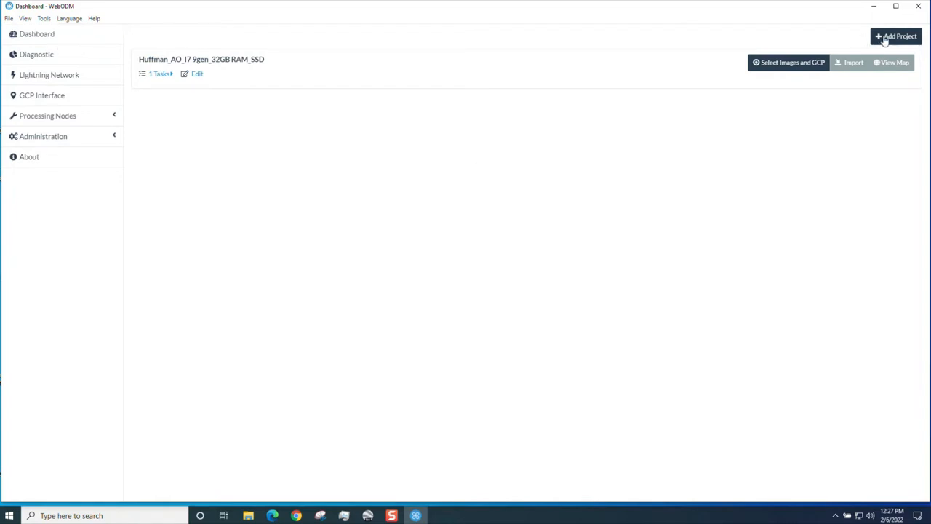
click(896, 37)
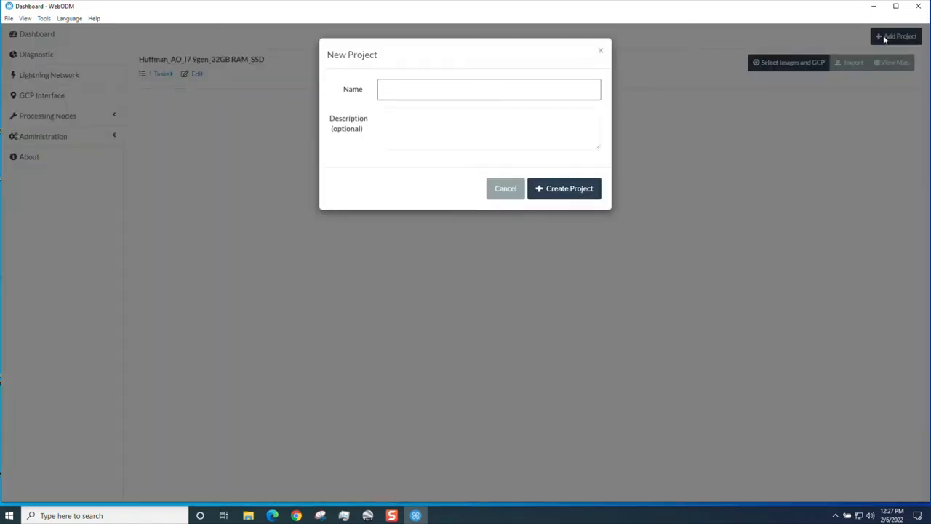
text(Hu)
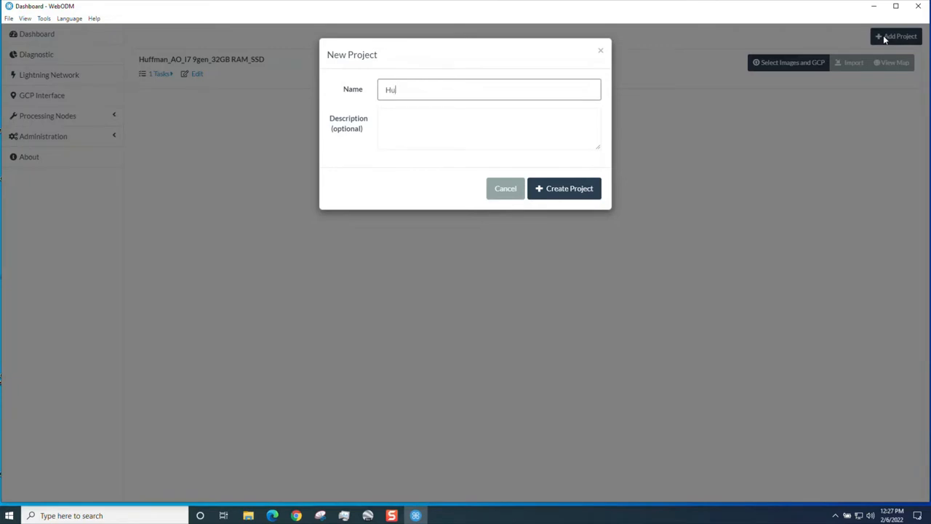
text(ffman)
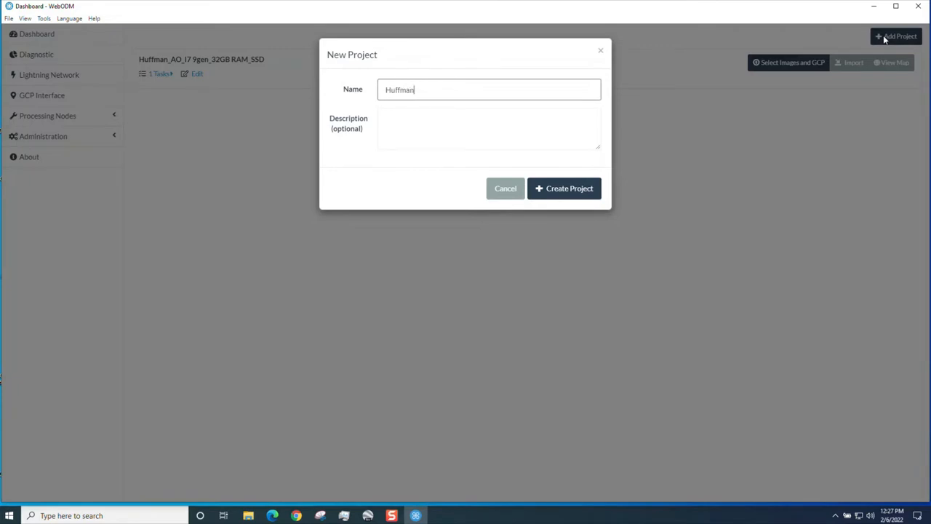
text(_)
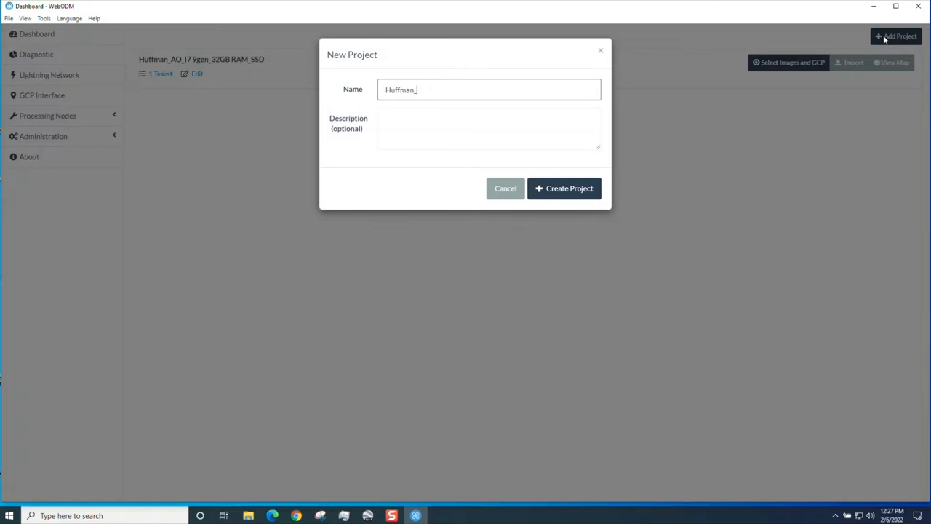
text(AO_)
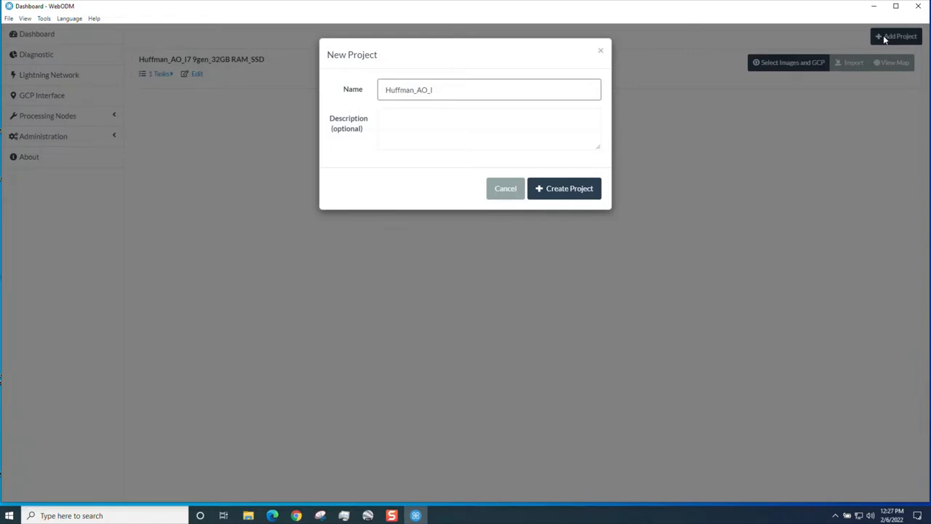
text(8)
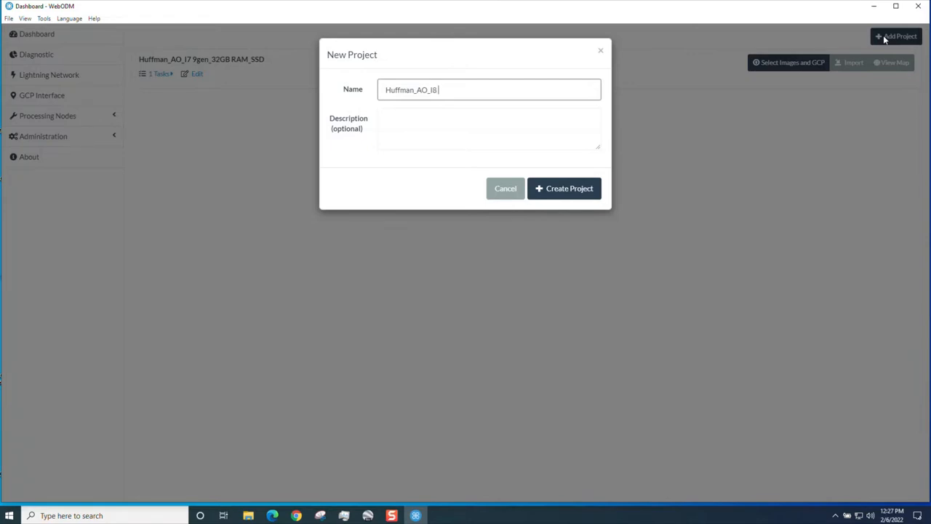
text(8th)
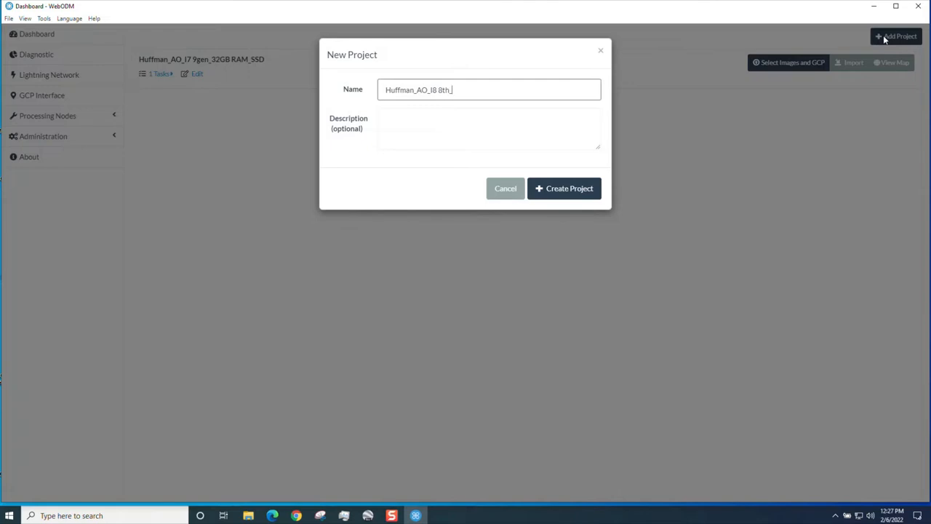
text(_18GB)
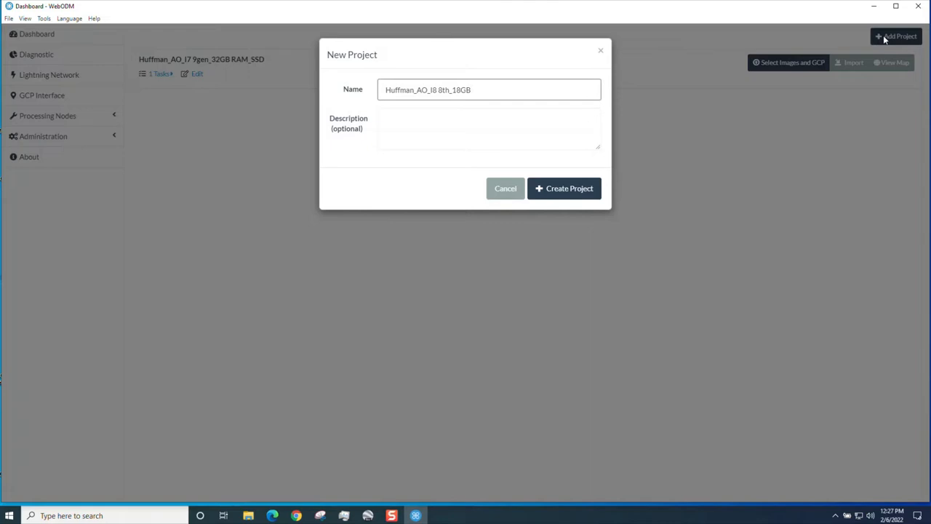
text(RAM_)
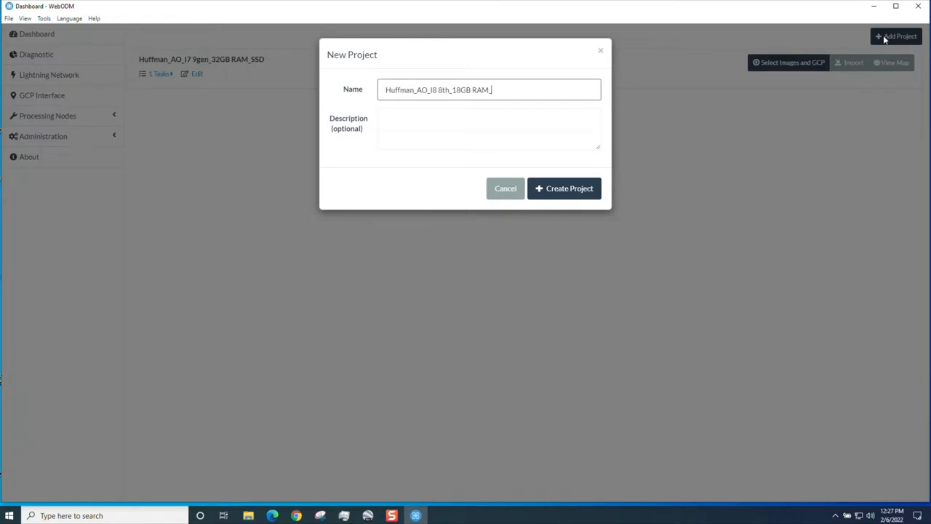
text(SS)
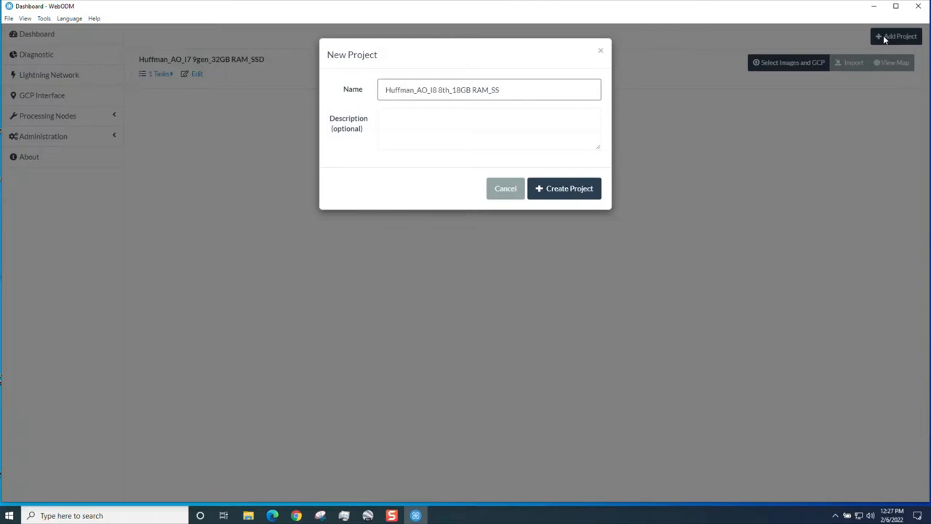
text(D)
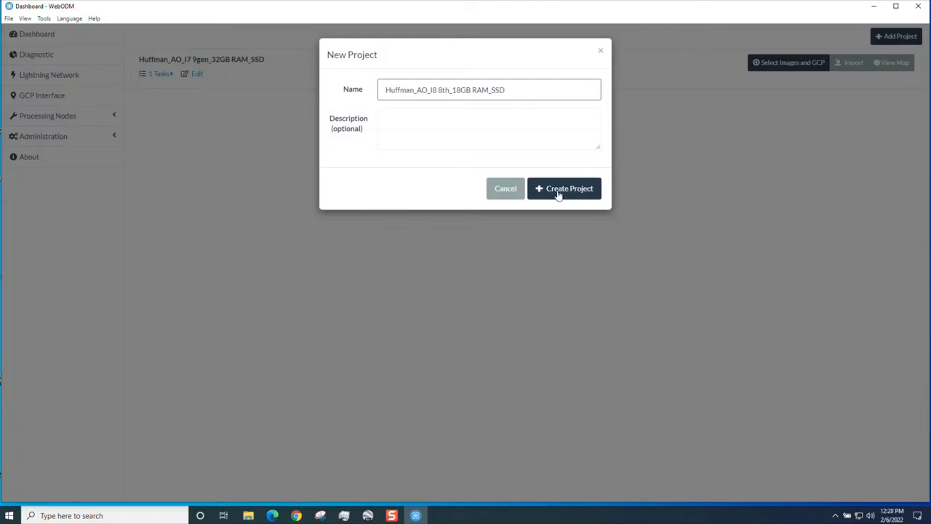
text(II)
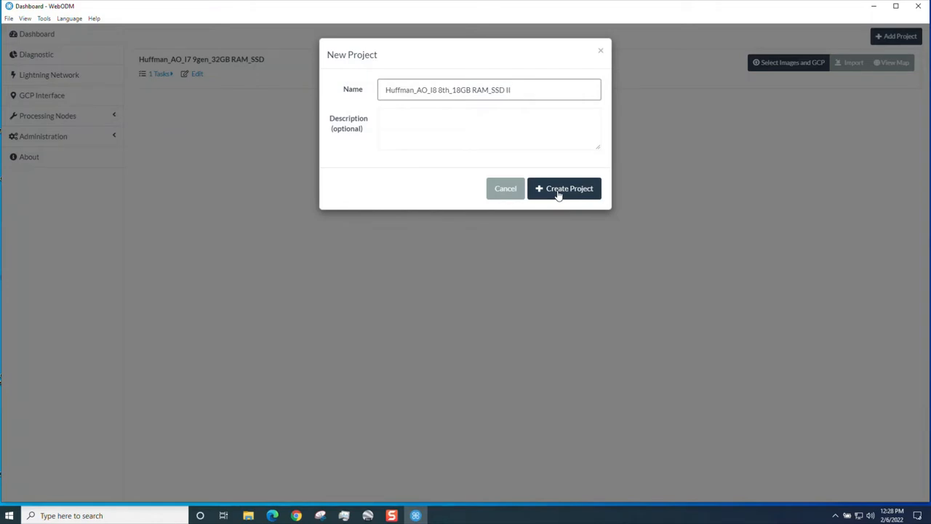
click(565, 189)
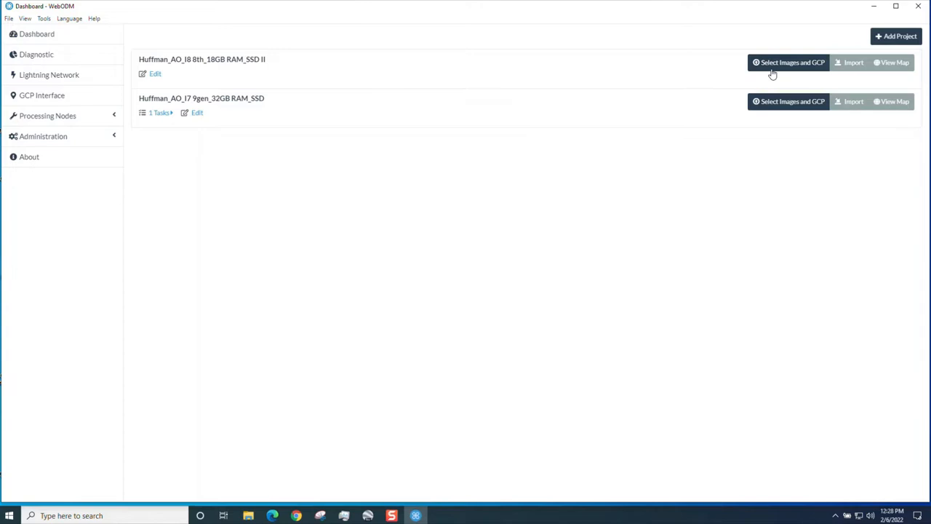
- Browse to Samsung USB > Missions and permanently delete the Musson Rd Wetland MDOT folder
click(789, 61)
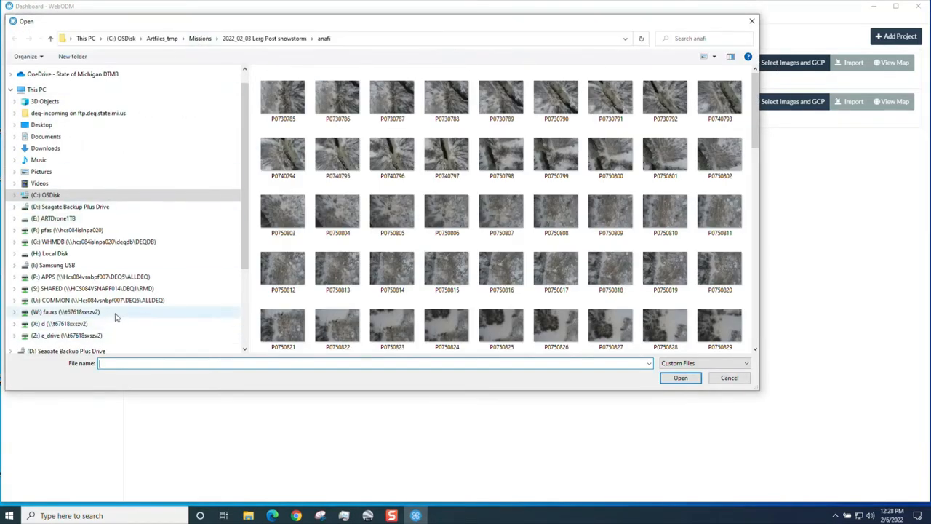
click(18, 297)
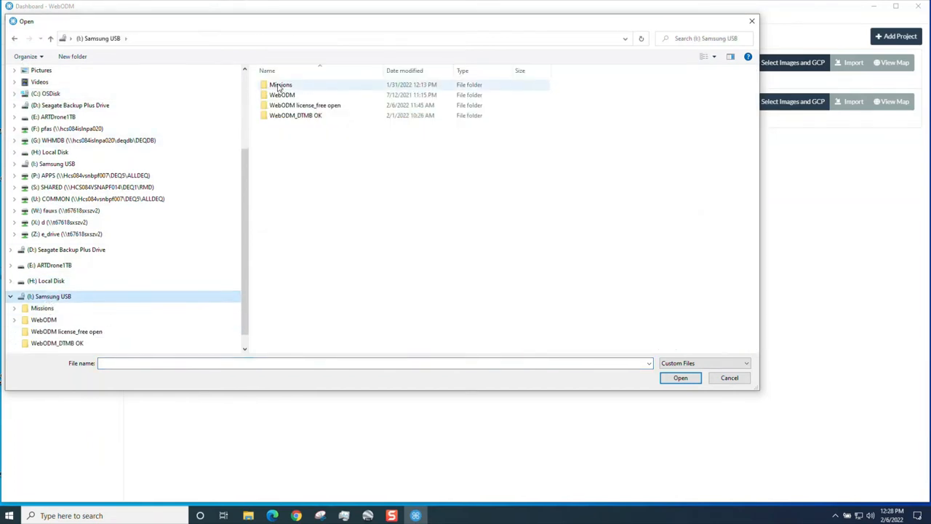
double_click(281, 84)
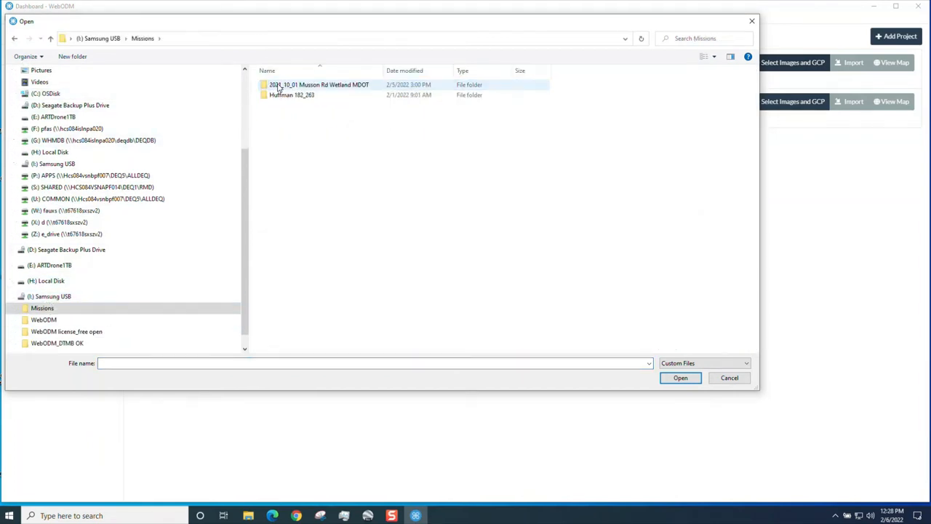
right_click(319, 85)
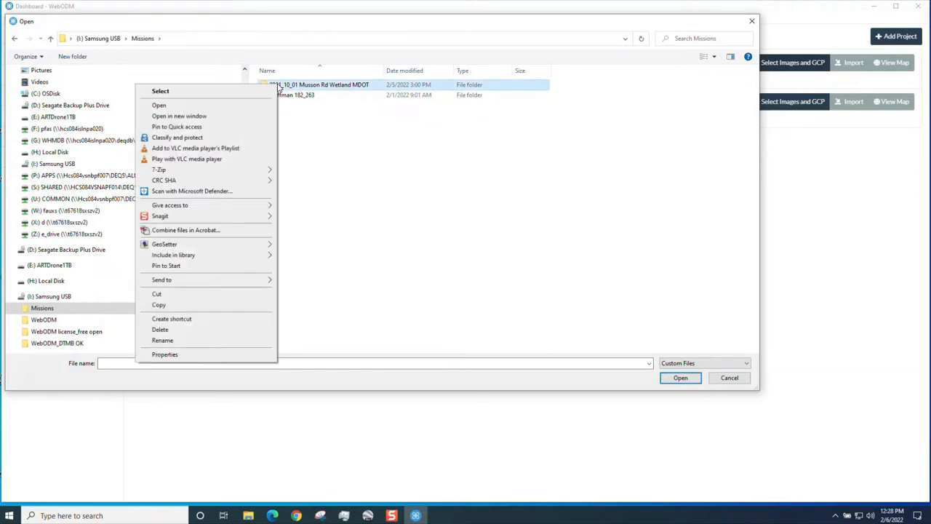
click(160, 329)
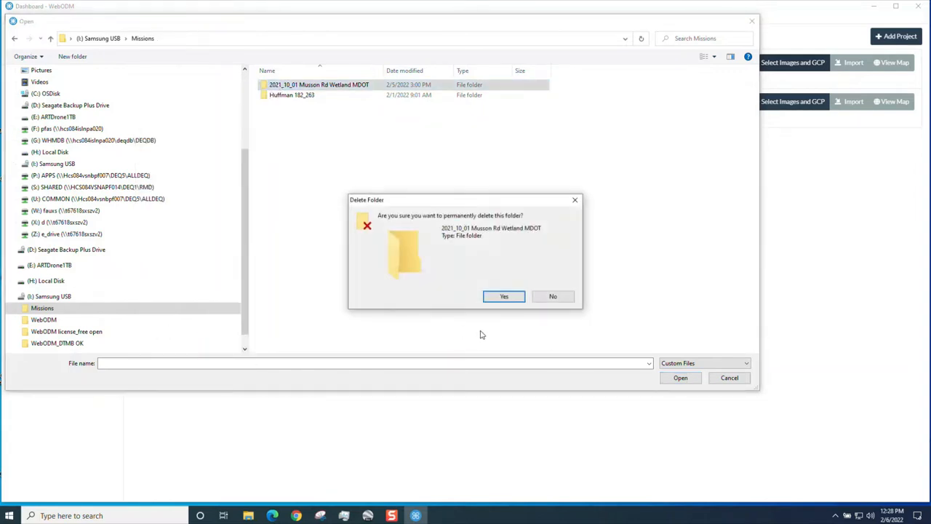
click(503, 297)
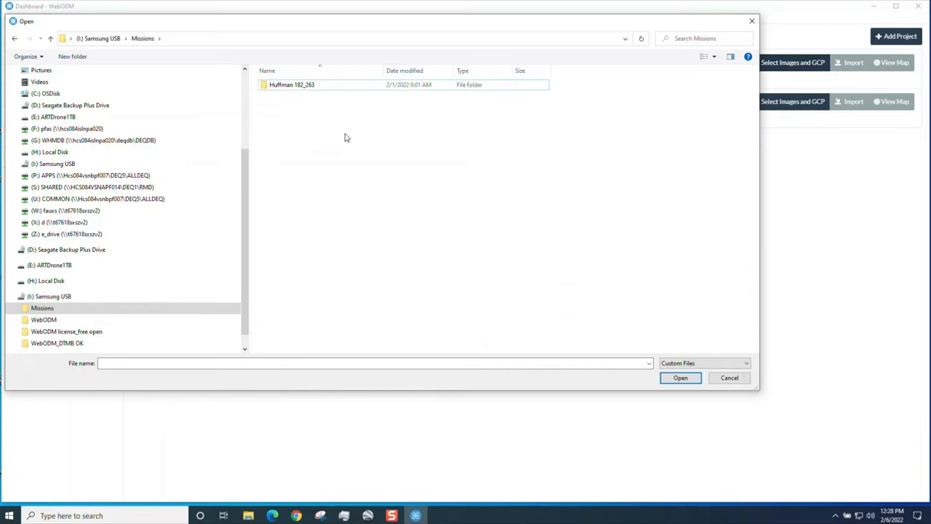
mouse_move(292, 85)
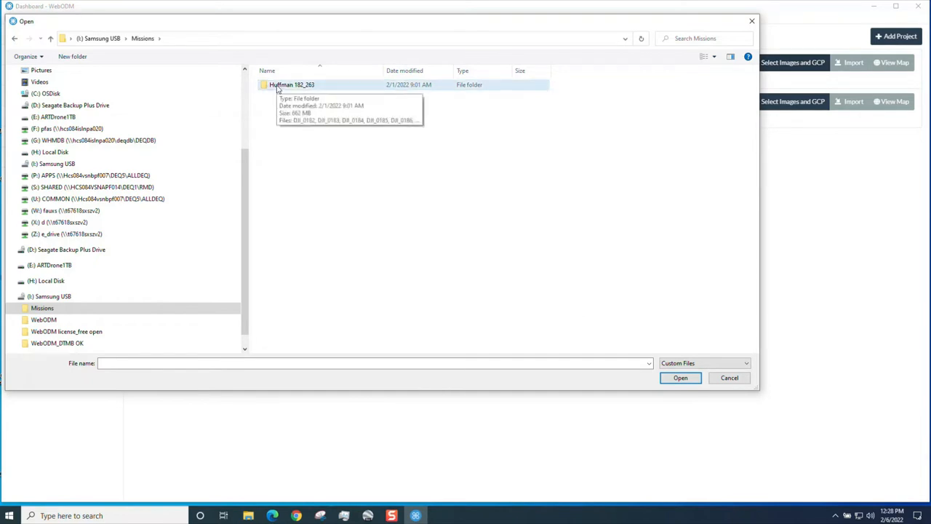
- Select all 82 JPGs in Huffman 182_283 as the new task's images
double_click(291, 85)
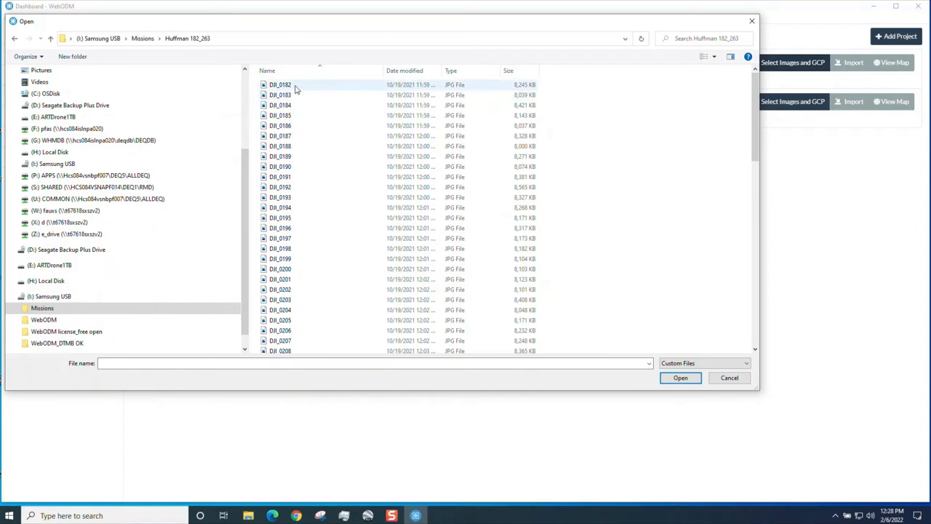
click(279, 84)
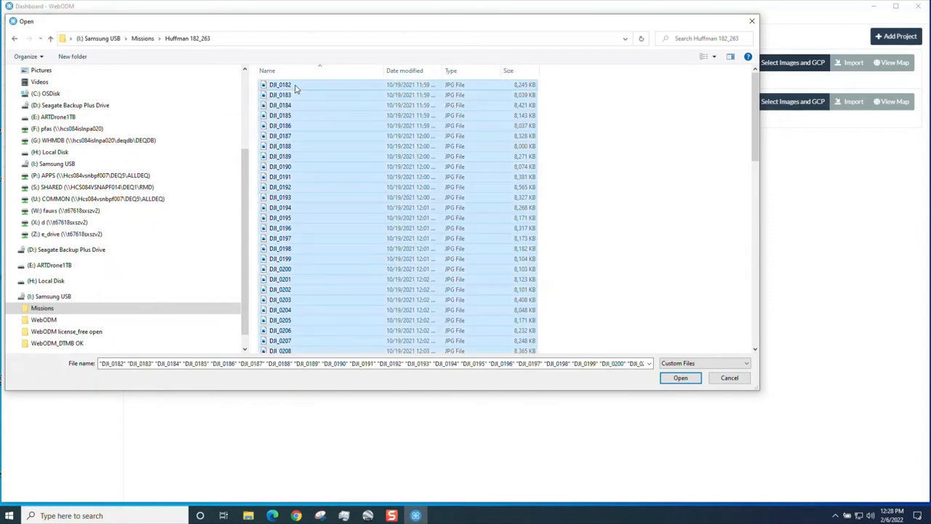
scroll(down, 3)
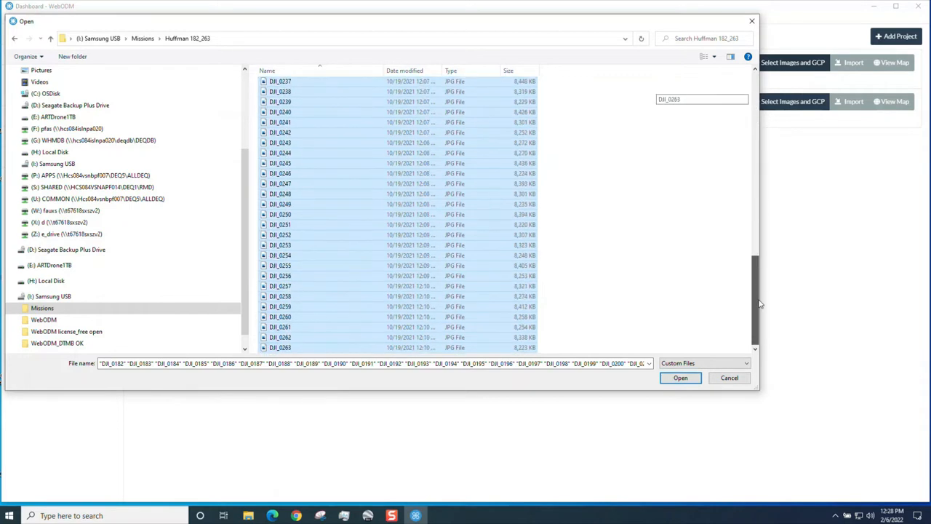
click(681, 379)
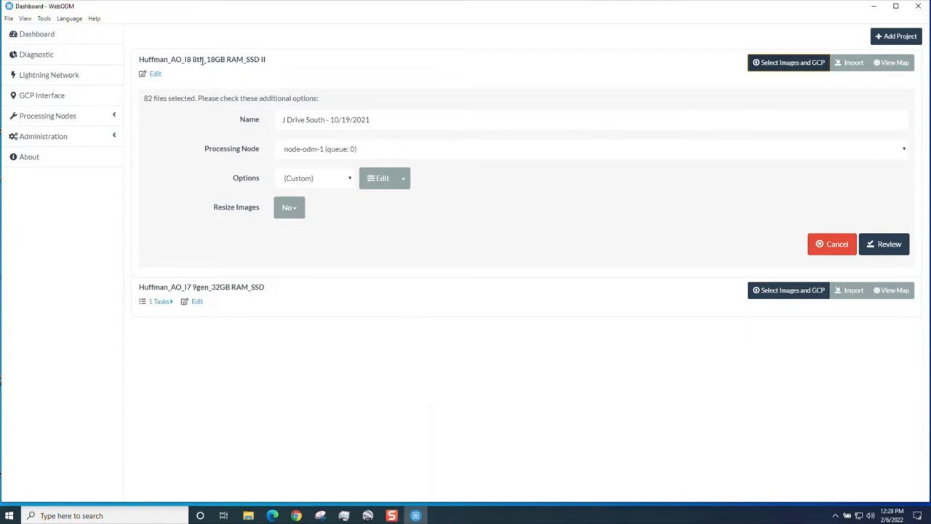
mouse_move(381, 178)
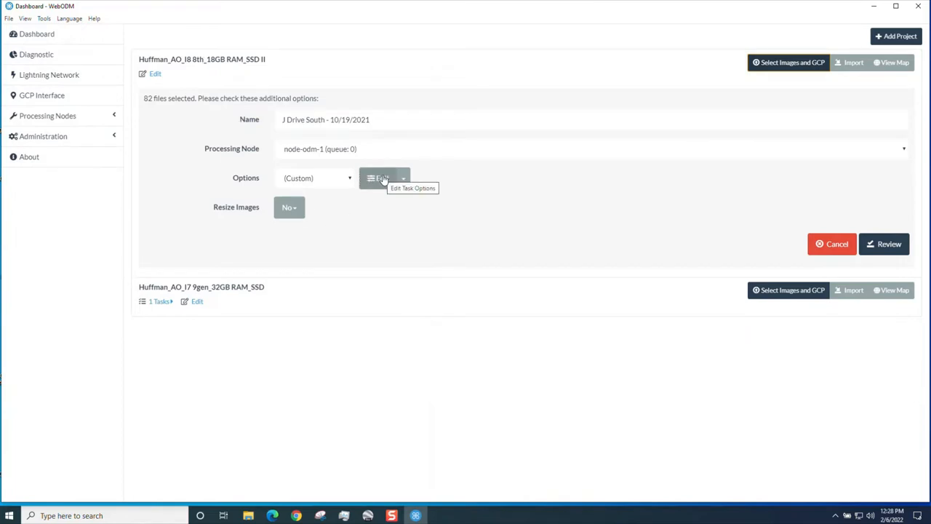
- Choose a processing preset with dsm:true and start processing the 82-image J Drive South task
click(314, 178)
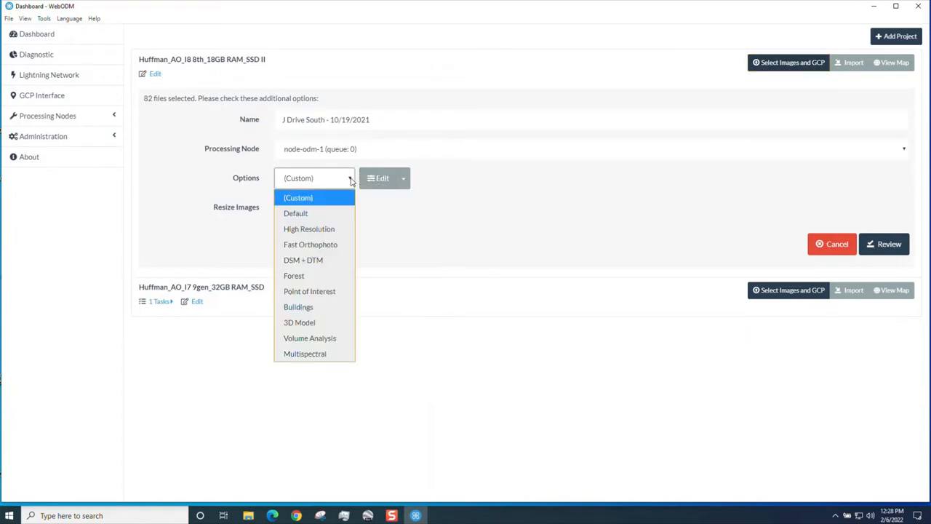
click(296, 213)
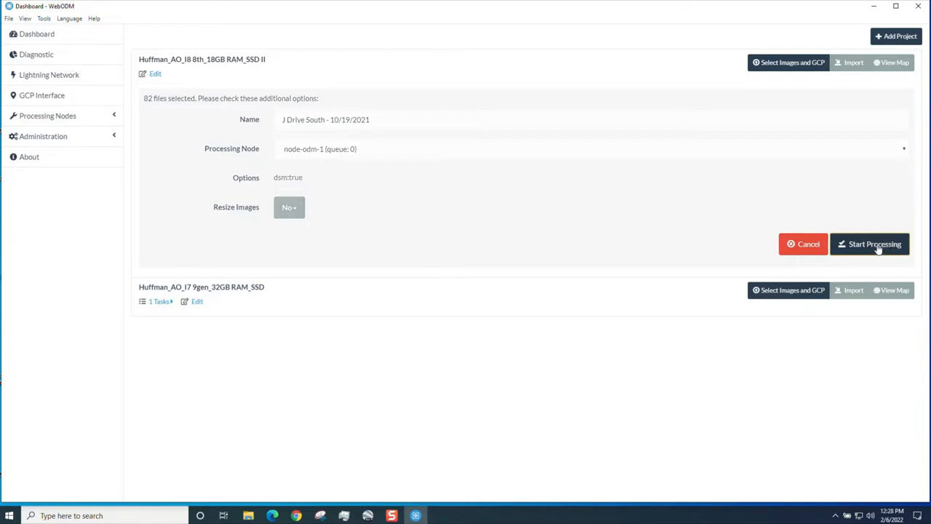
click(871, 244)
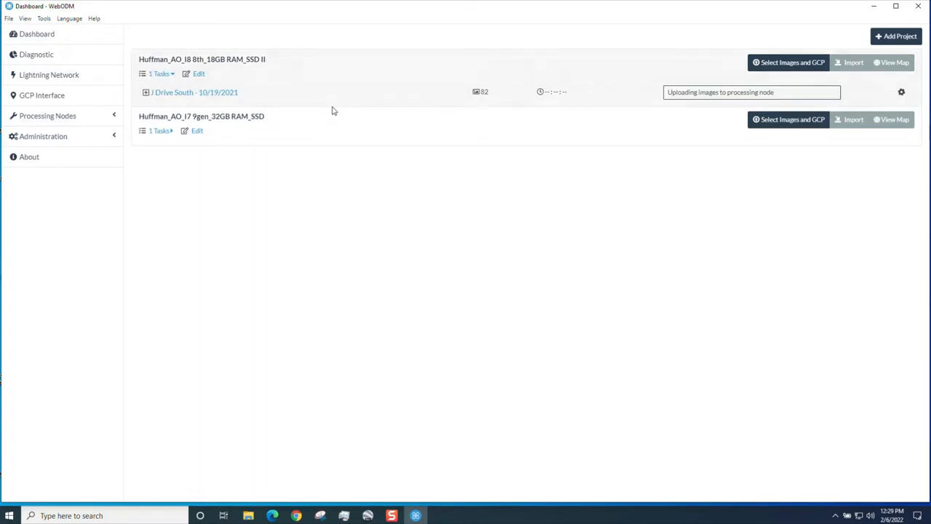
mouse_move(873, 235)
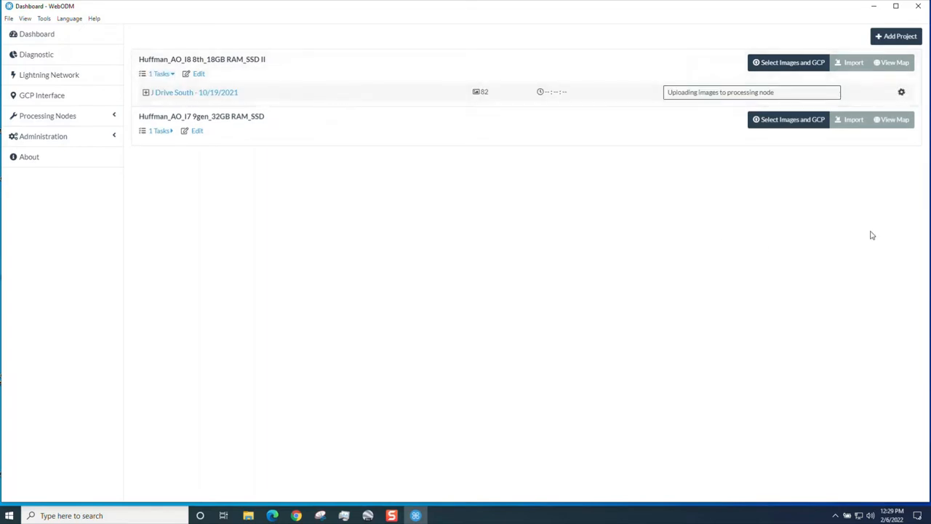
mouse_move(737, 105)
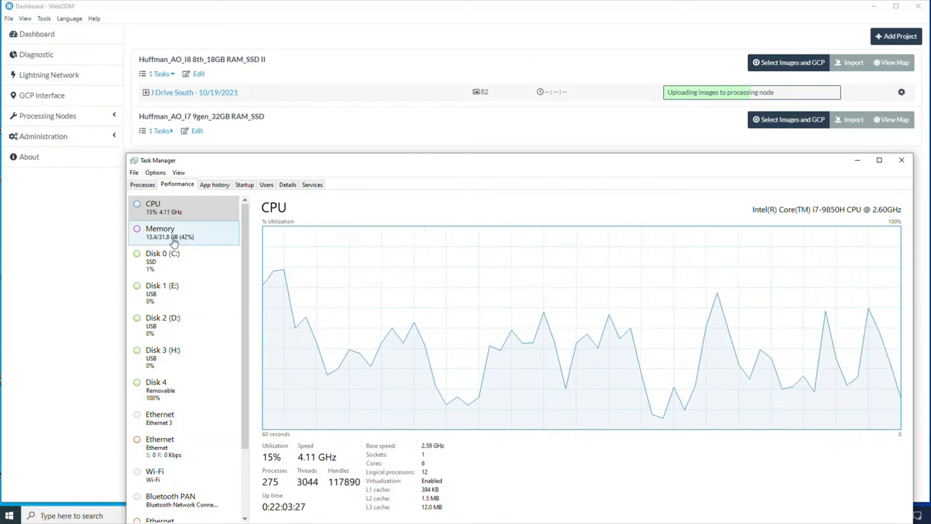
- Monitor CPU and memory usage in Task Manager's Performance view while the task runs
click(160, 326)
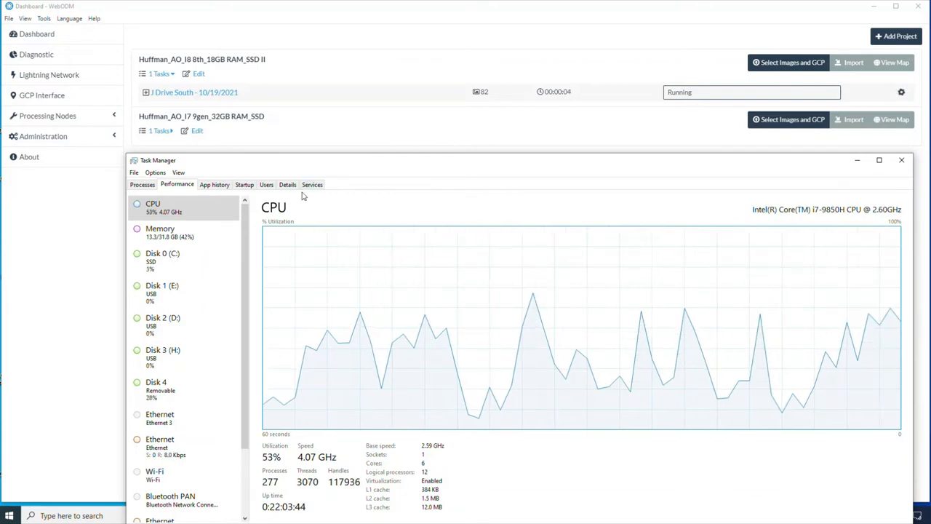
click(160, 232)
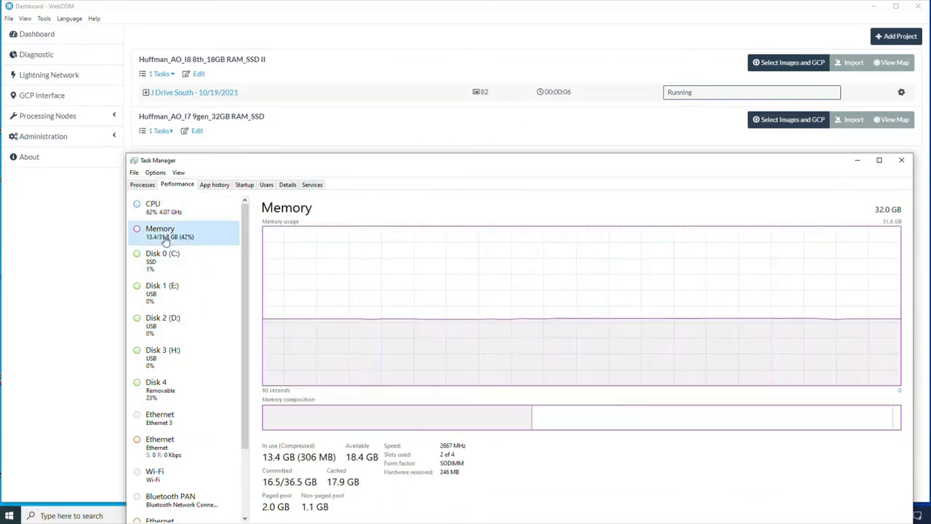
click(153, 207)
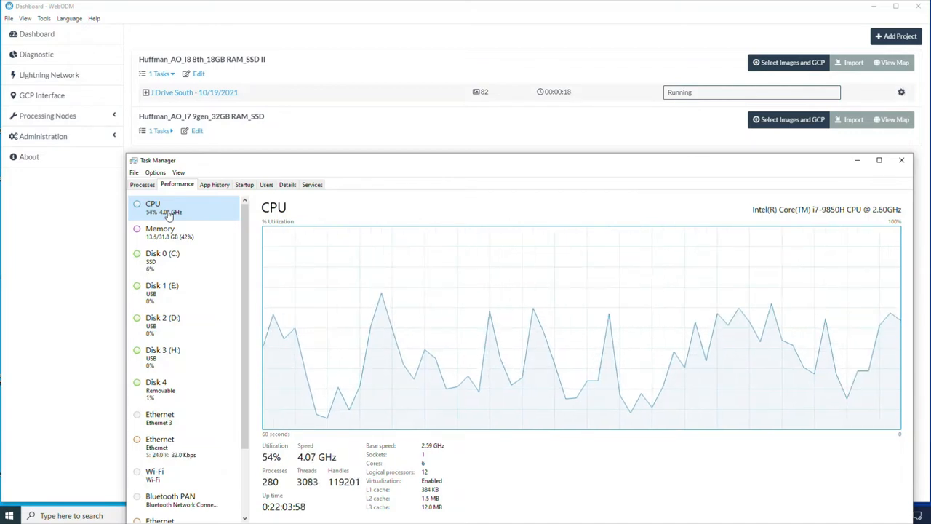
click(177, 261)
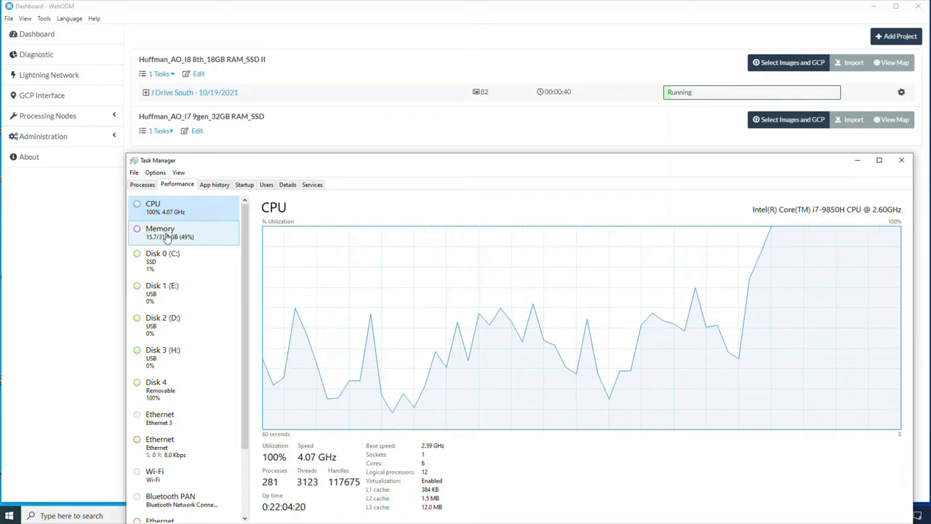
click(160, 233)
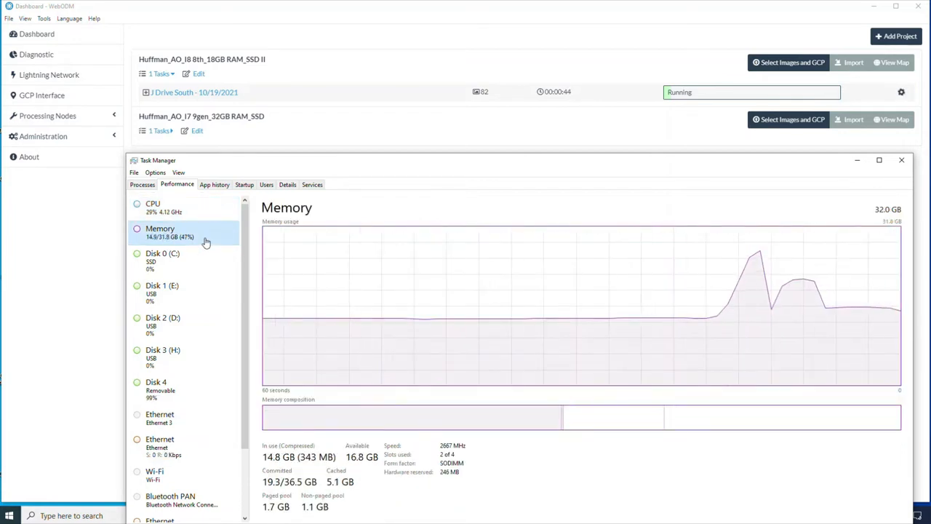
click(153, 207)
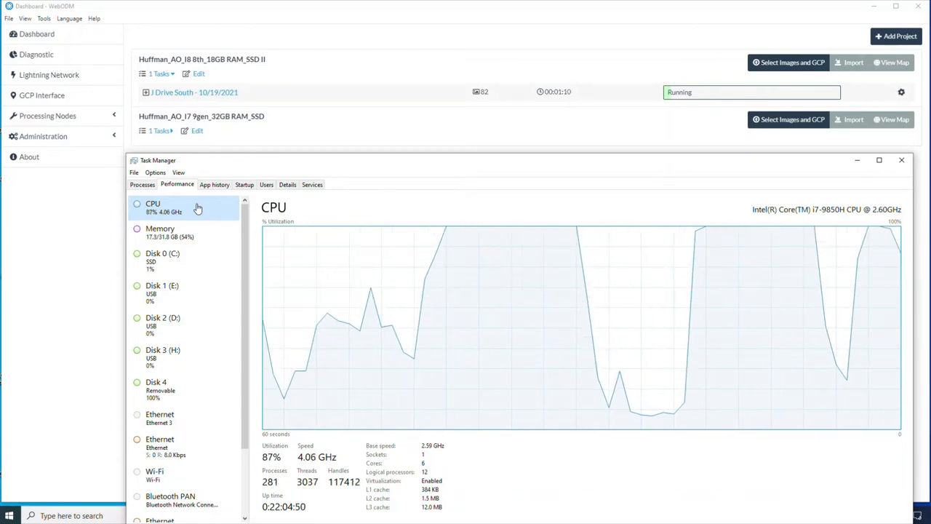
scroll(down, 3)
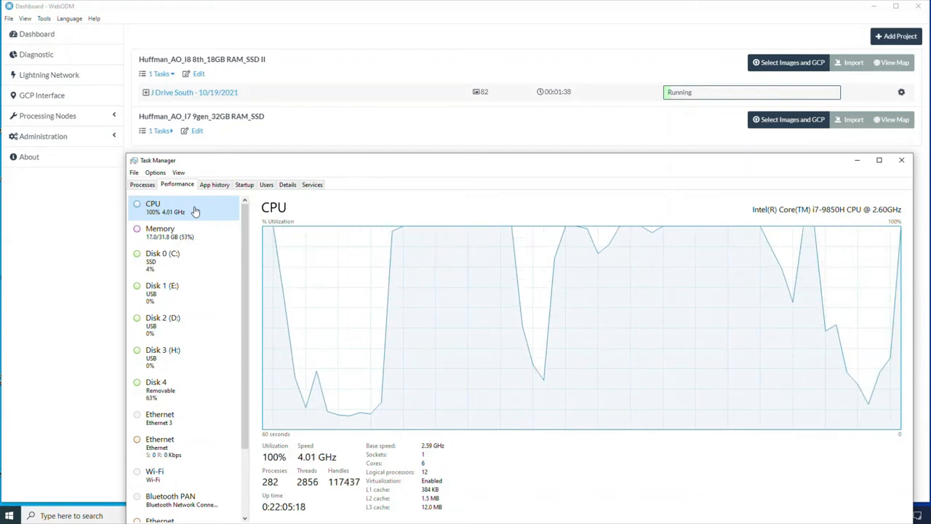
click(183, 261)
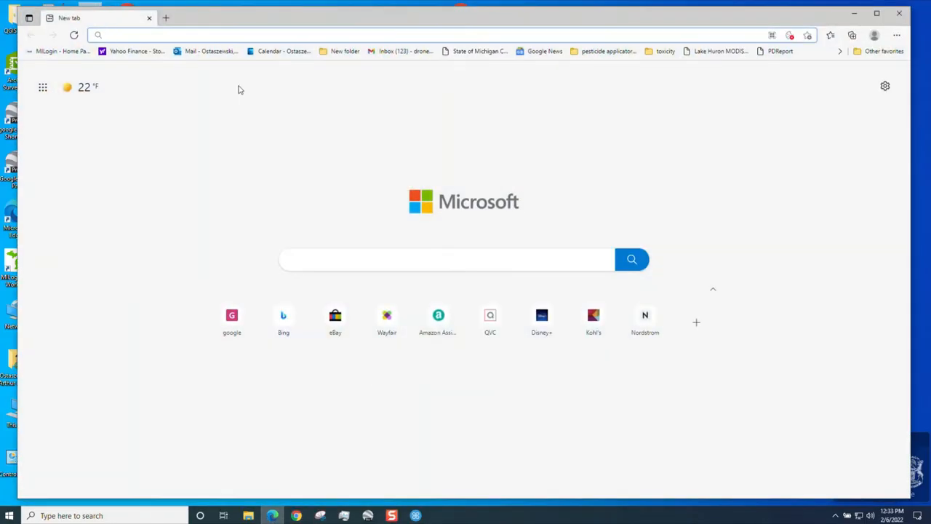
- Open Outlook mail and calendar tabs, then bring the WebODM dashboard back to the front
click(210, 51)
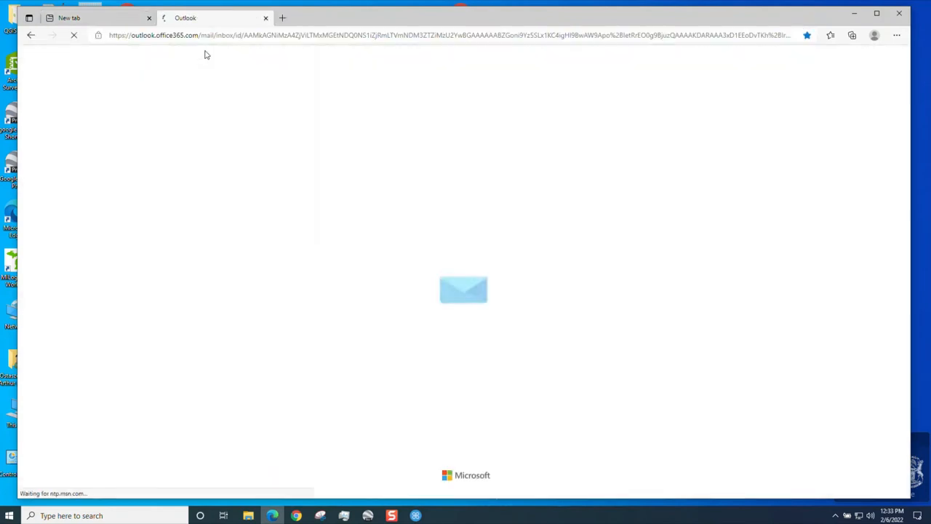
mouse_move(282, 18)
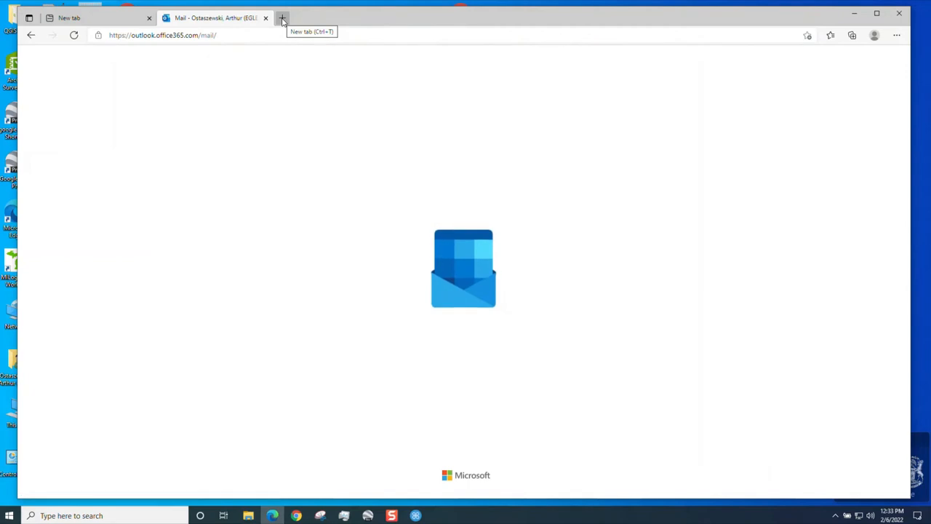
click(282, 18)
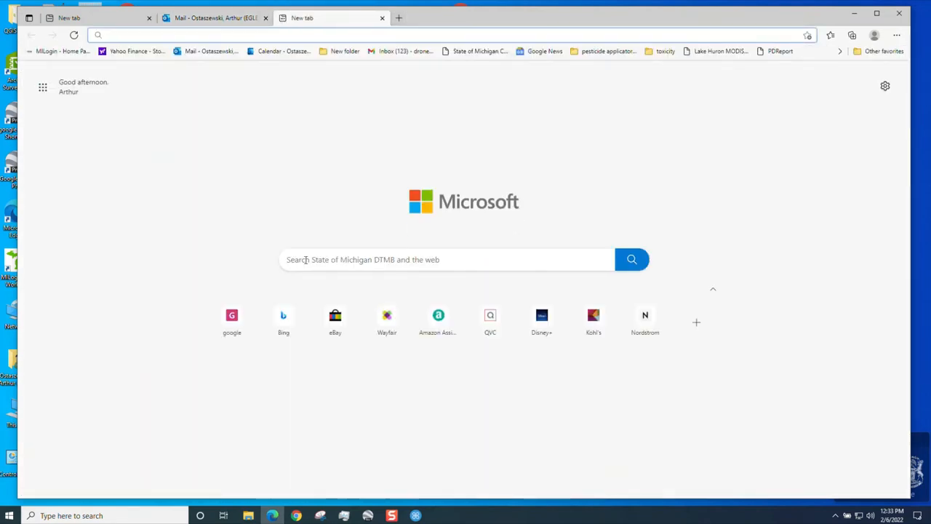
click(332, 17)
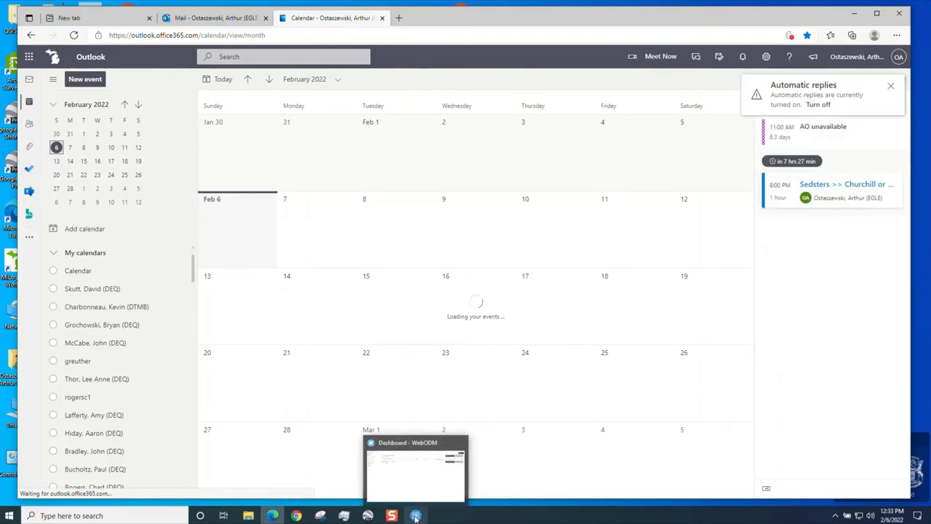
click(416, 515)
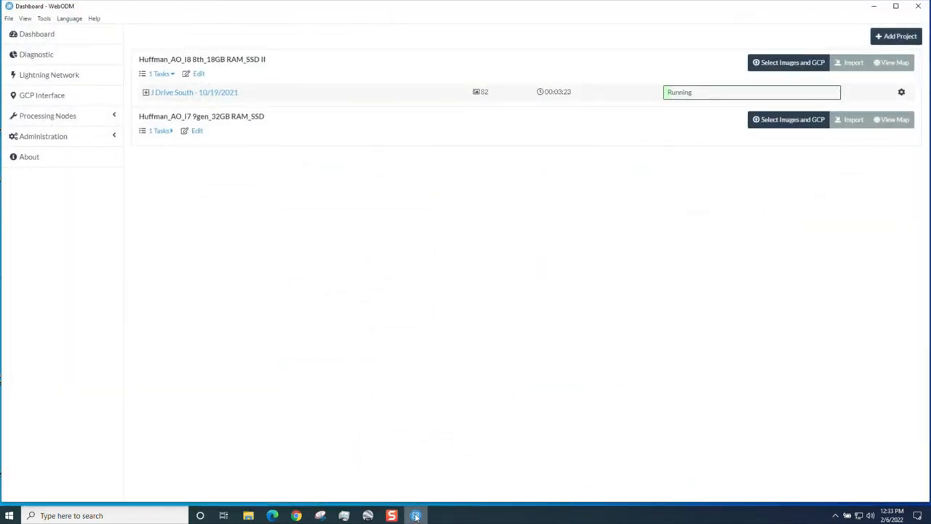
mouse_move(410, 499)
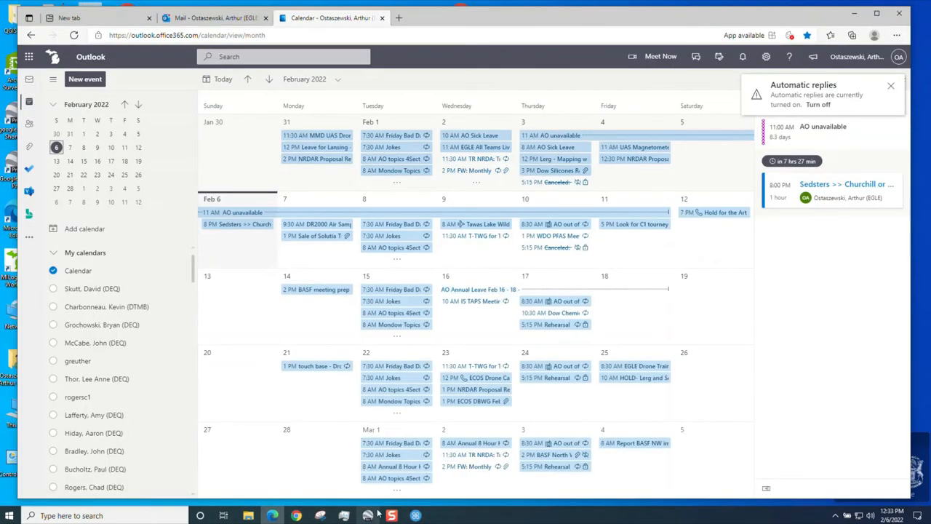
mouse_move(211, 18)
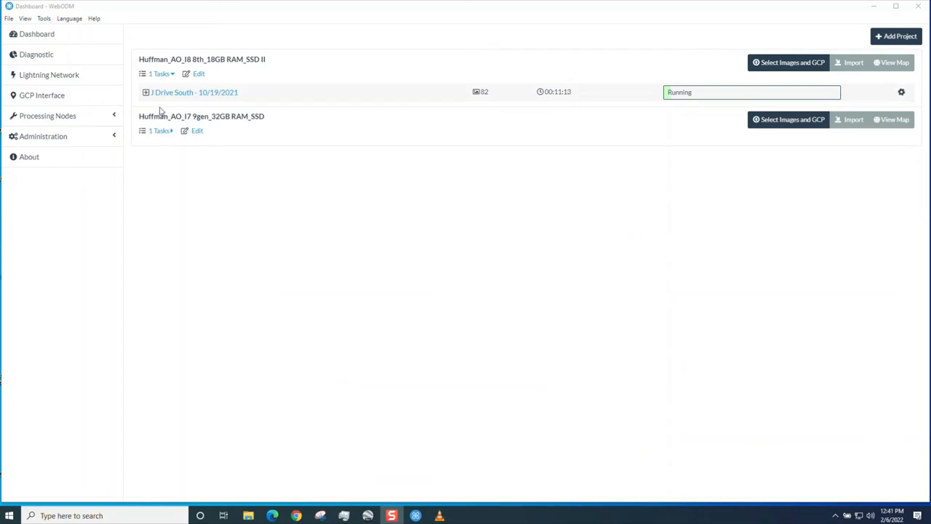
click(146, 93)
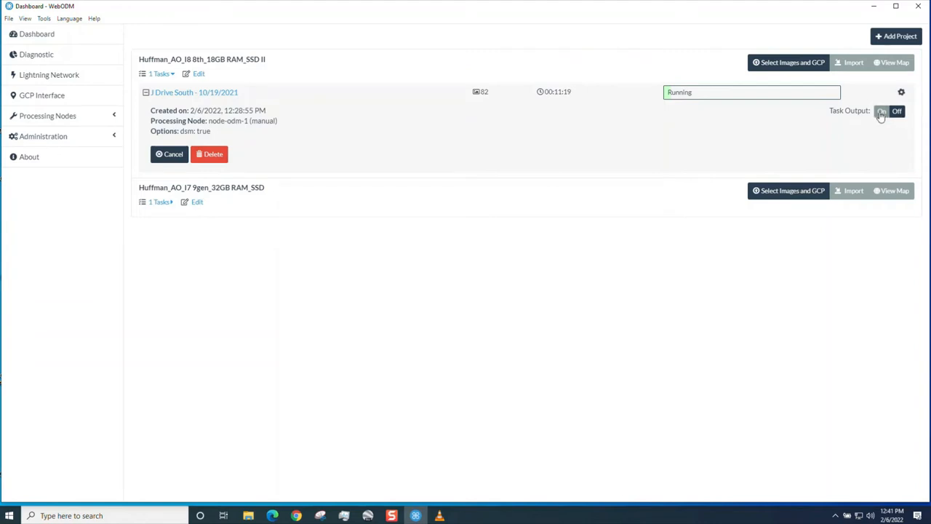
click(882, 111)
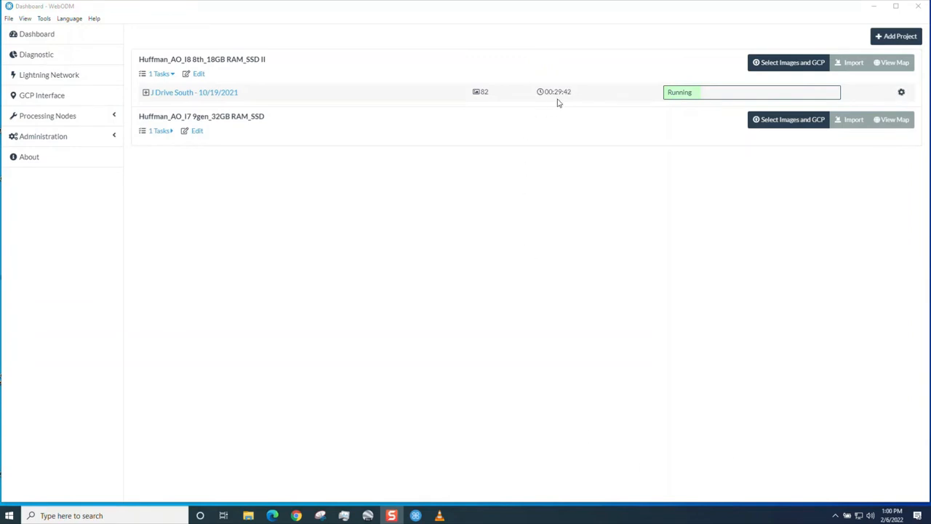
mouse_move(344, 515)
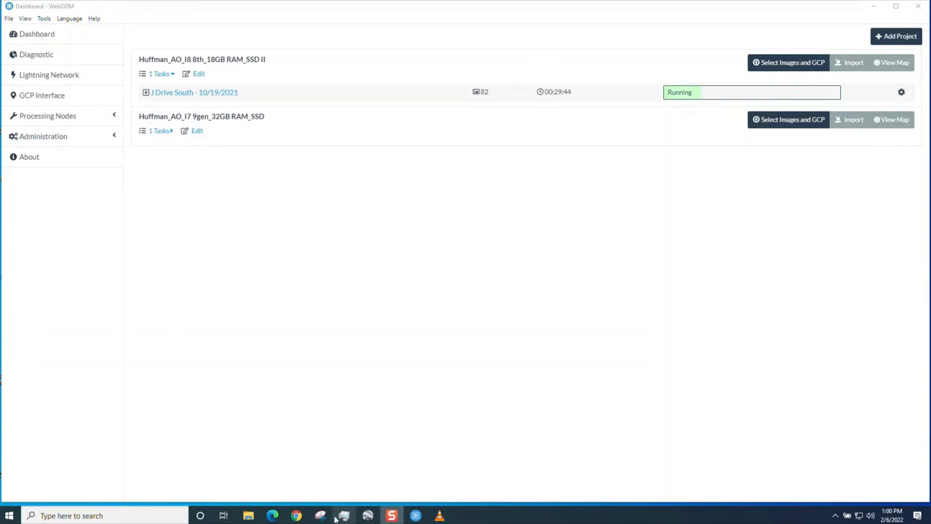
- Check memory, Disk 0, Disk 4 and CPU readings in Task Manager during processing
click(343, 515)
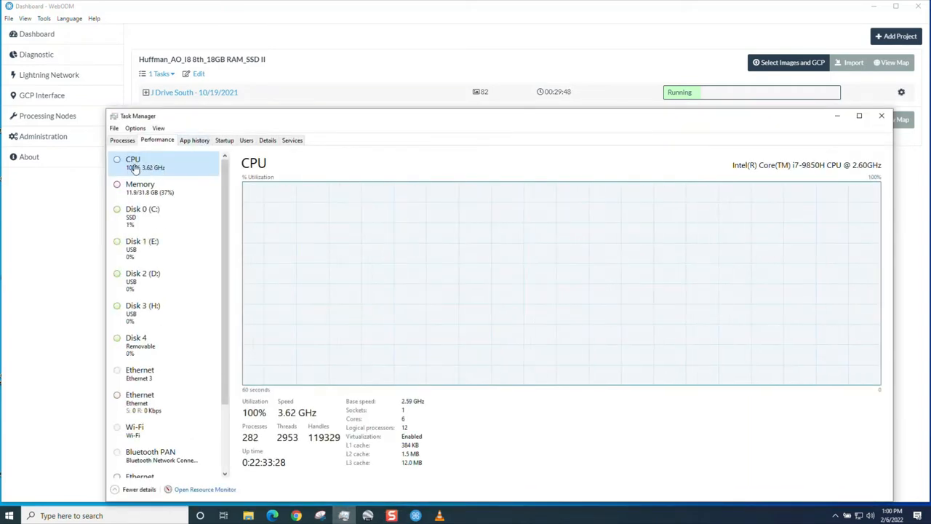
mouse_move(832, 231)
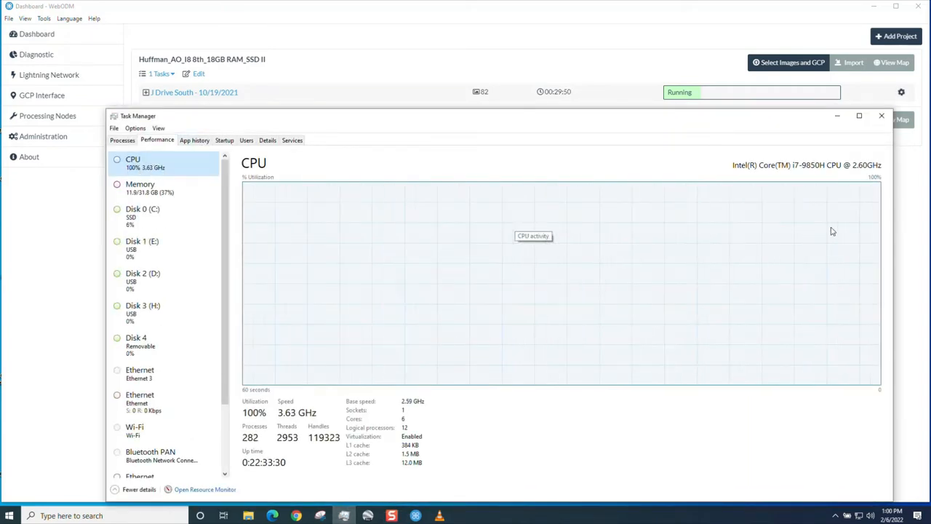
mouse_move(757, 213)
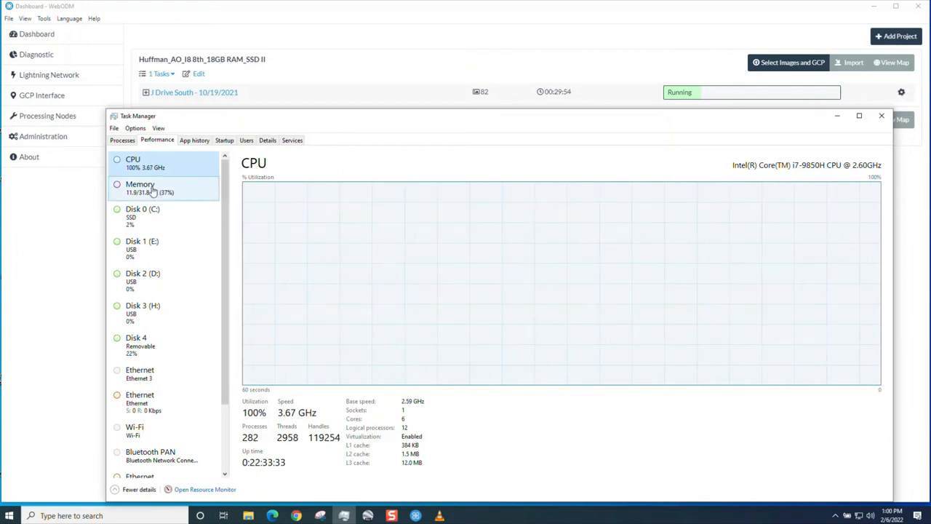
click(140, 188)
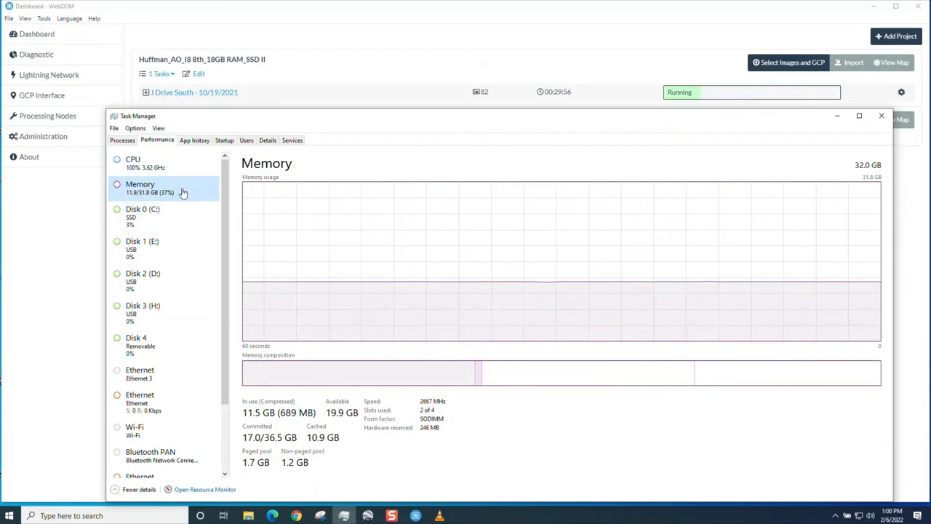
click(142, 213)
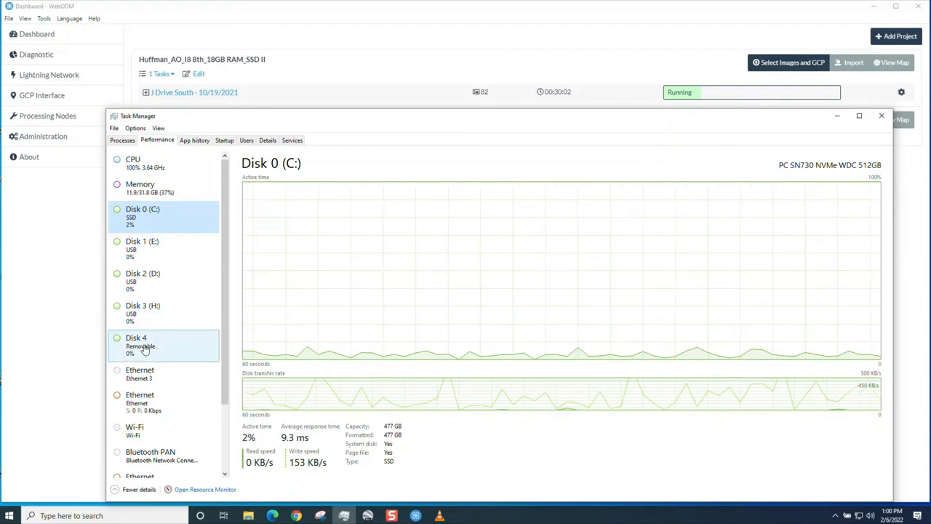
click(142, 342)
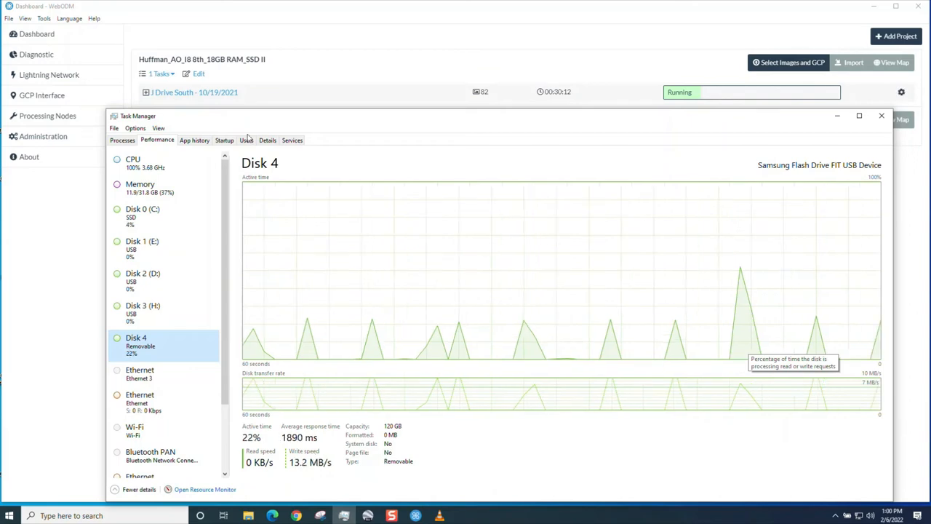
click(132, 163)
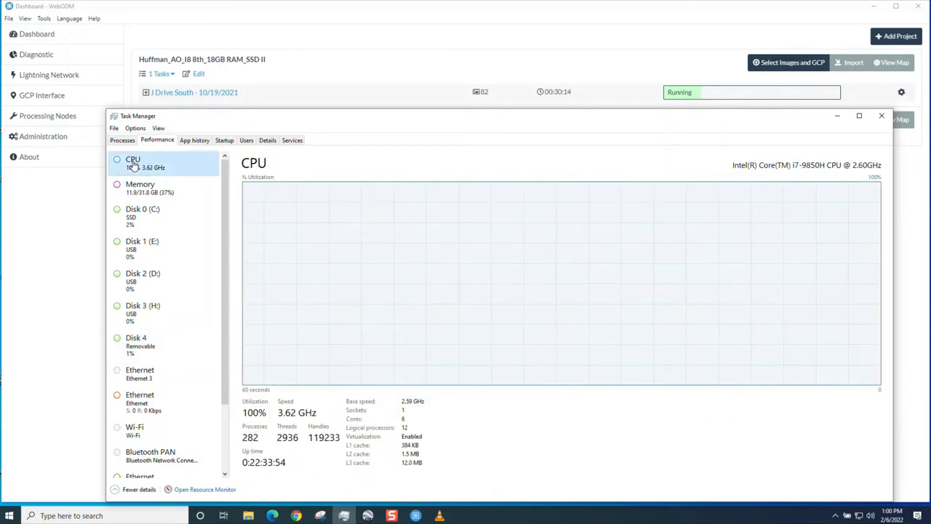
mouse_move(791, 224)
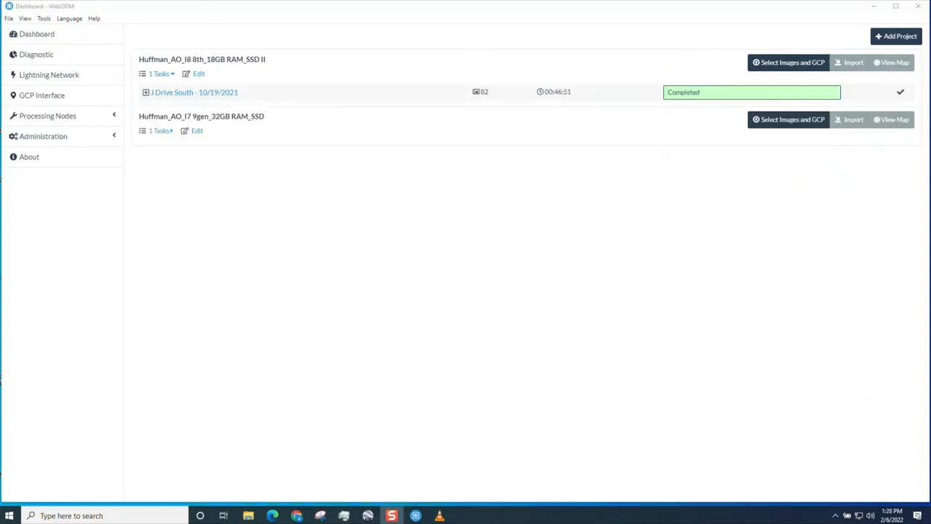
mouse_move(487, 111)
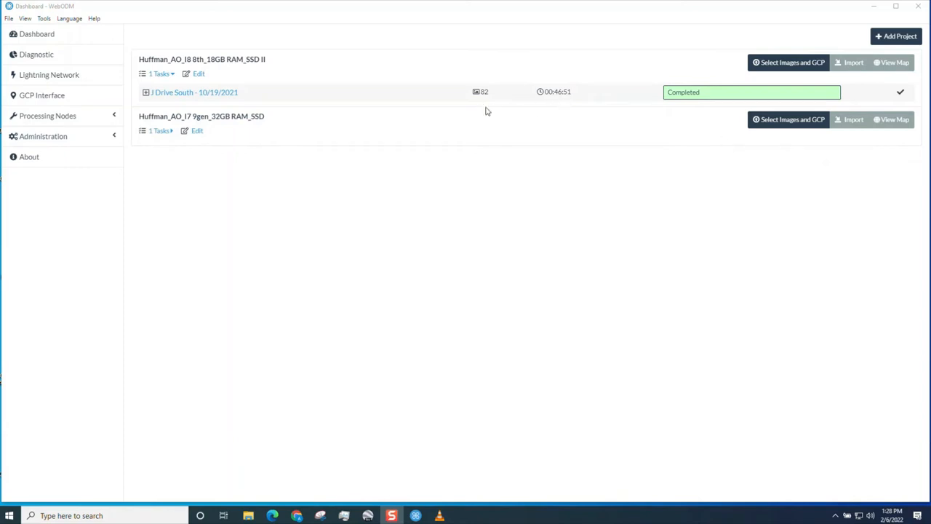
- Expand the completed J Drive South task and view its orthophoto on the map
click(158, 131)
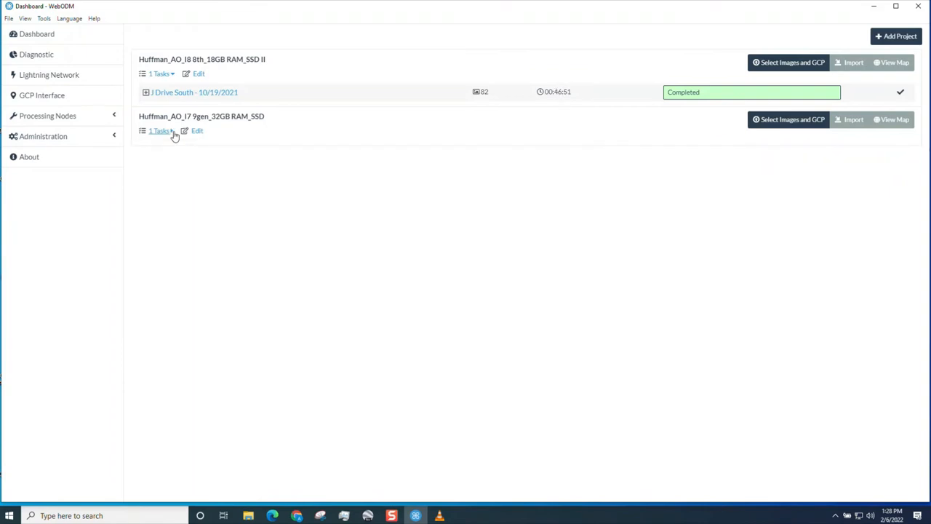
click(191, 92)
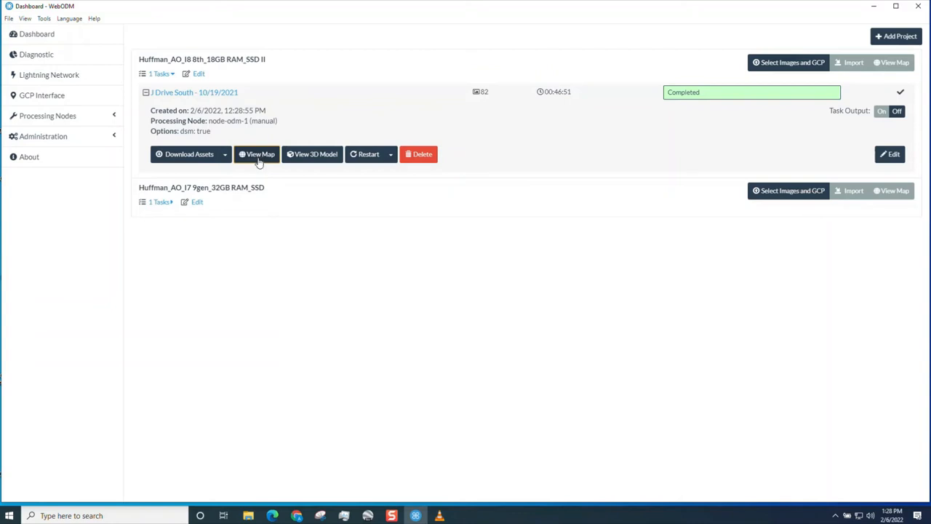
mouse_move(259, 157)
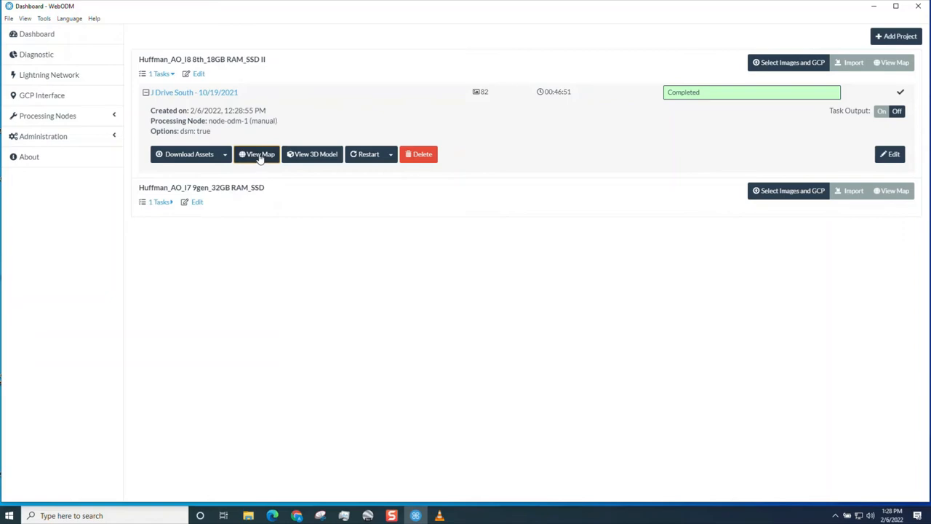
click(257, 154)
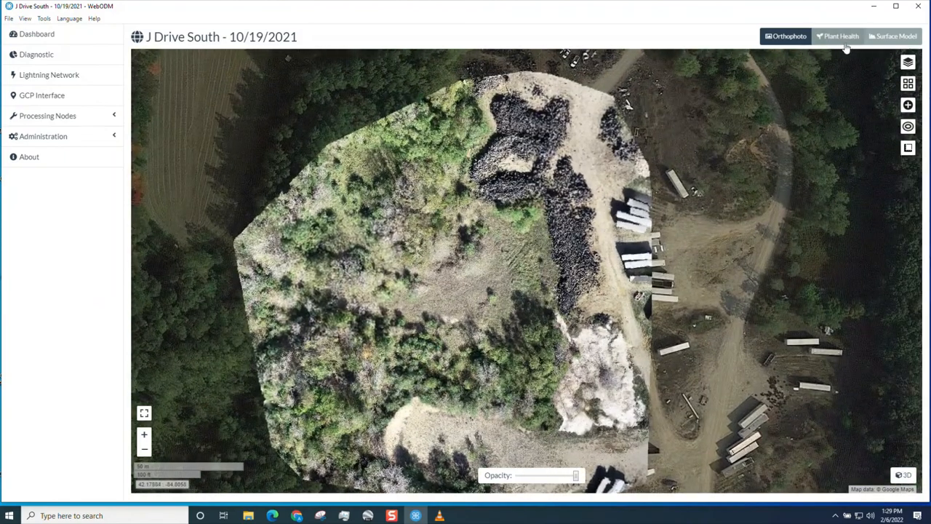
- Show the surface model and narrow the maximum of its elevation colour range in Layers
click(894, 35)
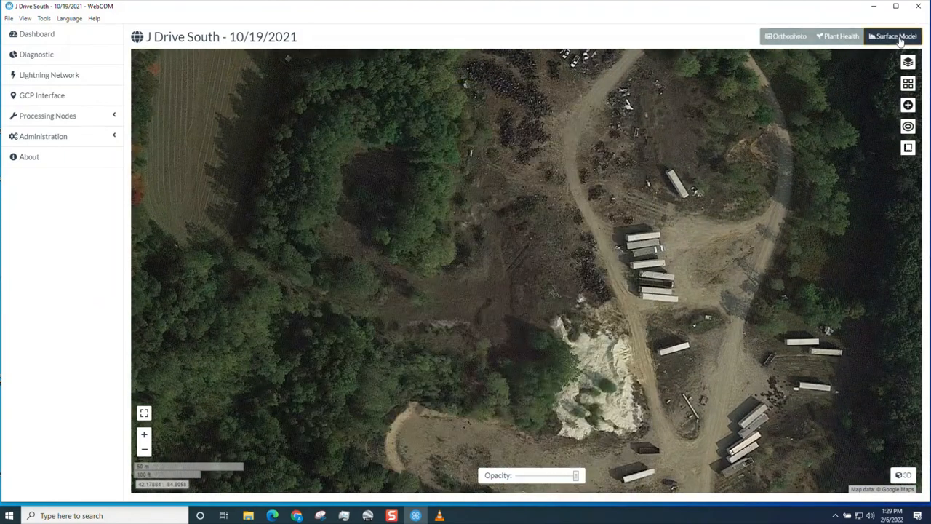
click(896, 35)
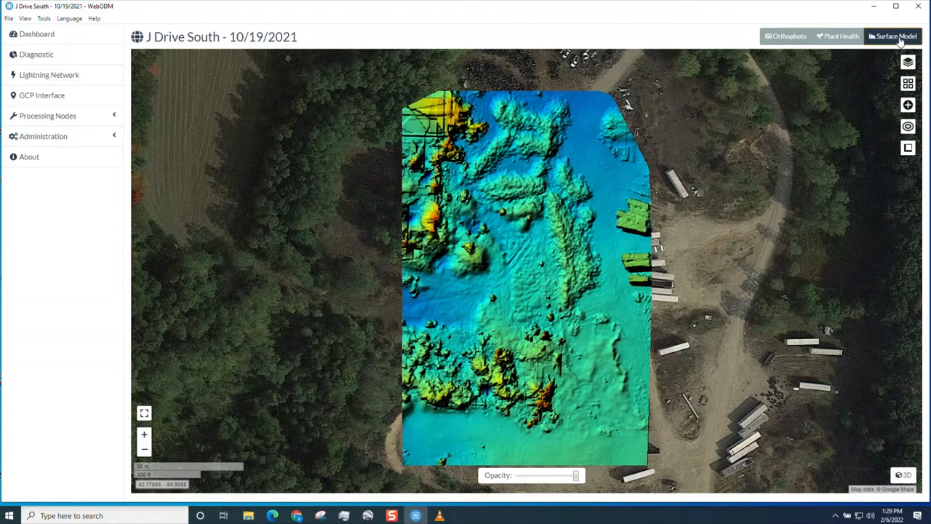
click(908, 61)
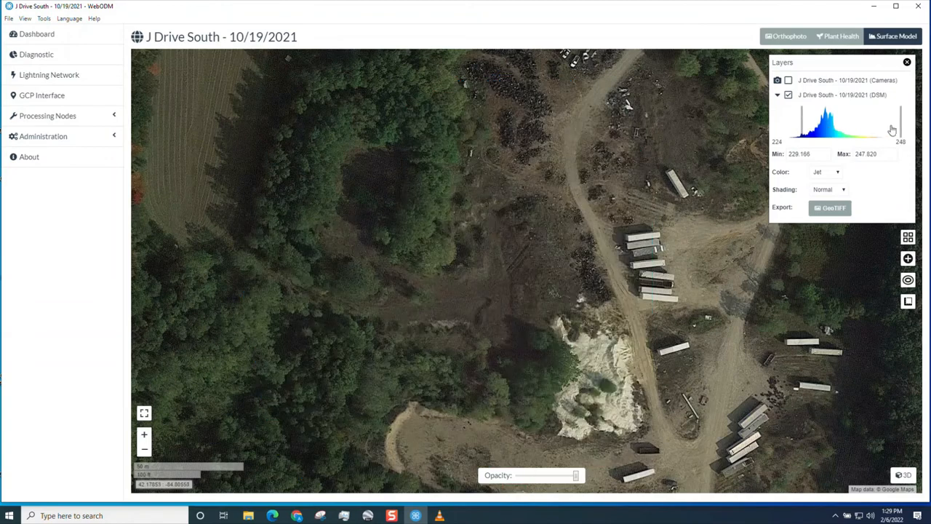
drag(890, 130, 847, 119)
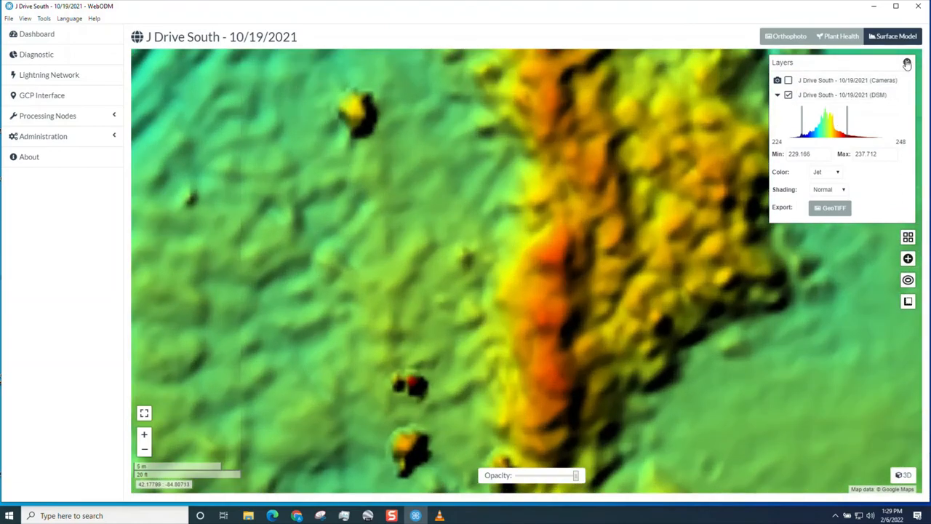
click(908, 64)
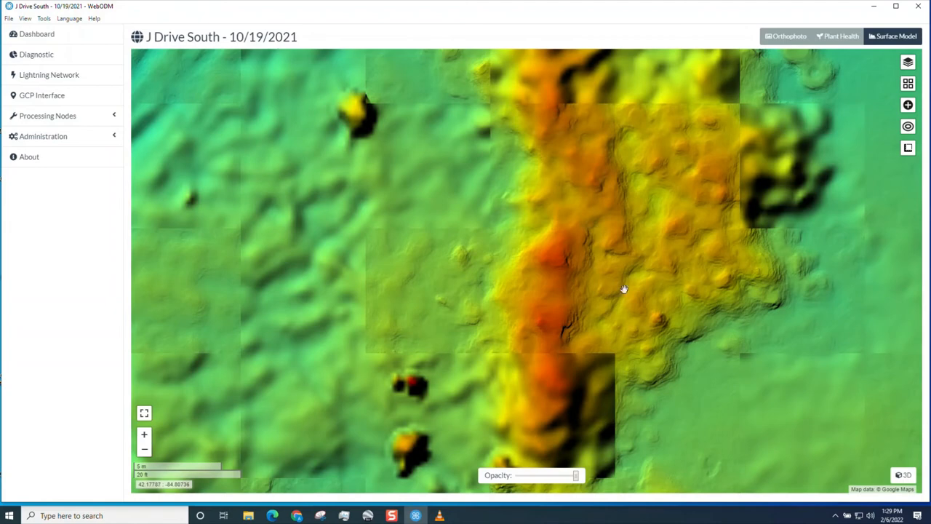
drag(623, 288, 640, 242)
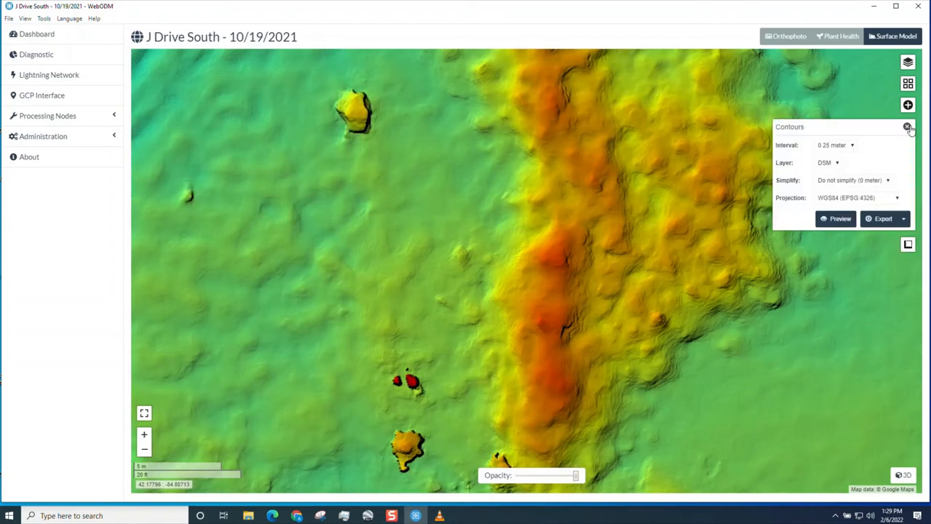
- Pick a contour interval, then return to the projects dashboard
click(832, 146)
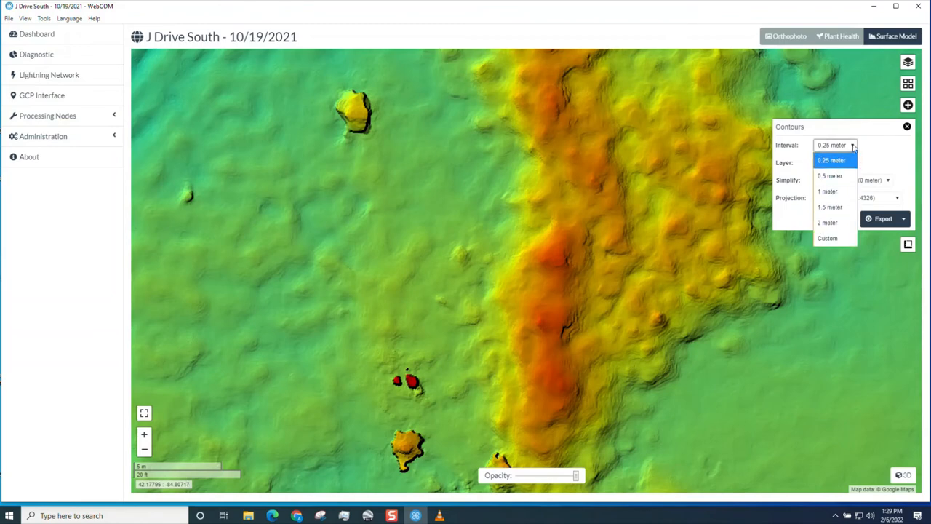
click(833, 158)
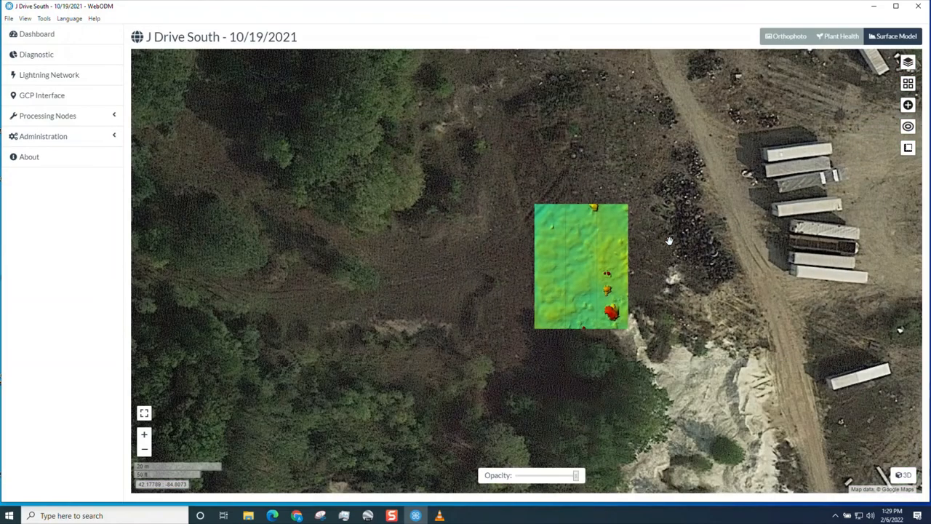
click(789, 35)
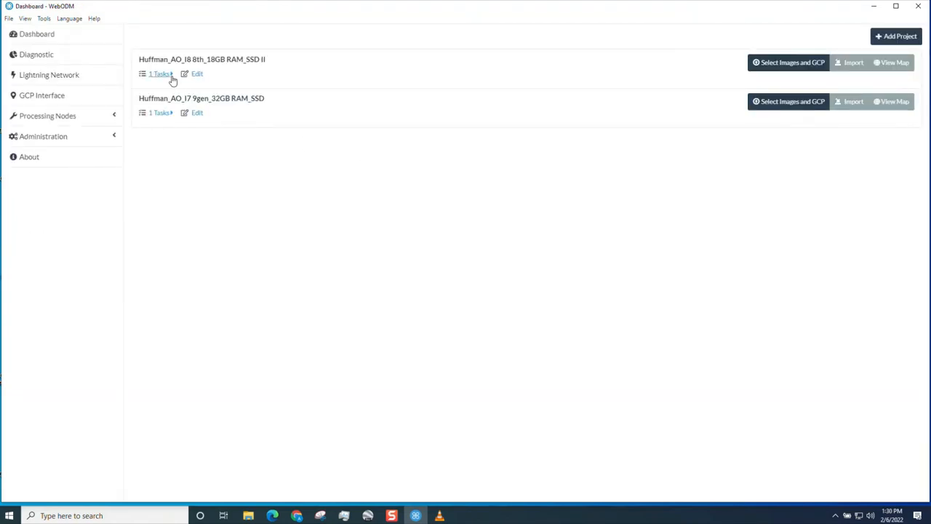
- Download all assets of the J Drive South task and browse to Samsung USB\Missions
click(160, 73)
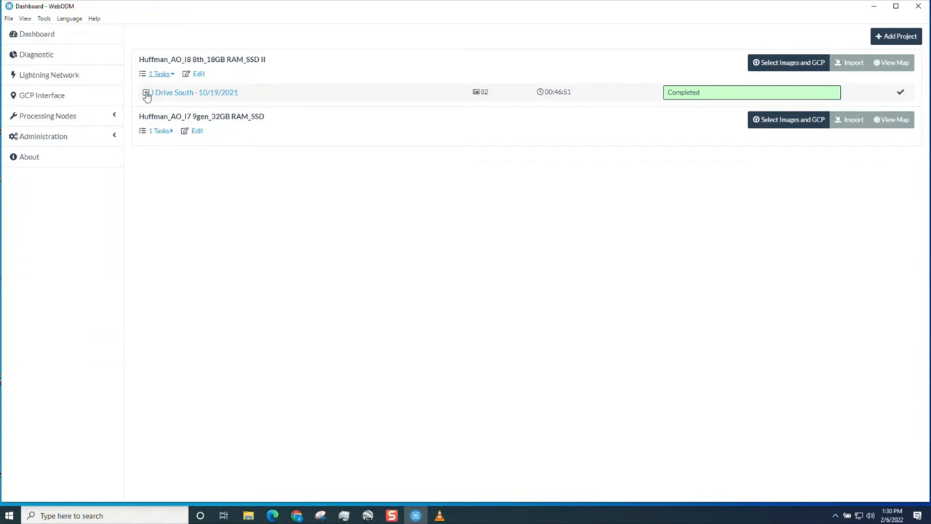
click(145, 93)
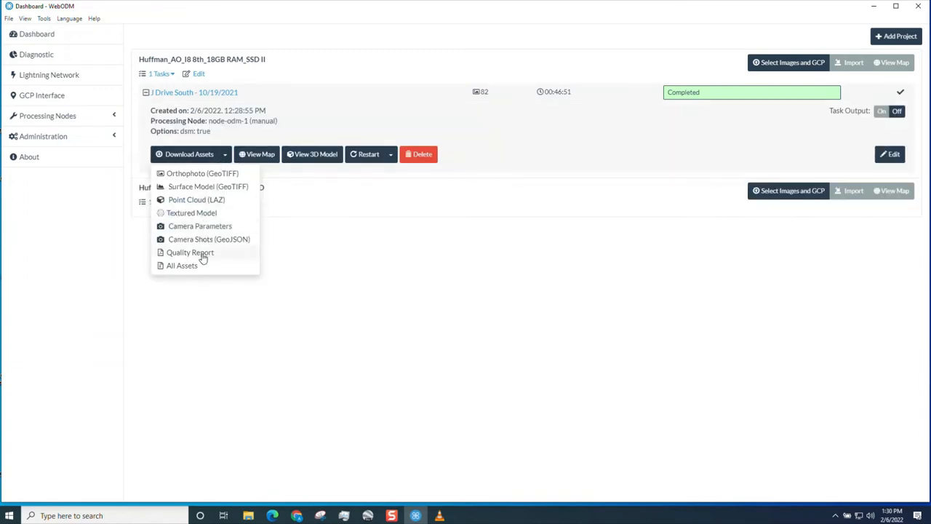
click(181, 265)
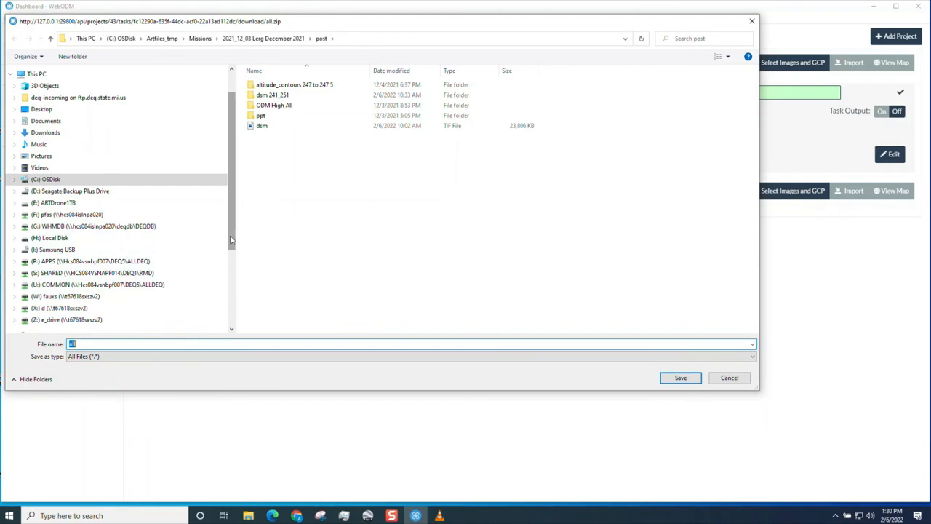
click(42, 261)
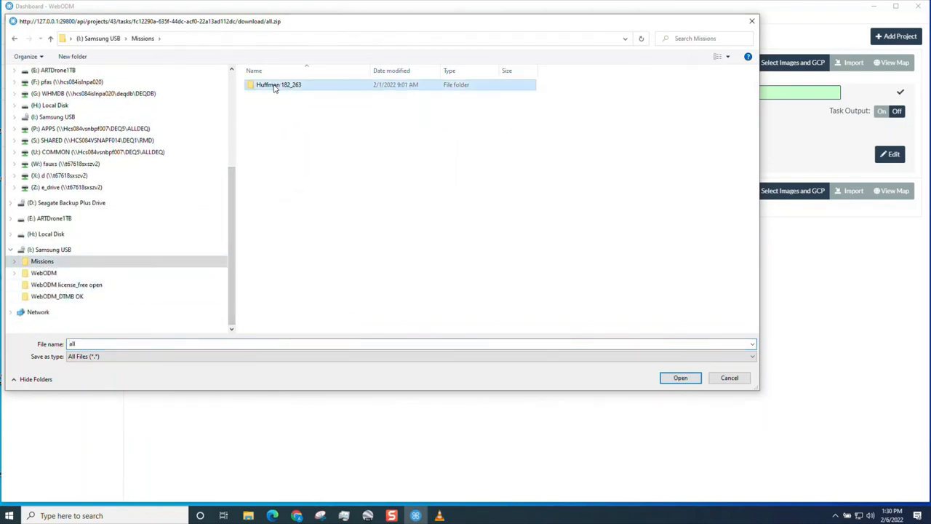
double_click(279, 84)
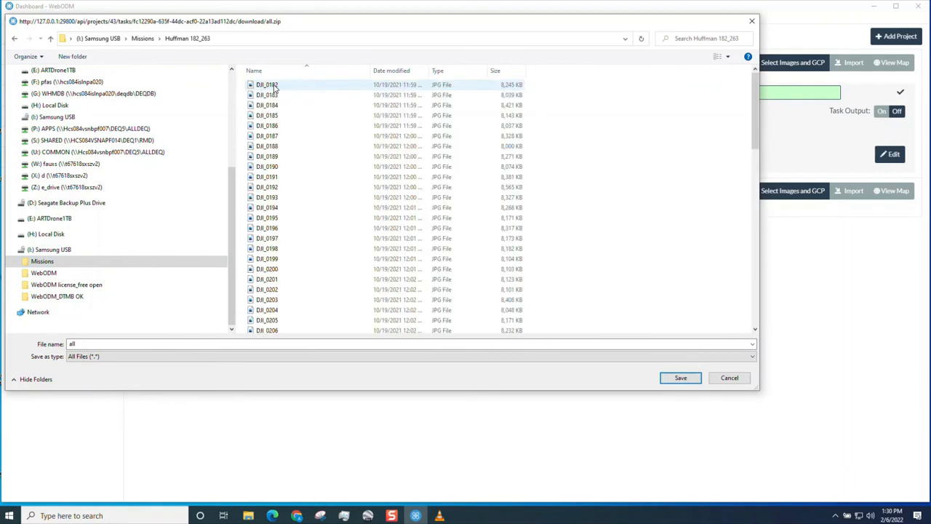
mouse_move(275, 95)
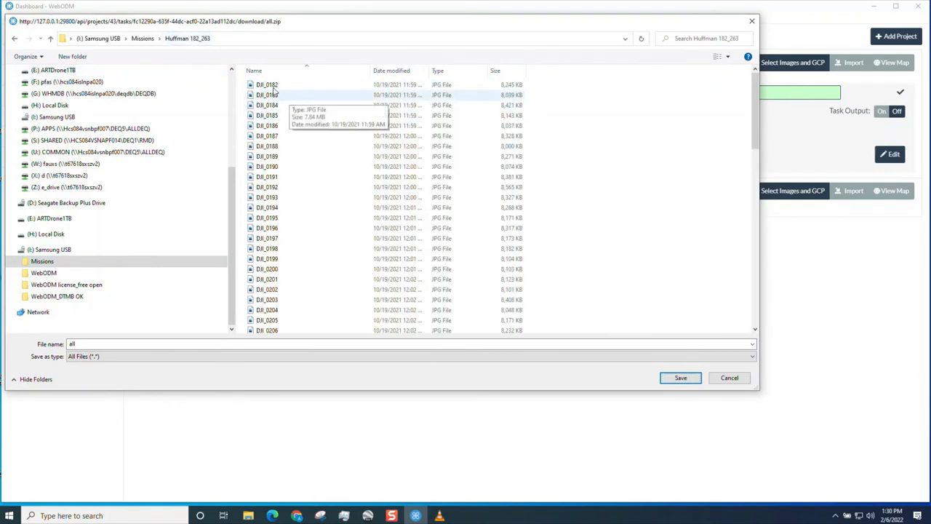
click(142, 38)
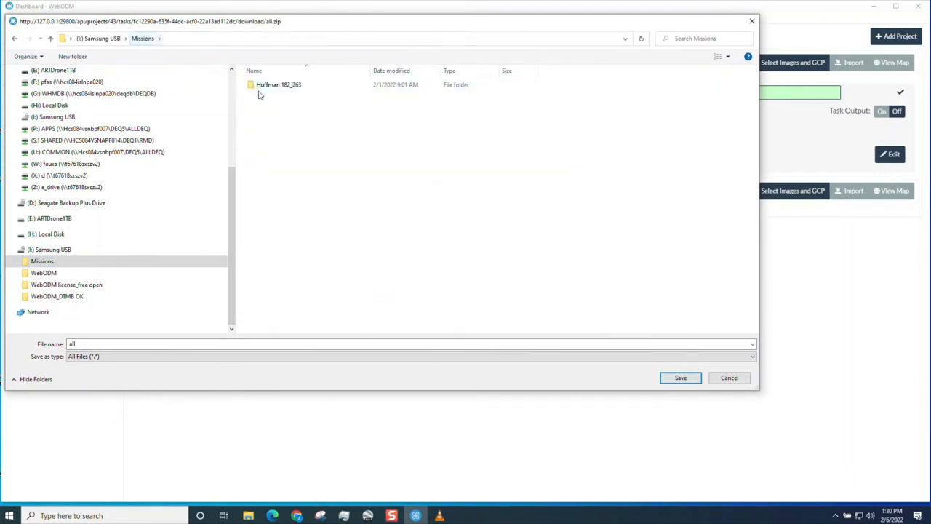
- Create a new Post folder inside Missions and save the assets zip there
right_click(278, 84)
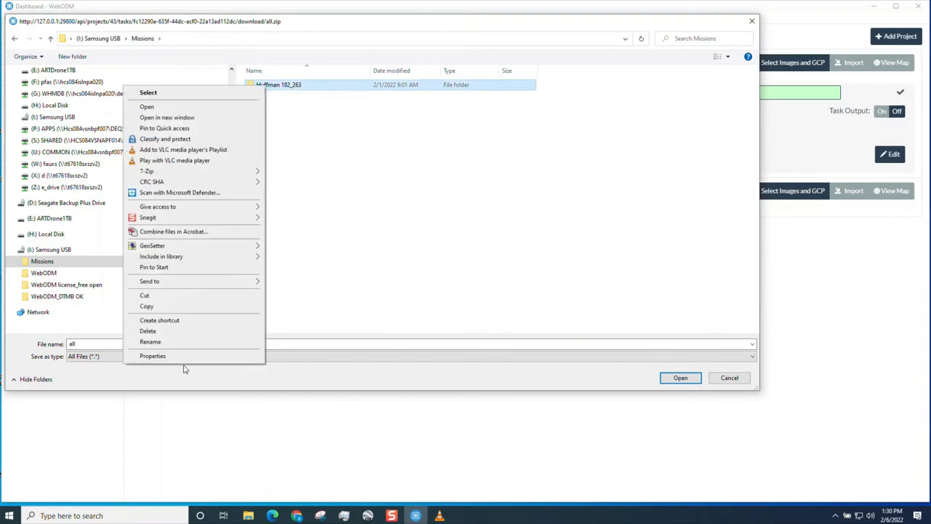
mouse_move(195, 271)
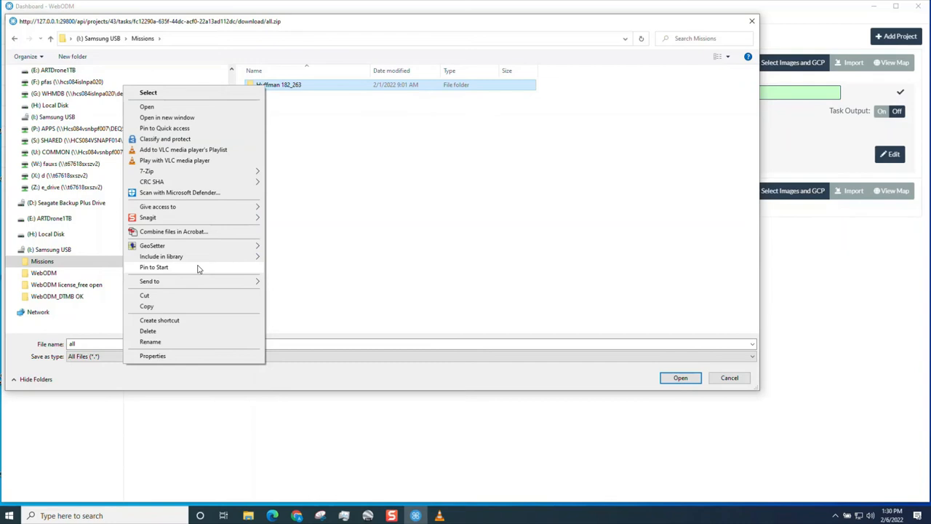
click(335, 184)
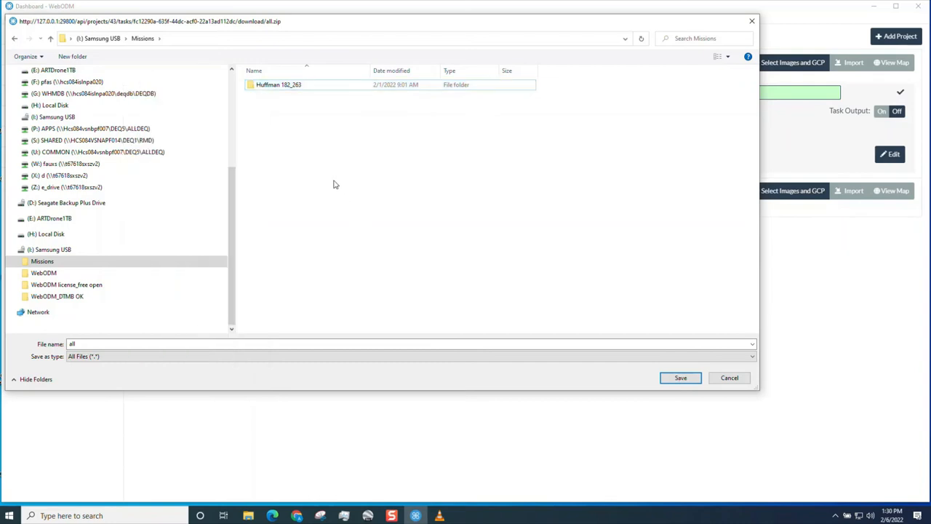
right_click(334, 183)
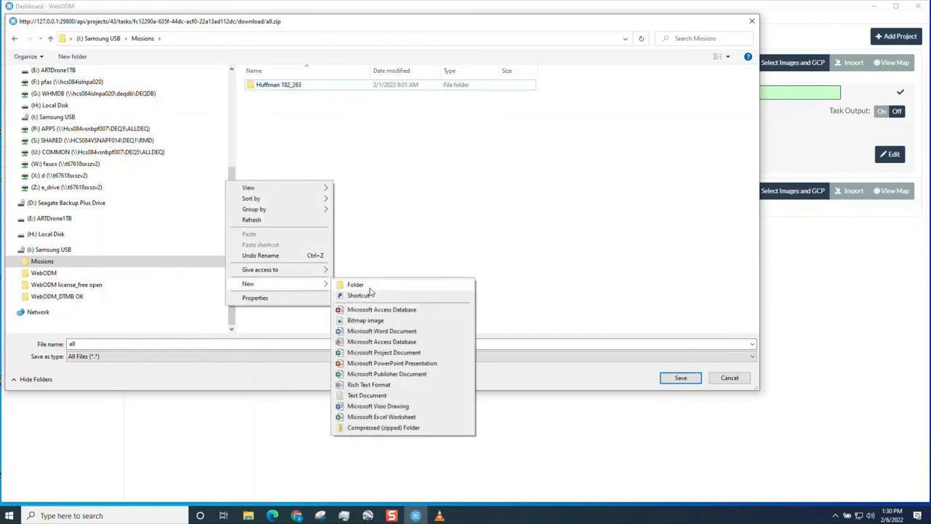
click(356, 283)
text(Post)
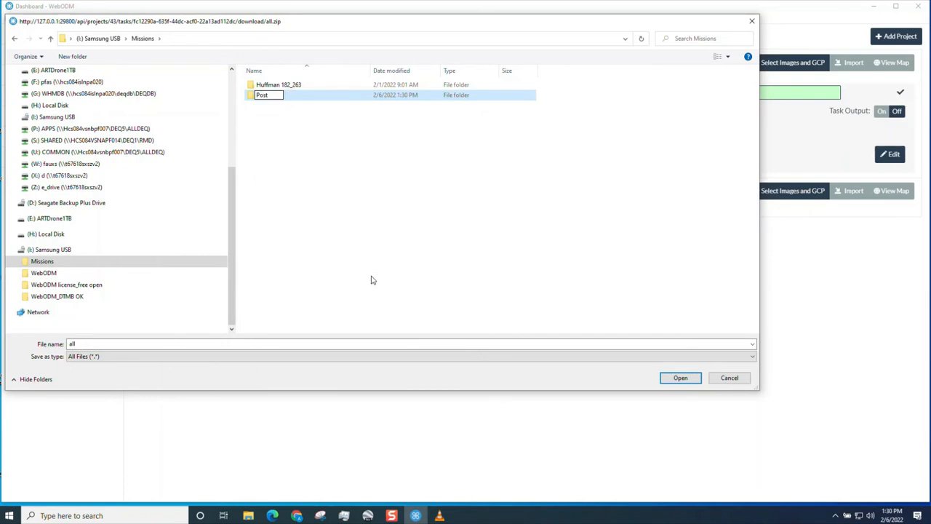
double_click(262, 94)
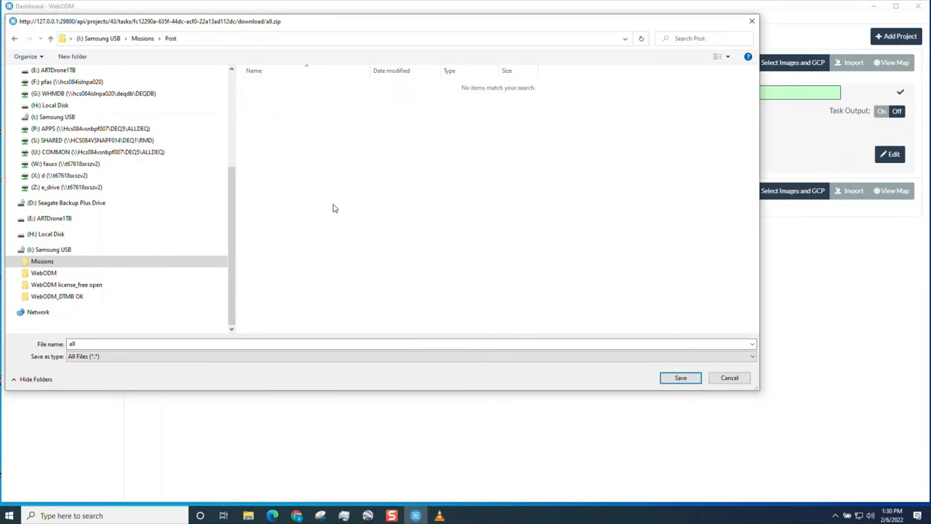
mouse_move(696, 393)
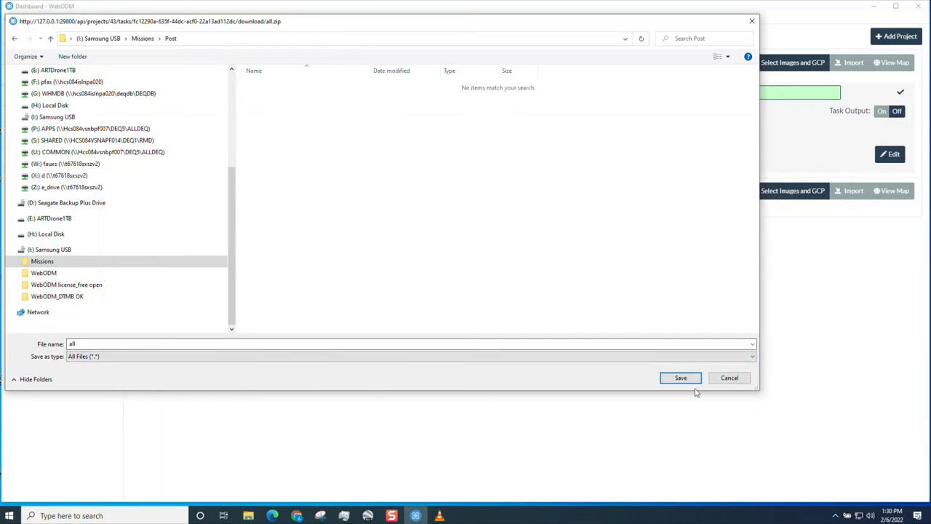
click(681, 378)
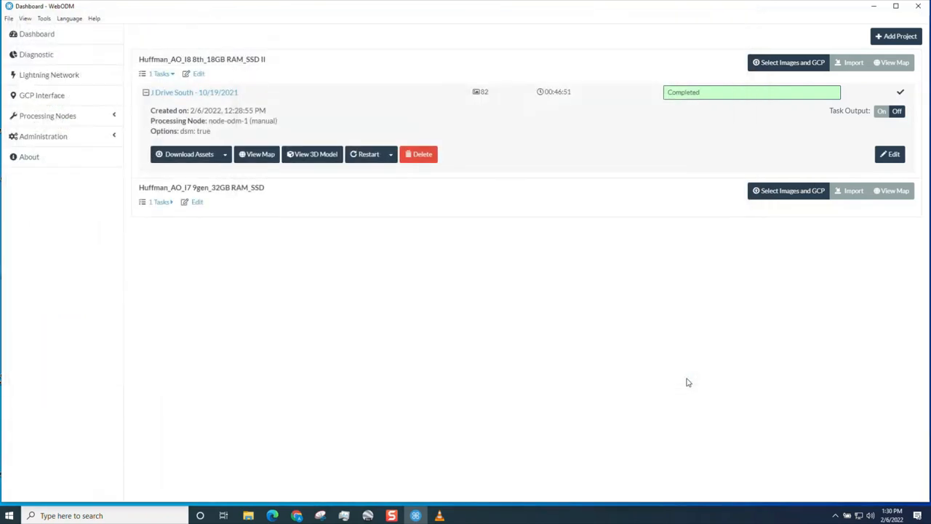
mouse_move(437, 230)
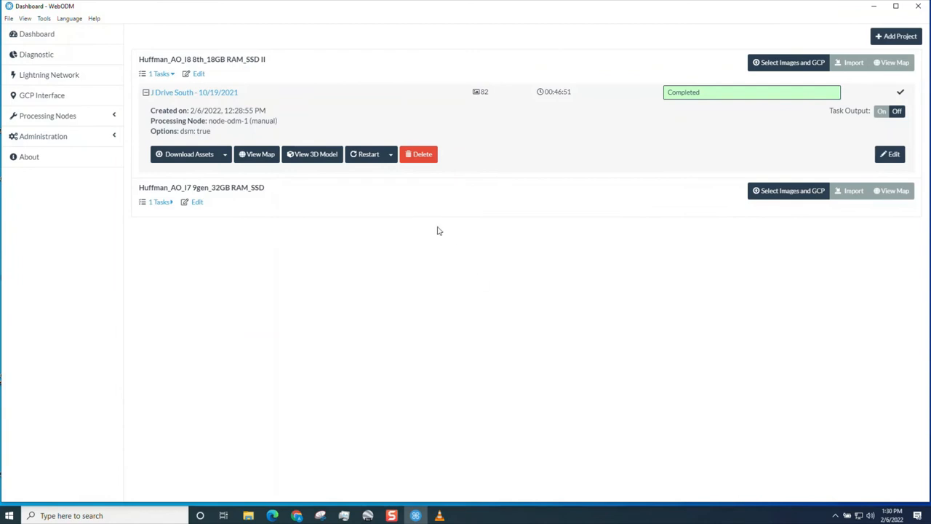
mouse_move(256, 154)
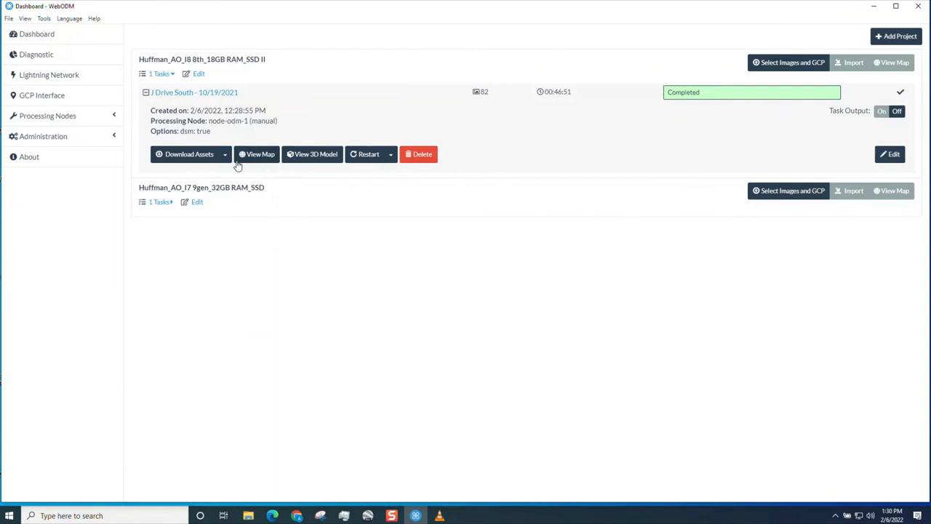
click(224, 154)
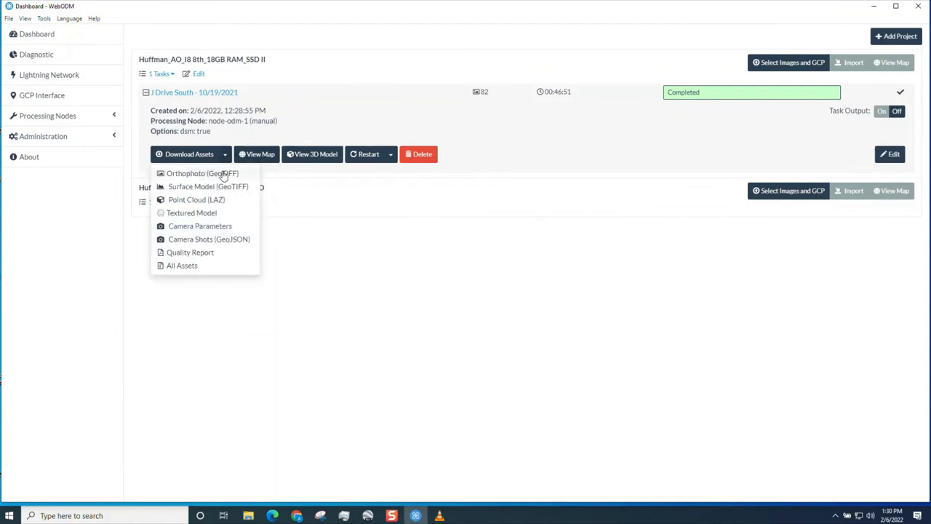
mouse_move(196, 252)
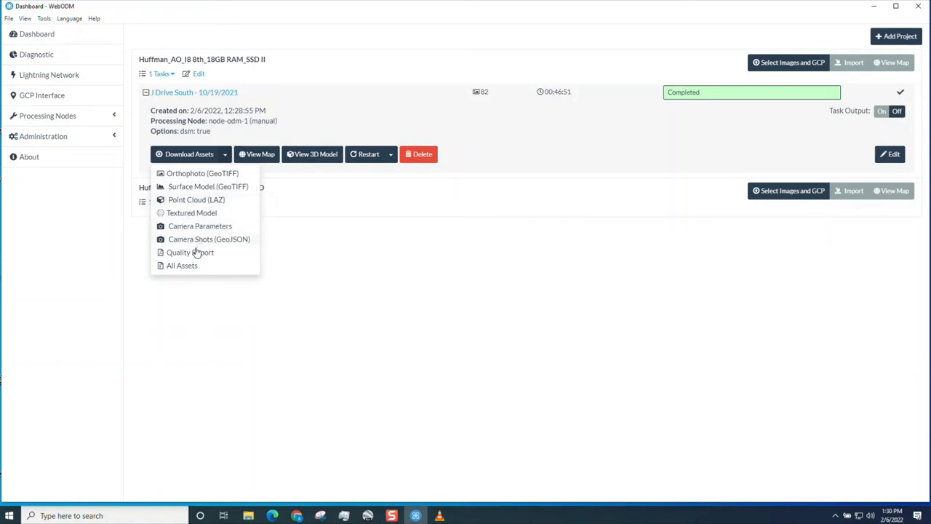
mouse_move(367, 276)
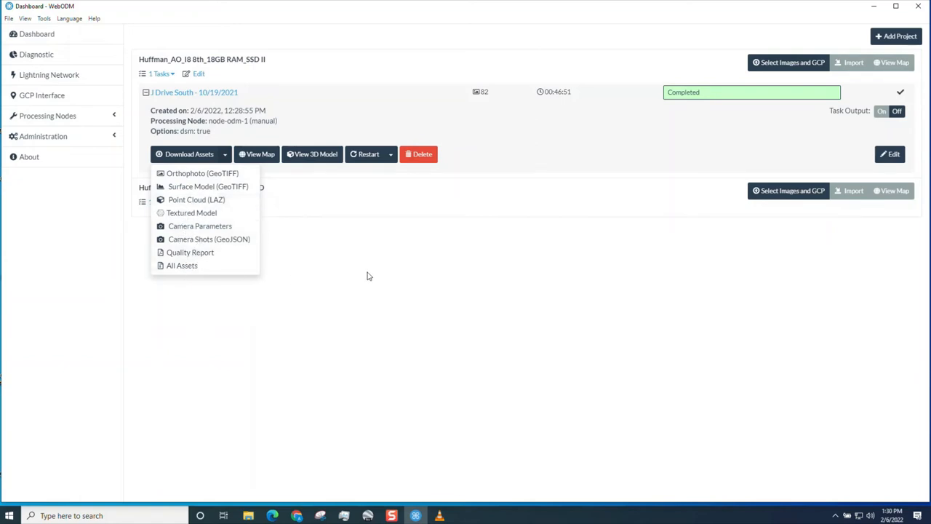
click(364, 265)
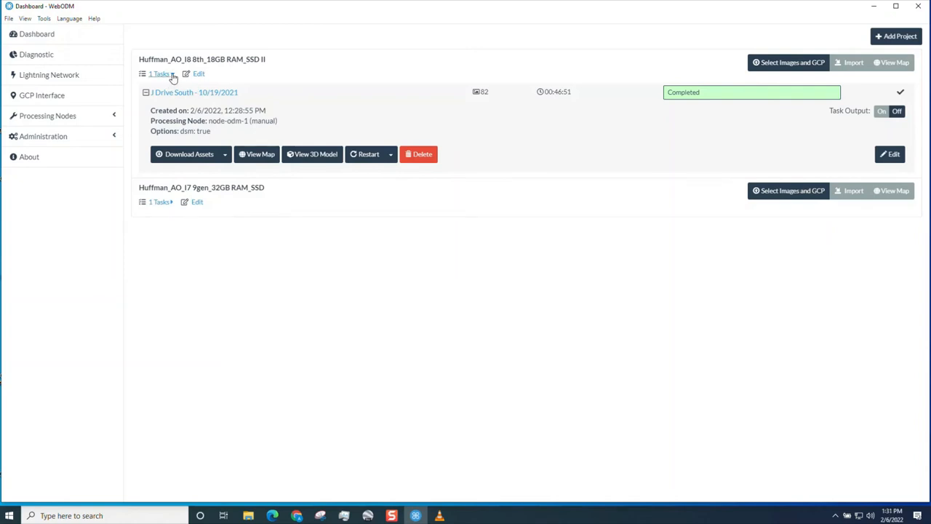
- Permanently delete the first Huffman_AO project and confirm the deletion
click(158, 72)
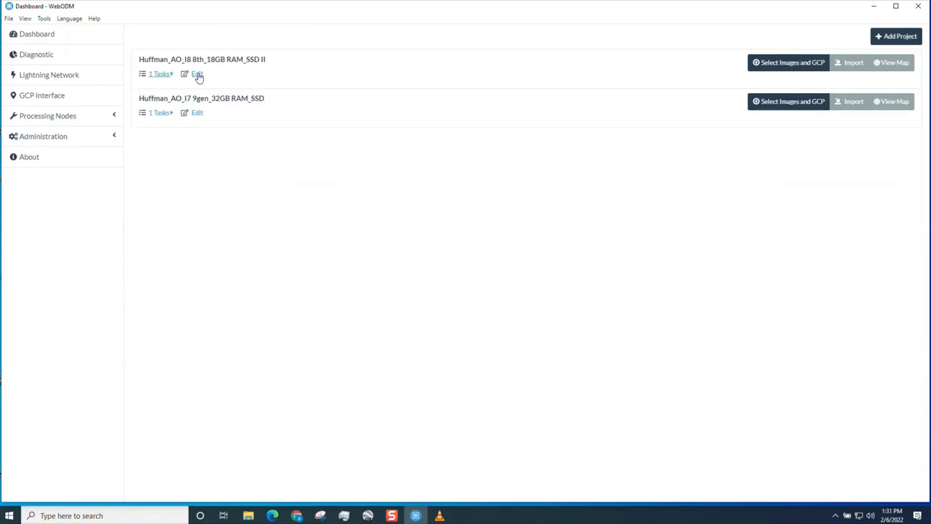
click(196, 73)
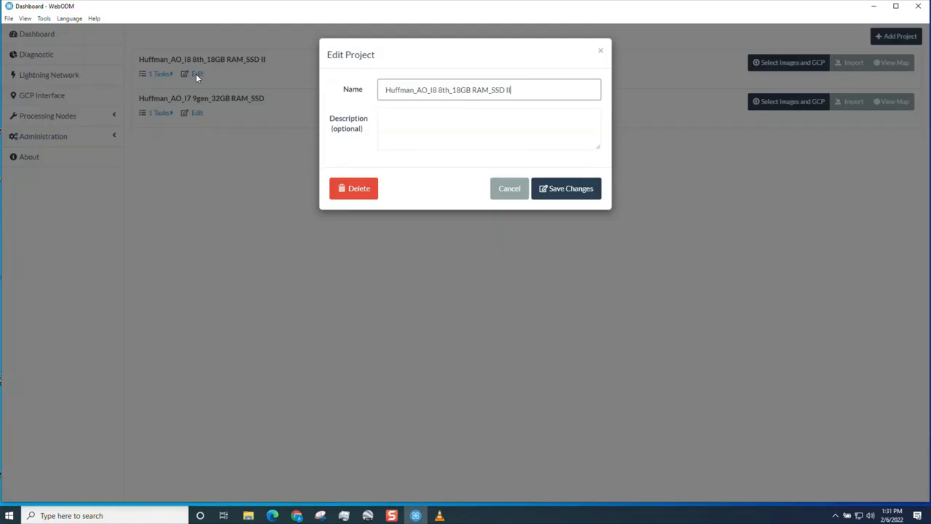
click(353, 188)
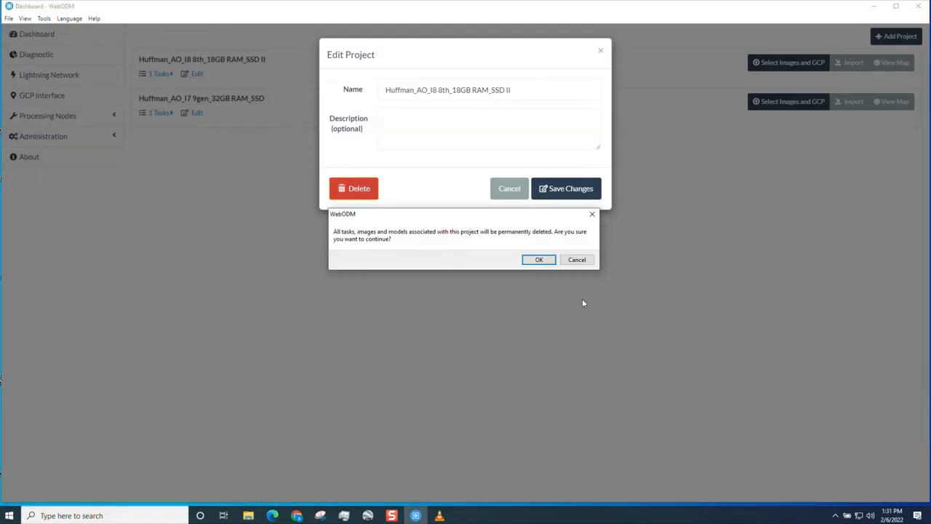
click(539, 259)
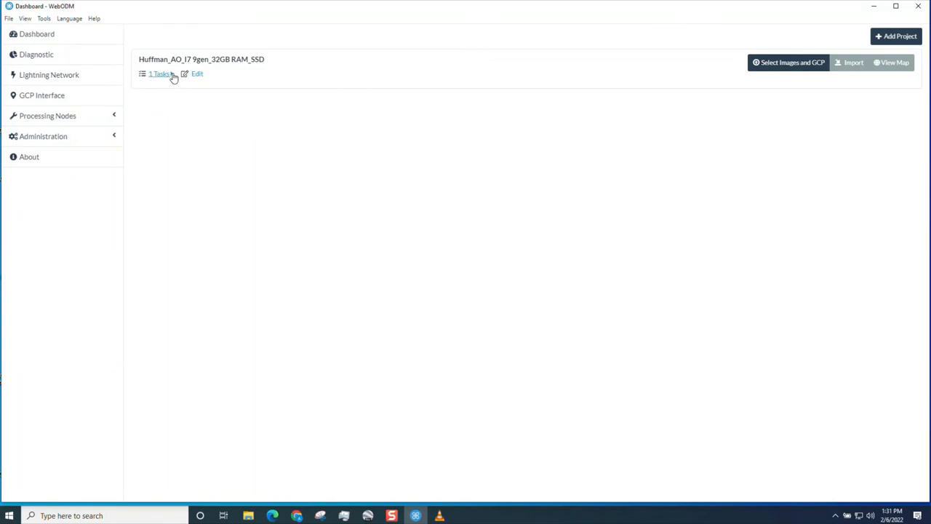
- Permanently delete the remaining Huffman_AO project and confirm the deletion
click(196, 73)
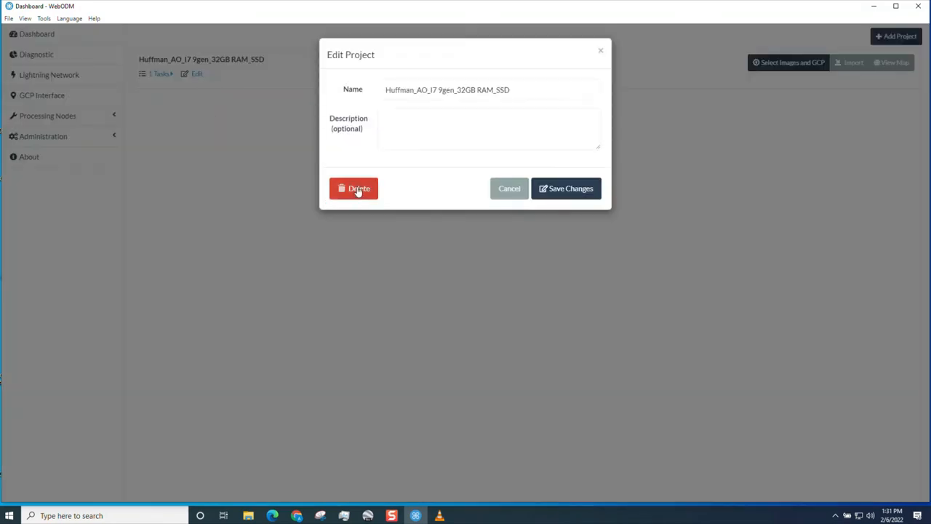
click(357, 189)
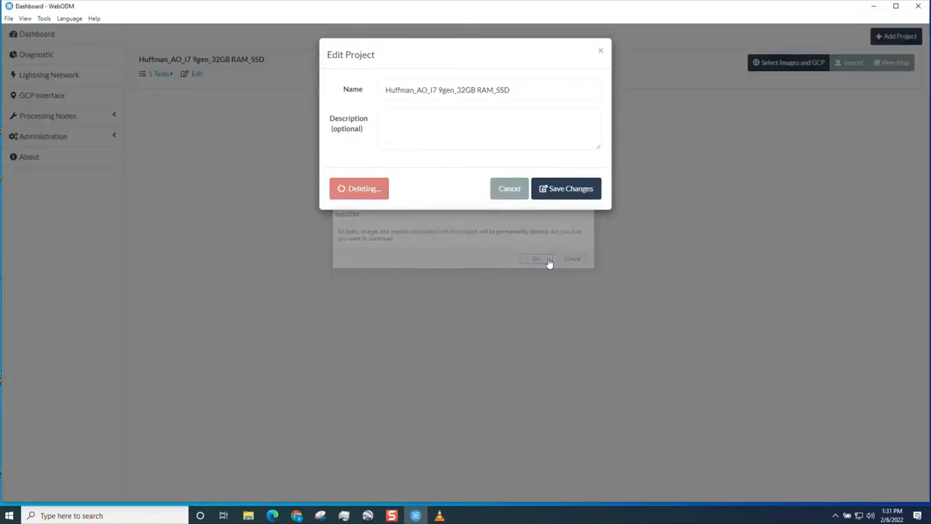
click(535, 259)
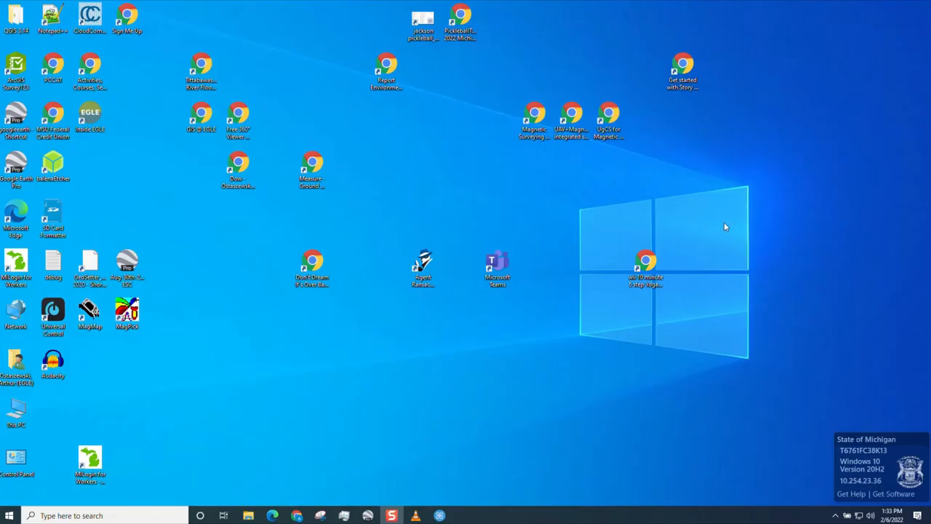
- Reopen WebODM and import the all-assets zip from the Post folder into First Project
click(439, 515)
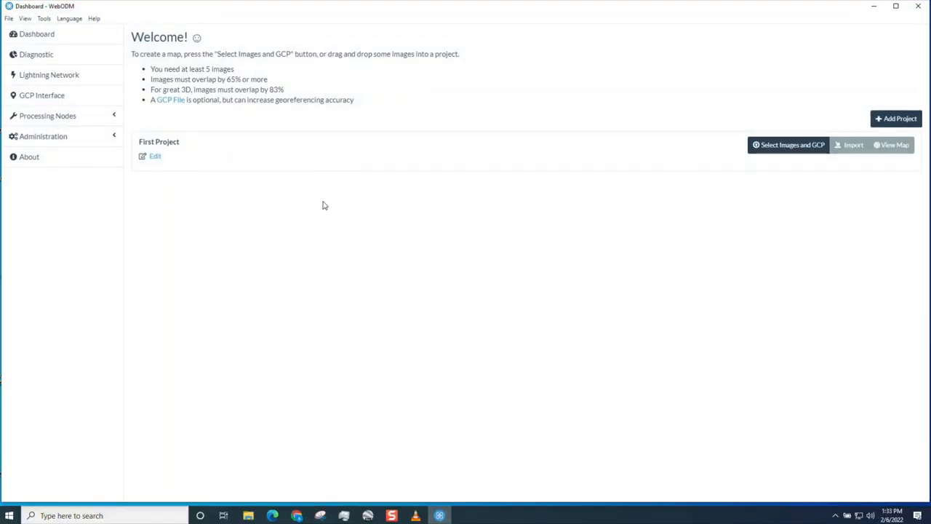
click(850, 146)
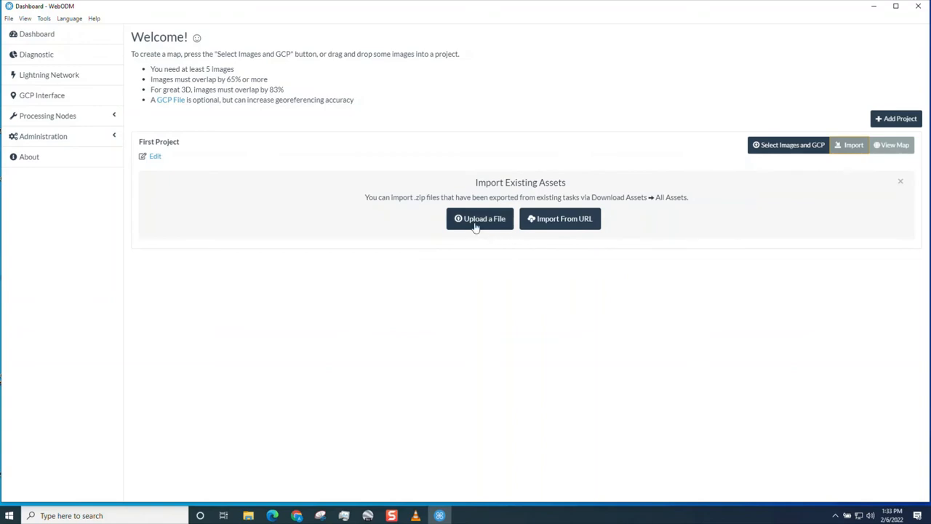
mouse_move(419, 198)
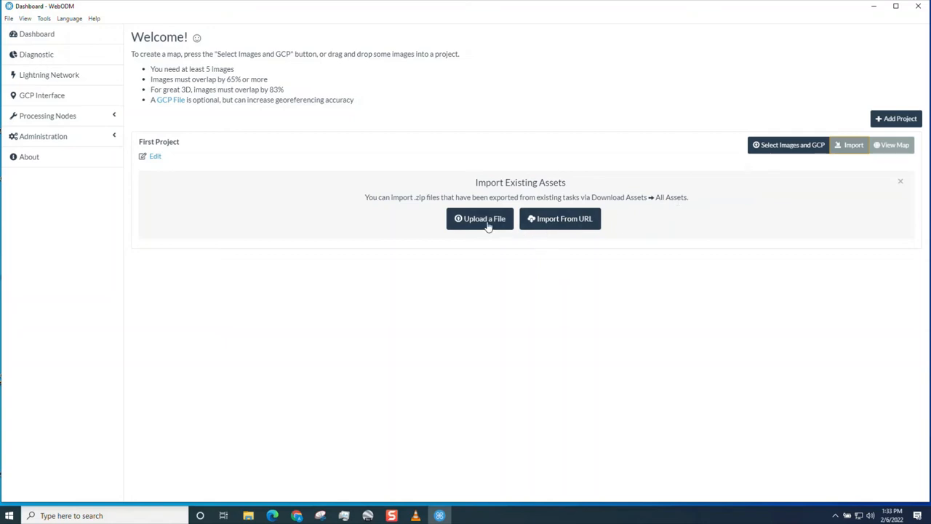
click(481, 219)
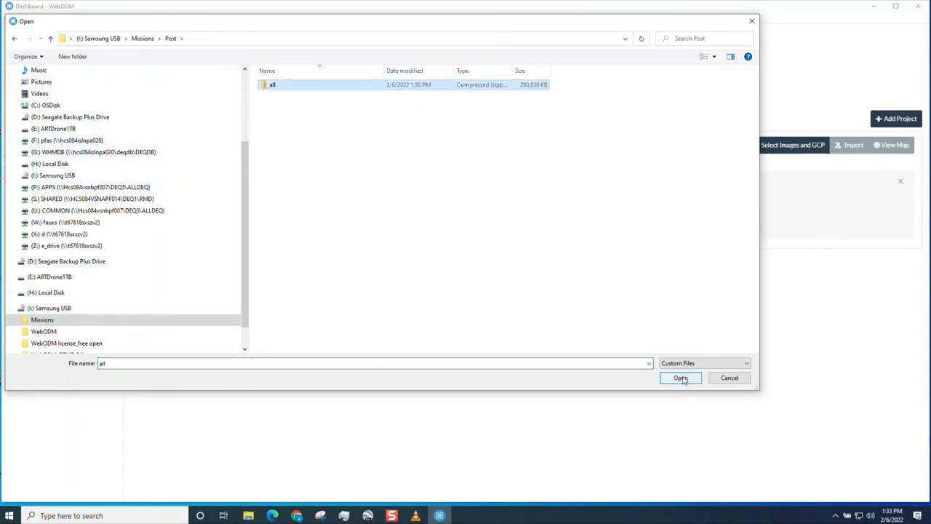
click(680, 378)
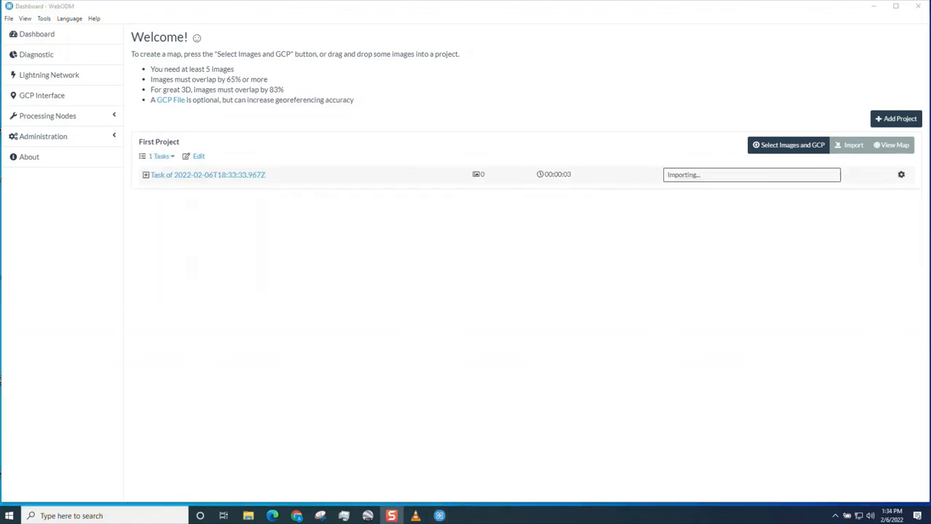
mouse_move(575, 193)
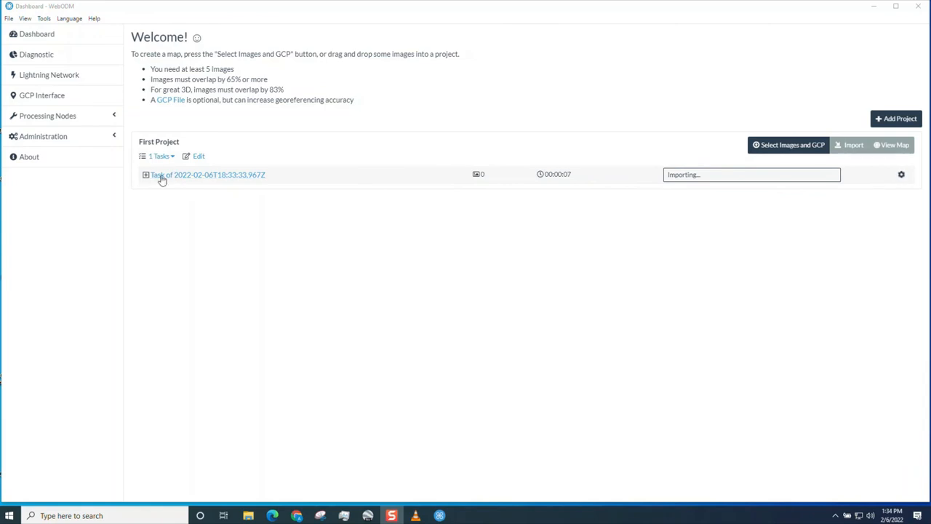
mouse_move(165, 182)
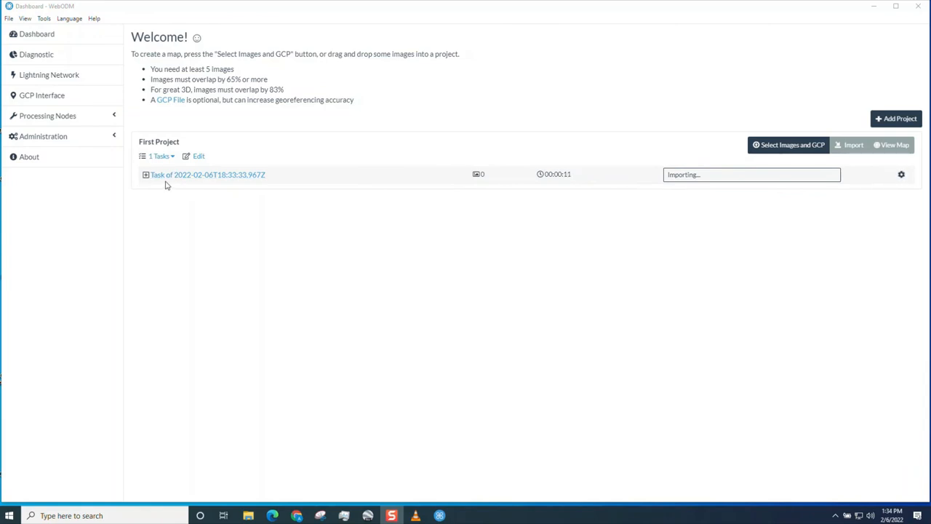
- Expand the details of the completed 82-image imported task in First Project
click(145, 174)
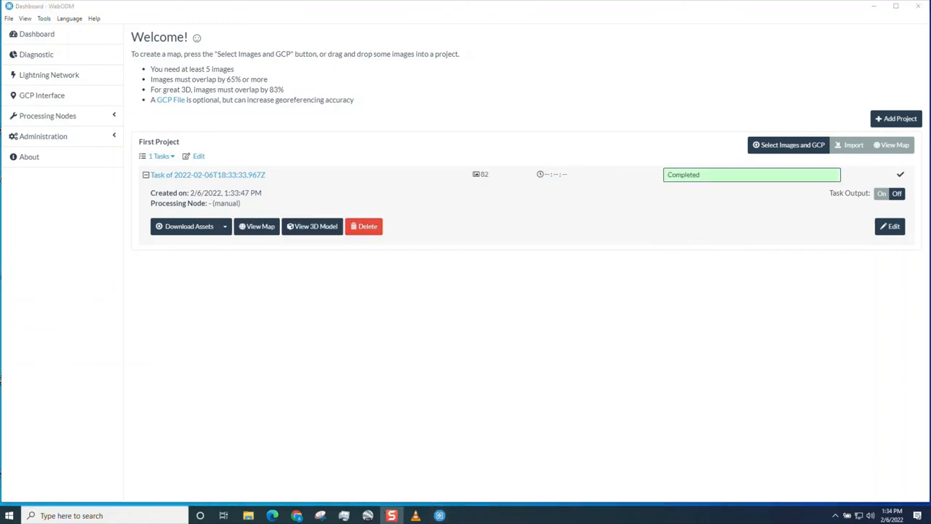
mouse_move(678, 192)
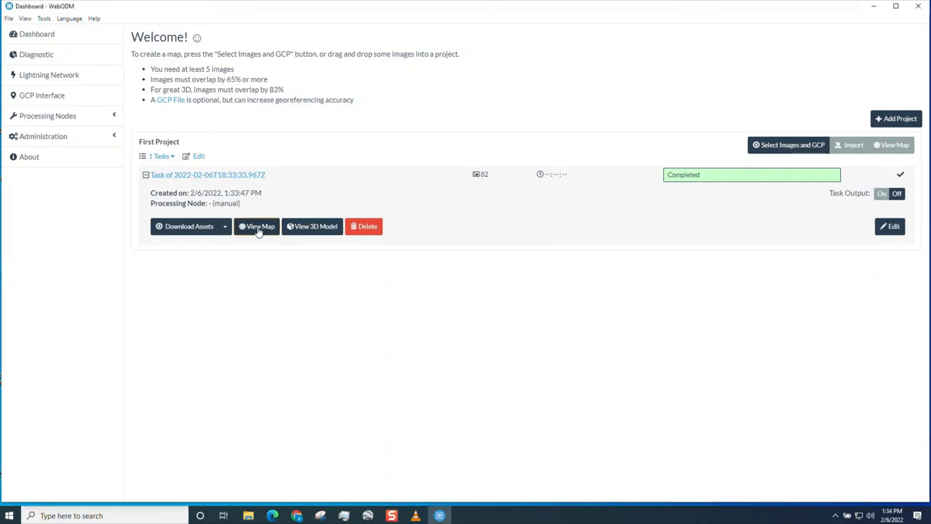
- View the imported task's orthophoto map, then its 3D point cloud of the site
click(256, 227)
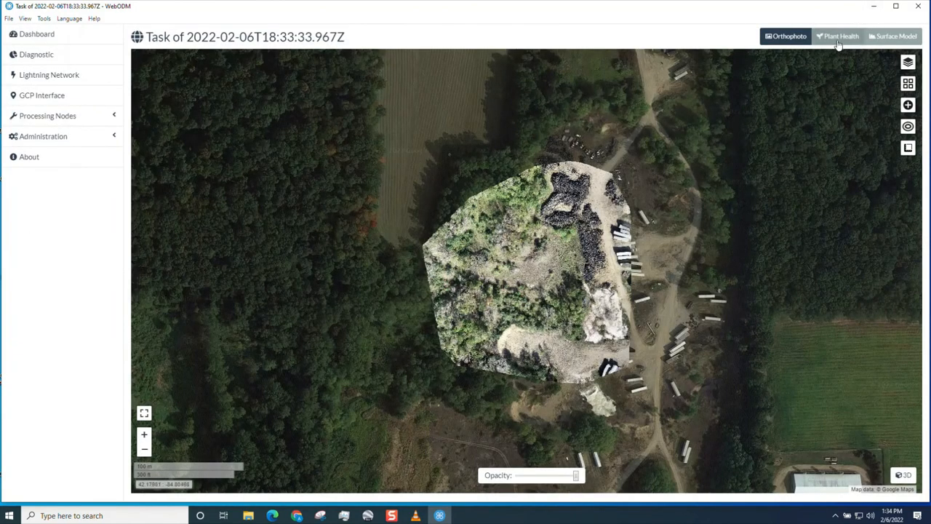
click(894, 34)
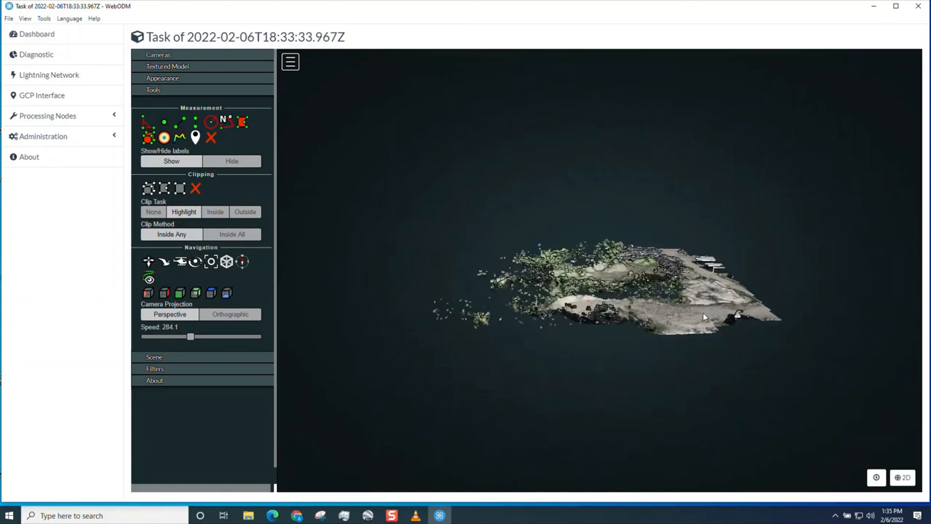
- Orbit the 3D point cloud to inspect other sides, then return to the 2D orthophoto map
drag(705, 317, 546, 329)
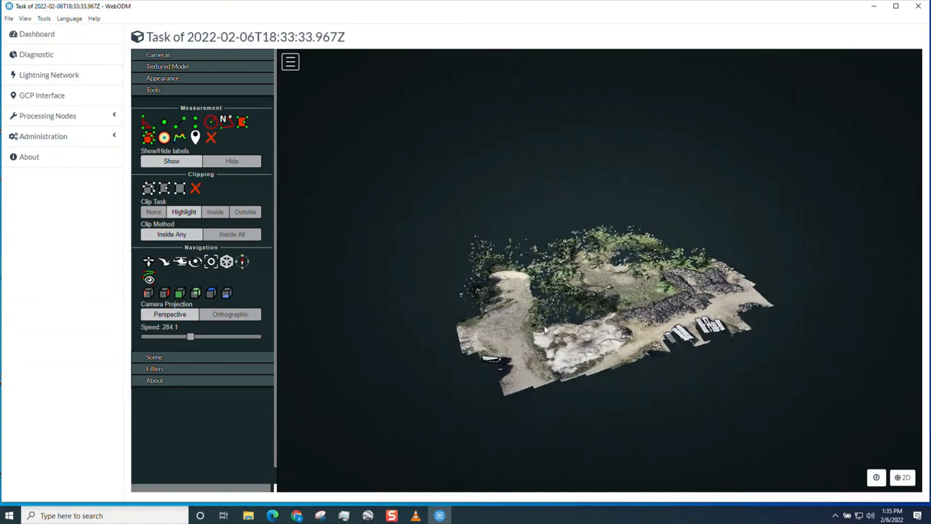
drag(546, 327, 604, 327)
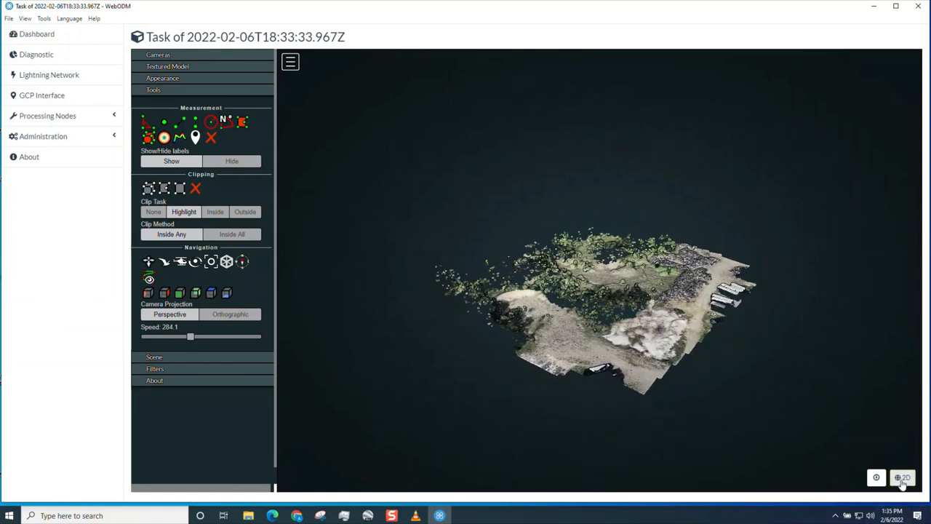
click(902, 477)
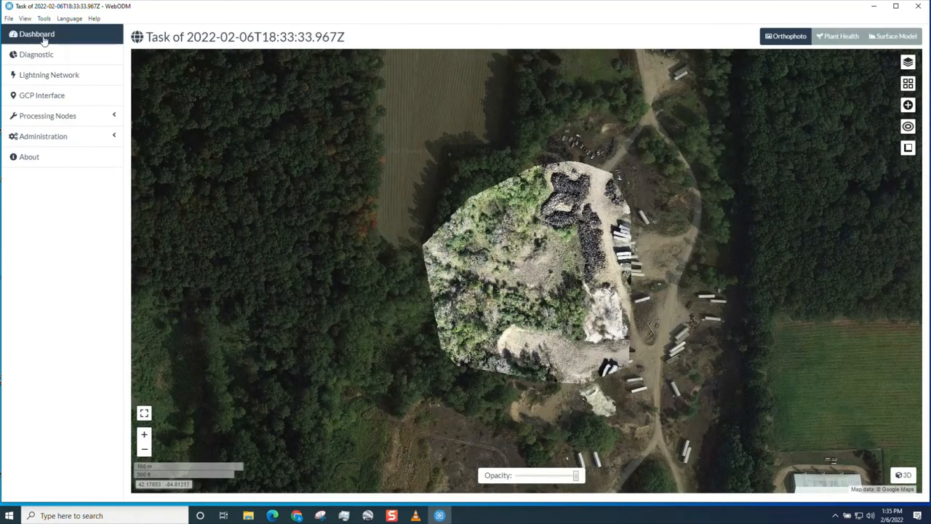
- Return to the dashboard and show First Project's single completed imported task
click(41, 95)
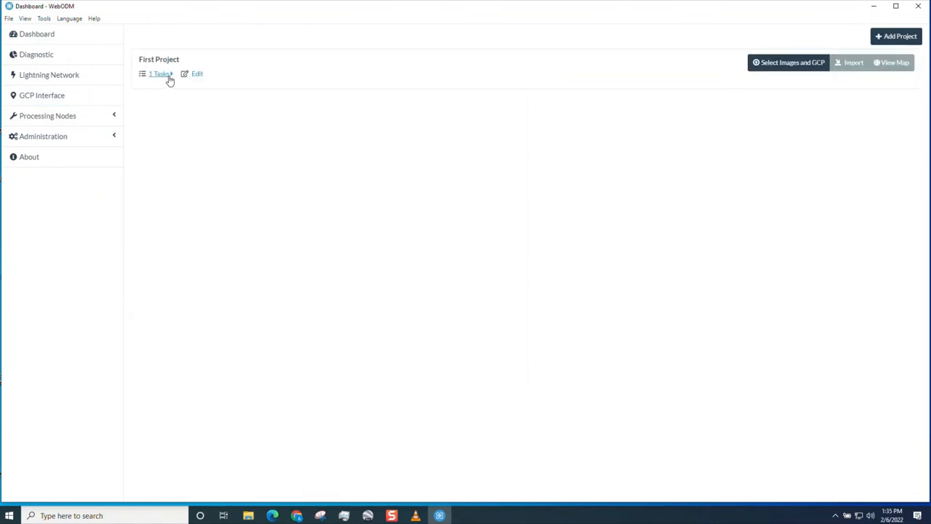
click(160, 73)
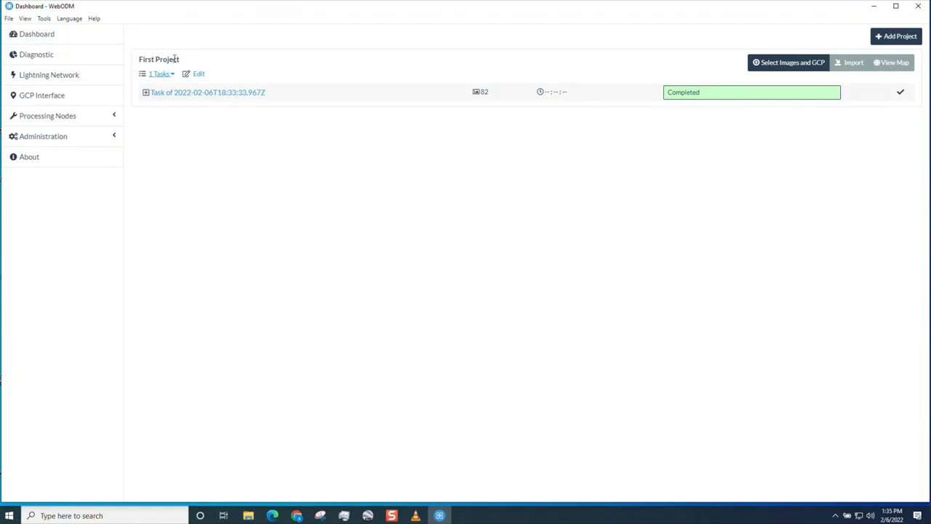